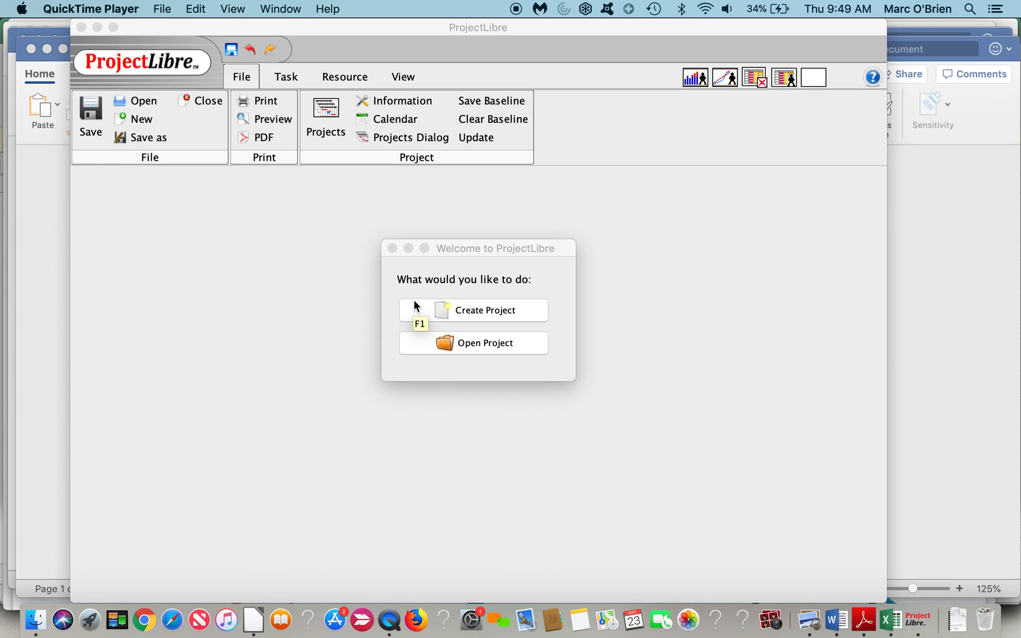
mouse_move(332, 285)
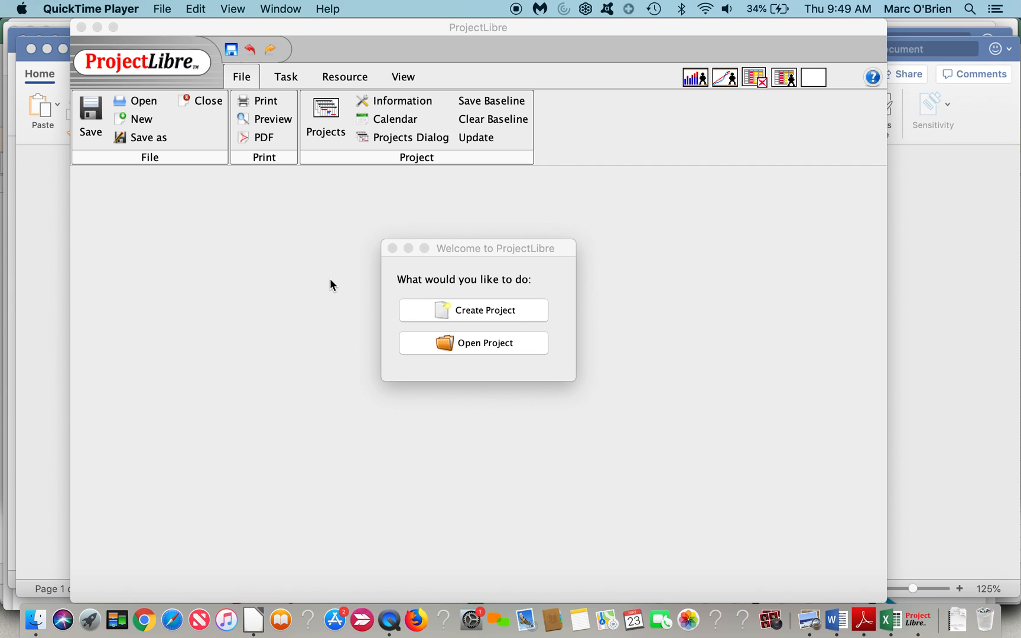
mouse_move(487, 342)
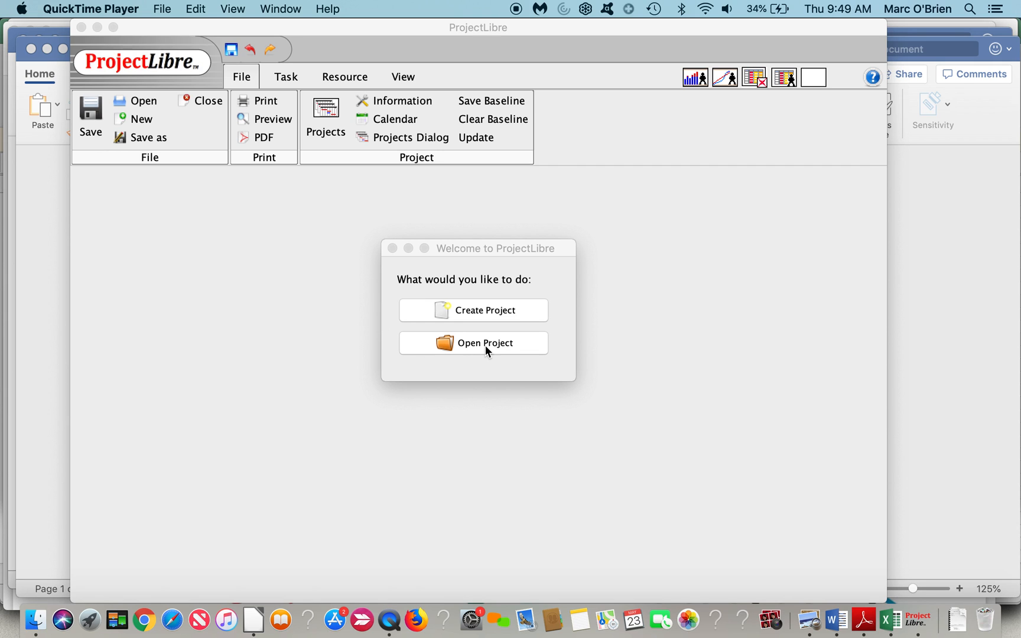
click(474, 309)
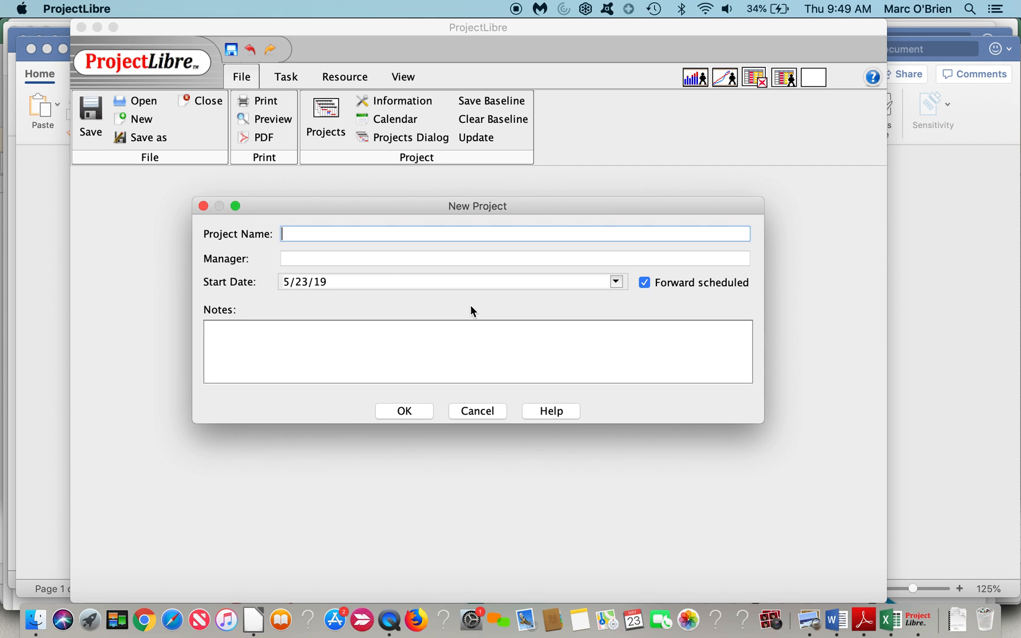
text(S)
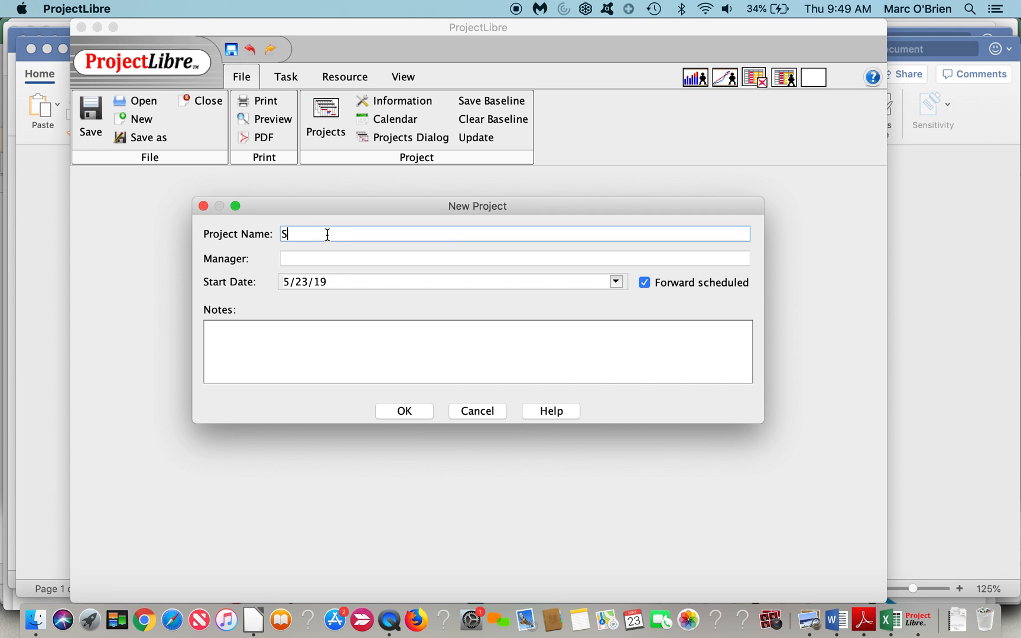
text(ample Project)
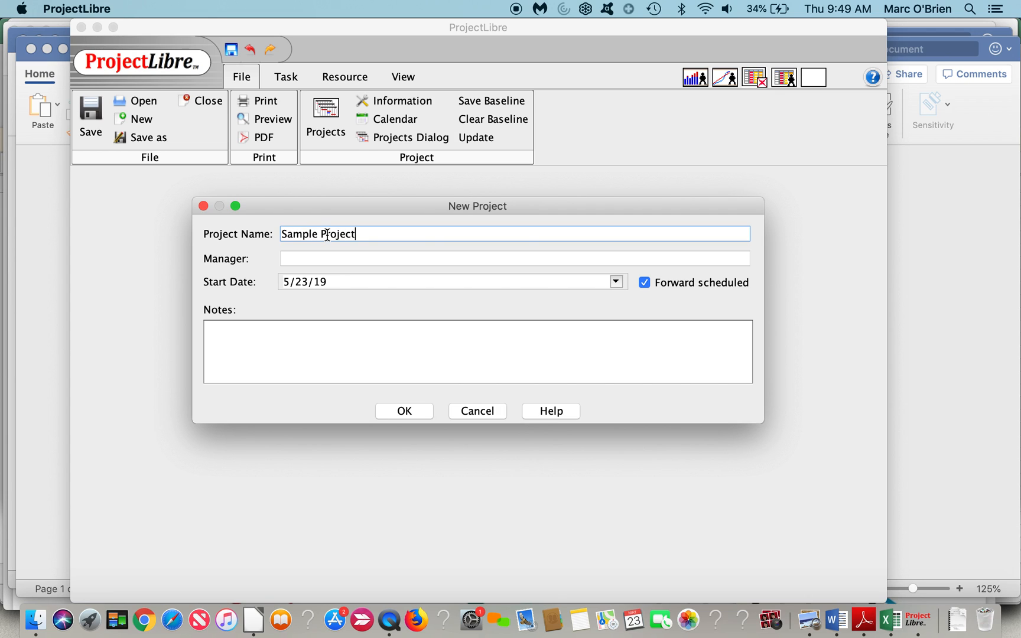
text(Mindy Dra)
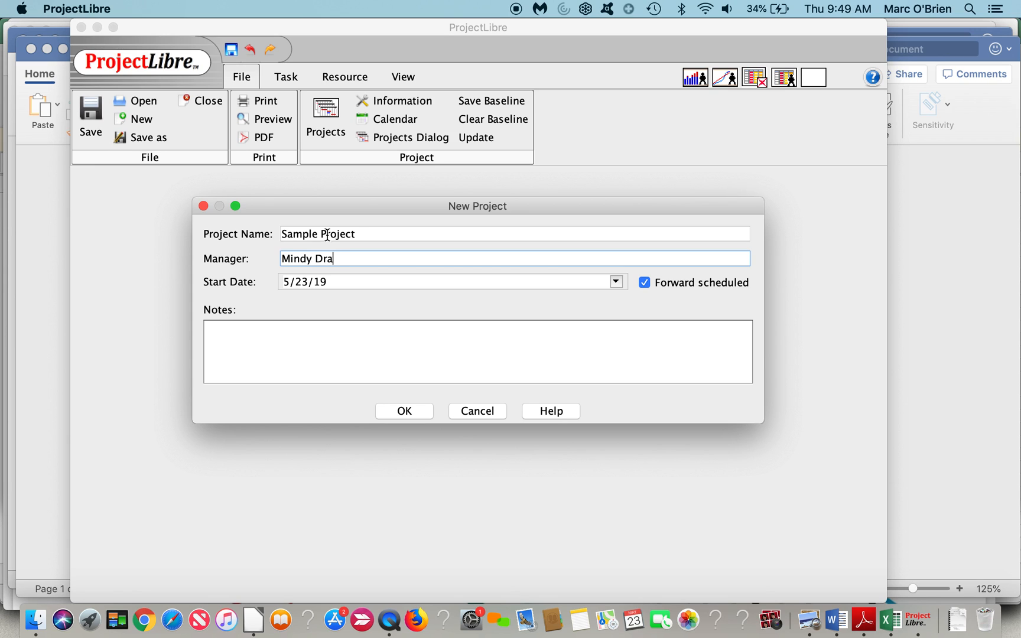
text(ke)
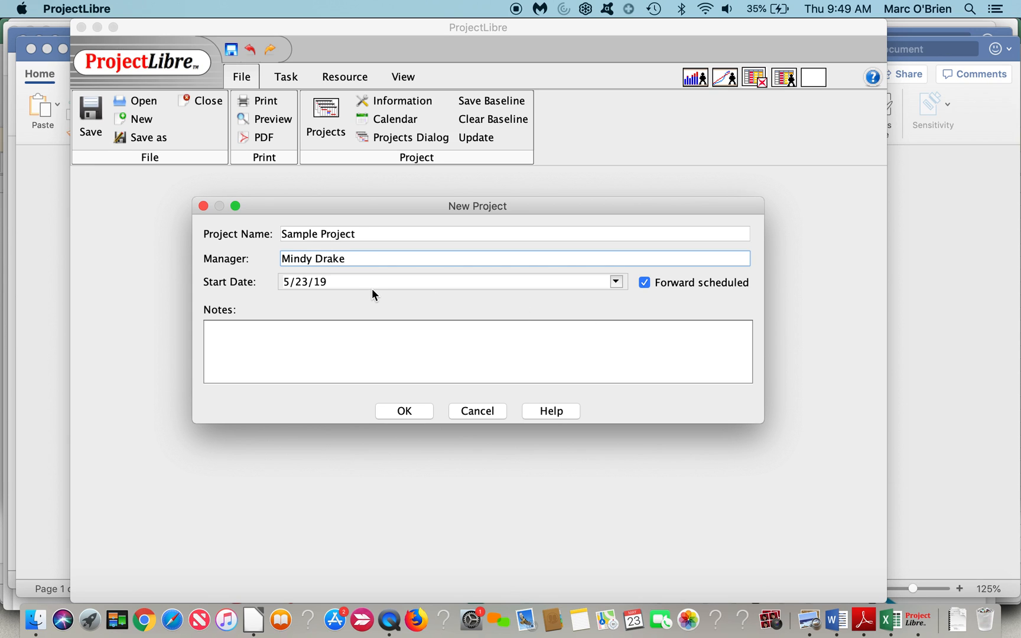
- Keep forward scheduling, add the note 'This is a sample project' and create the project
click(644, 282)
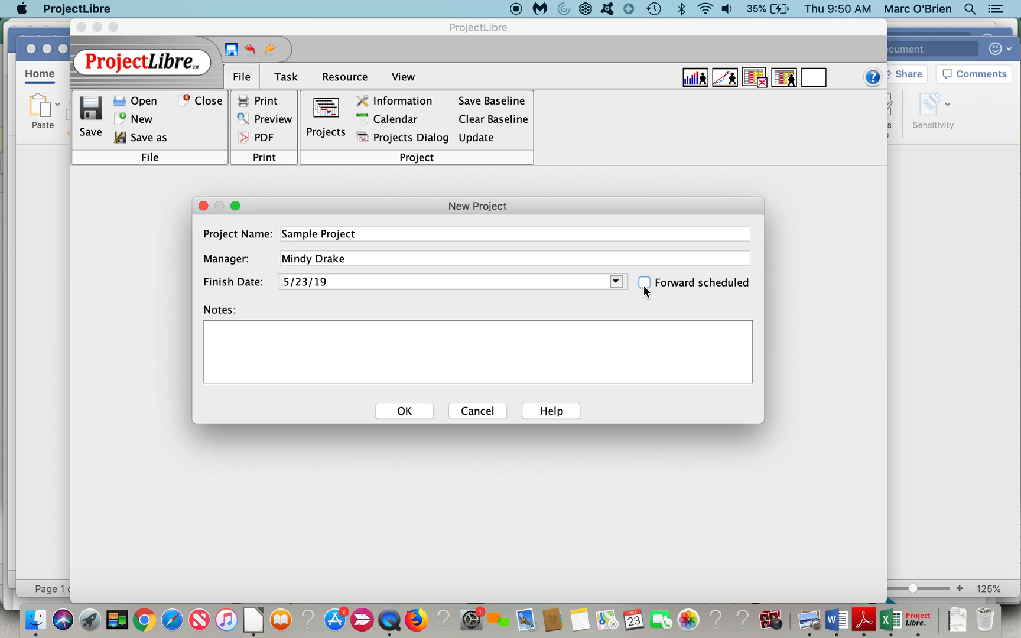
click(645, 282)
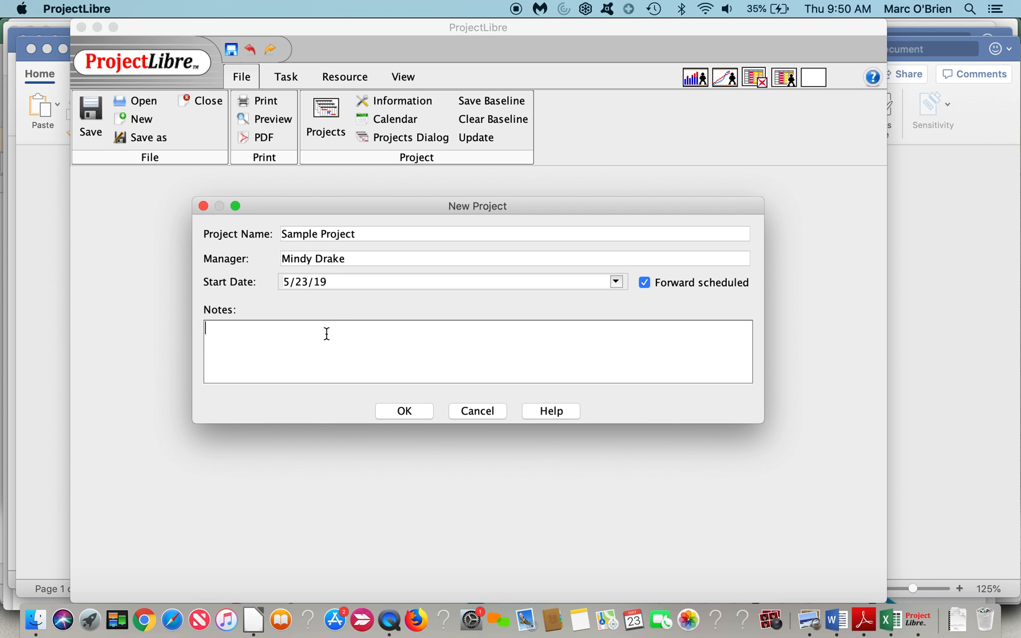
text(This is a sa)
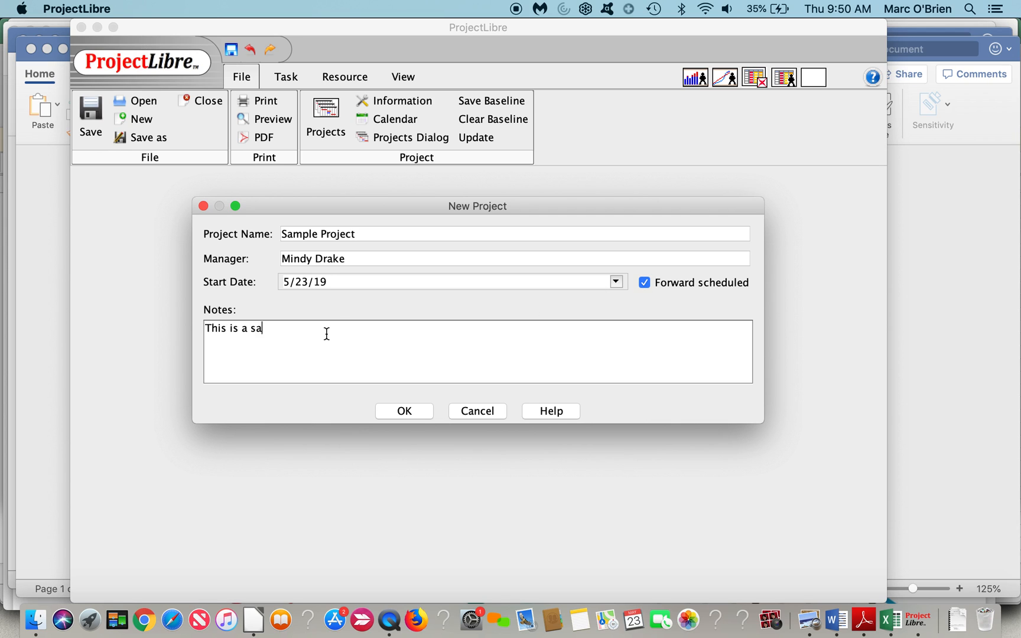
text(mple project)
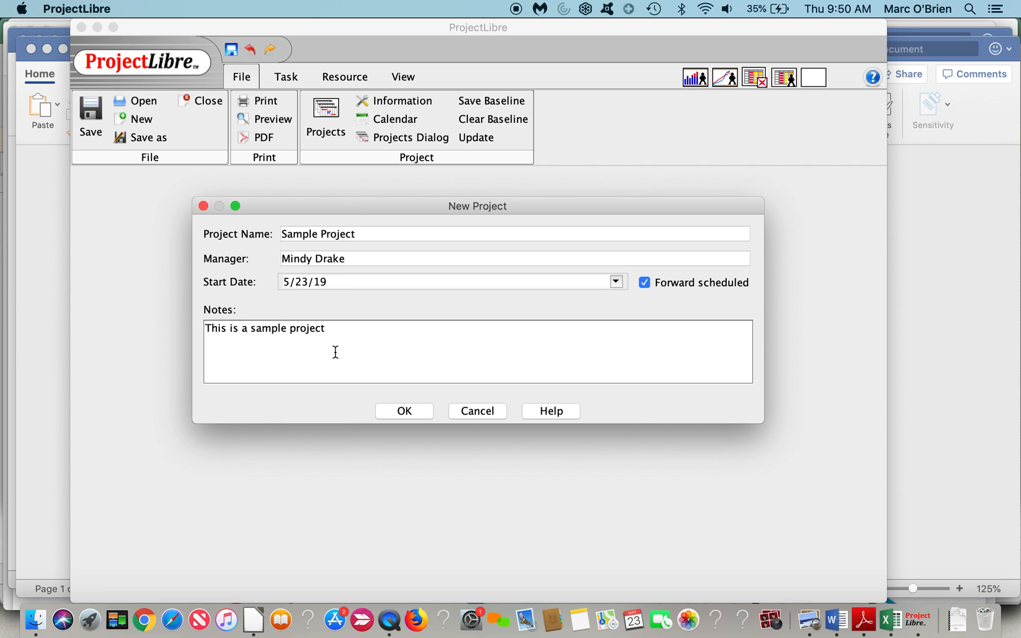
click(403, 411)
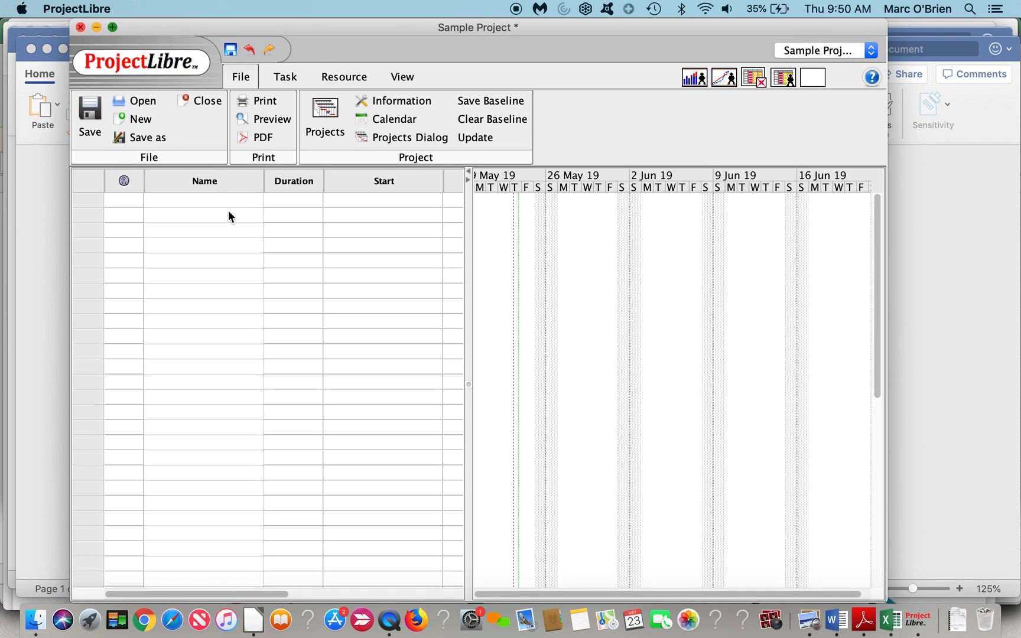
- Maximize the ProjectLibre window so the empty schedule fills the screen
click(112, 28)
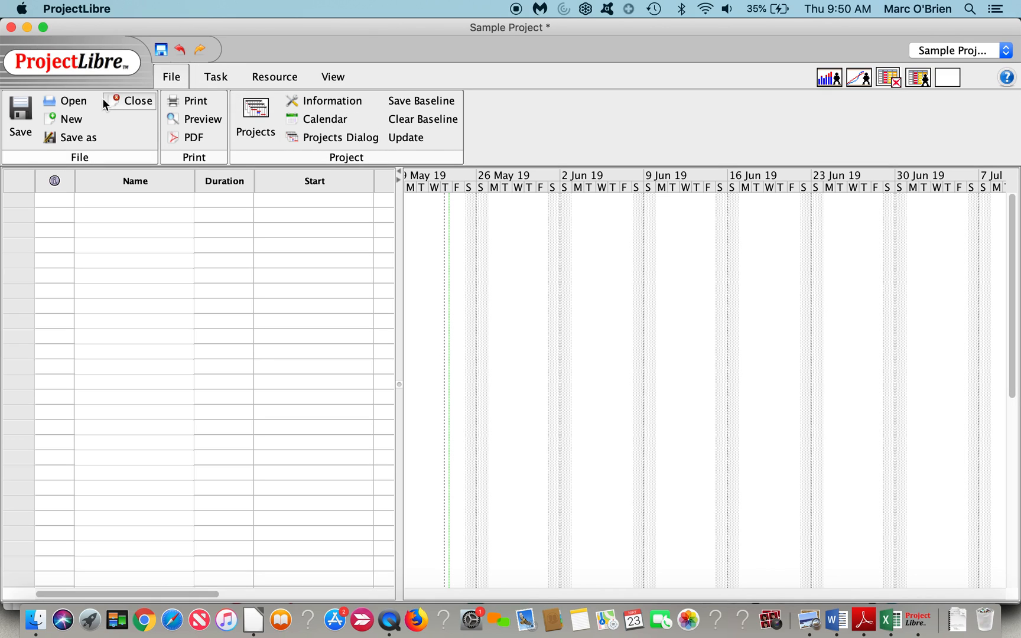
mouse_move(128, 121)
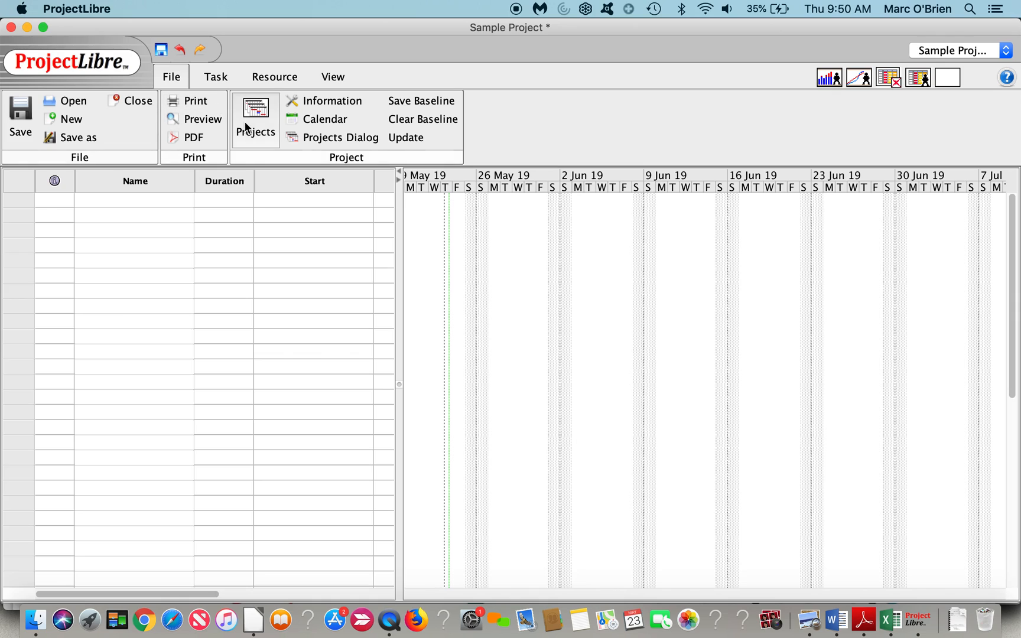
mouse_move(331, 101)
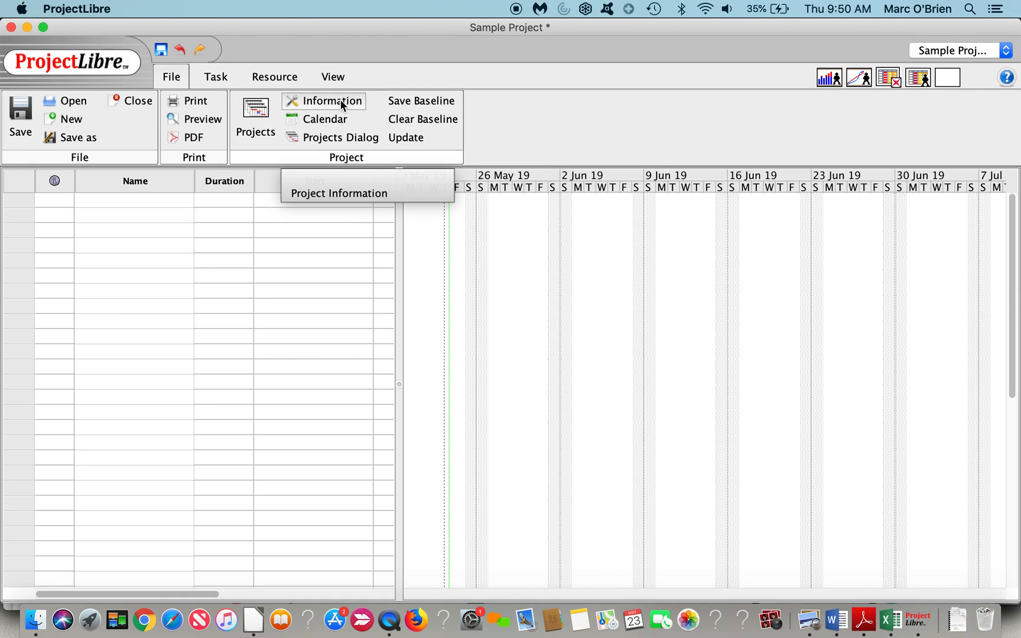
click(332, 100)
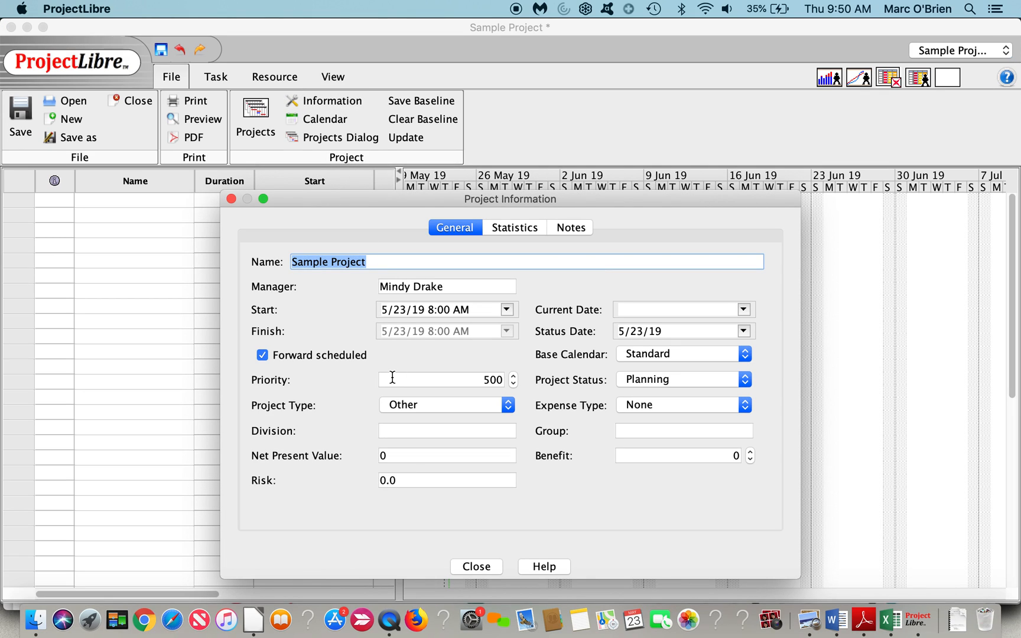
mouse_move(381, 422)
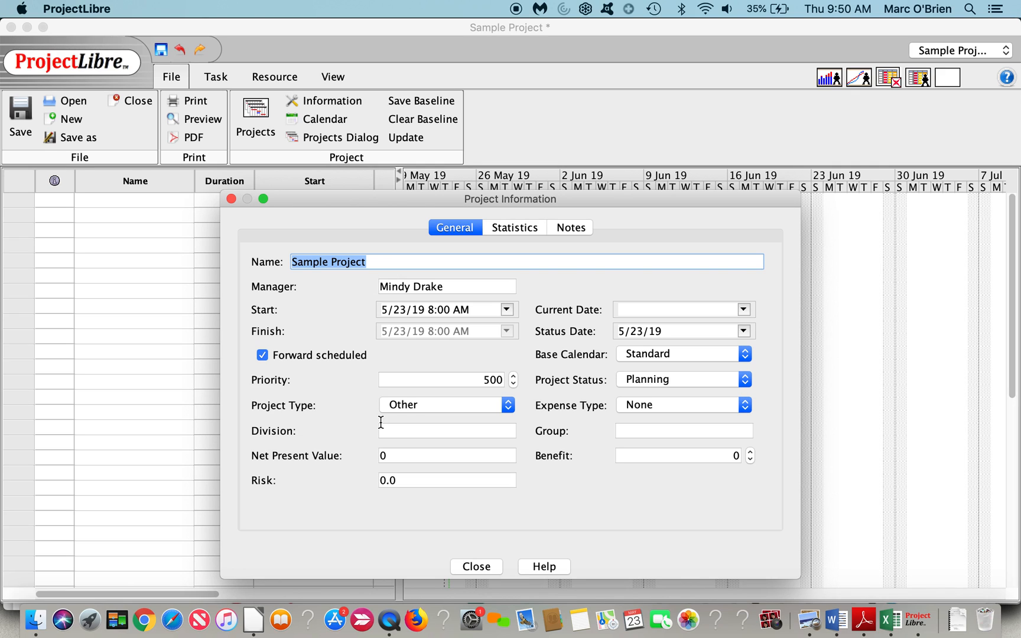
mouse_move(633, 353)
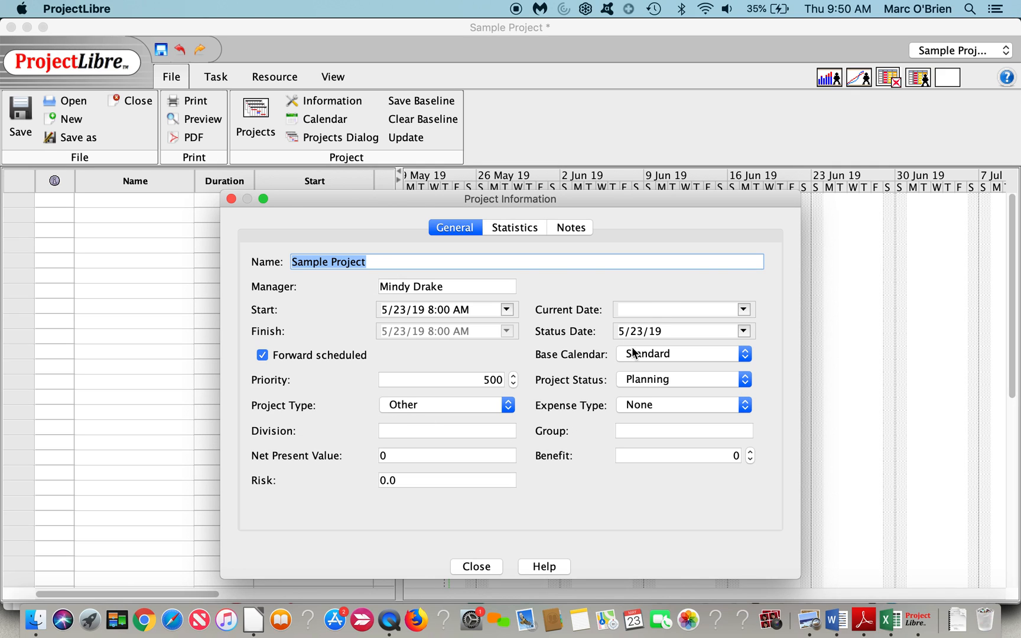
click(514, 227)
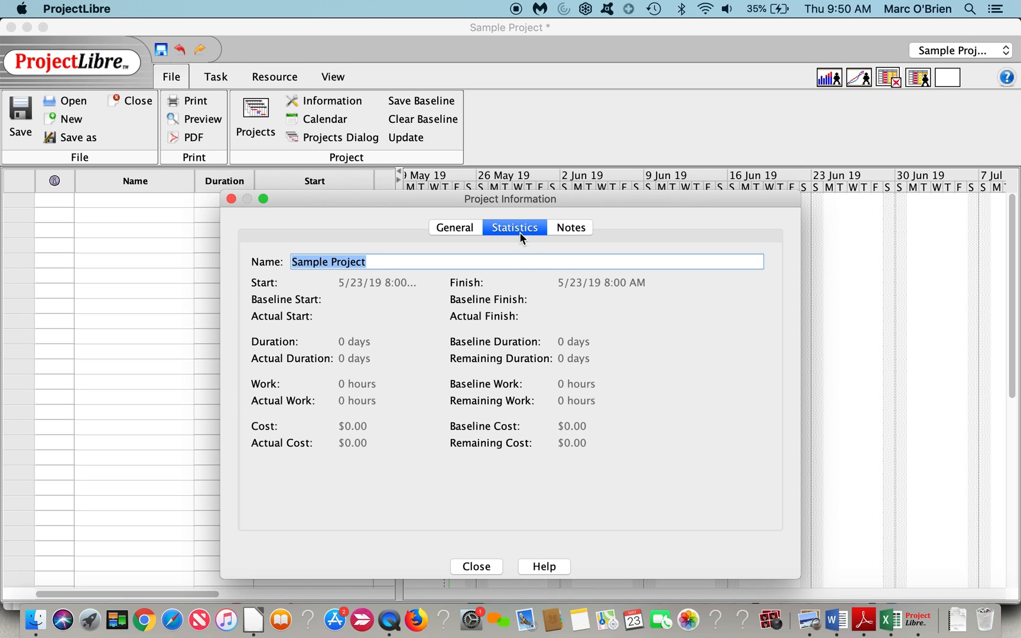
mouse_move(501, 487)
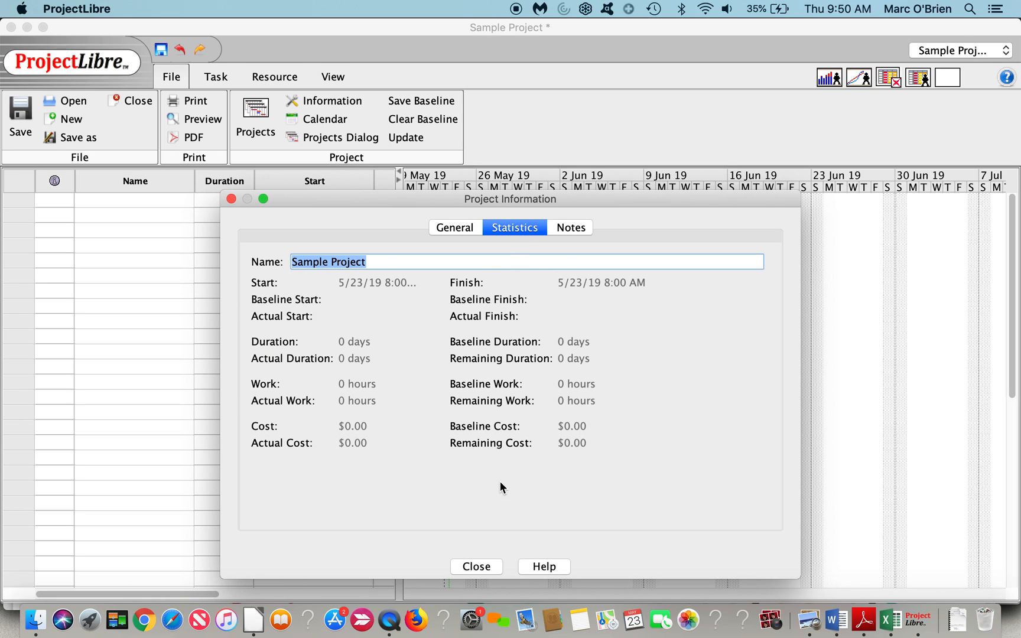
click(475, 566)
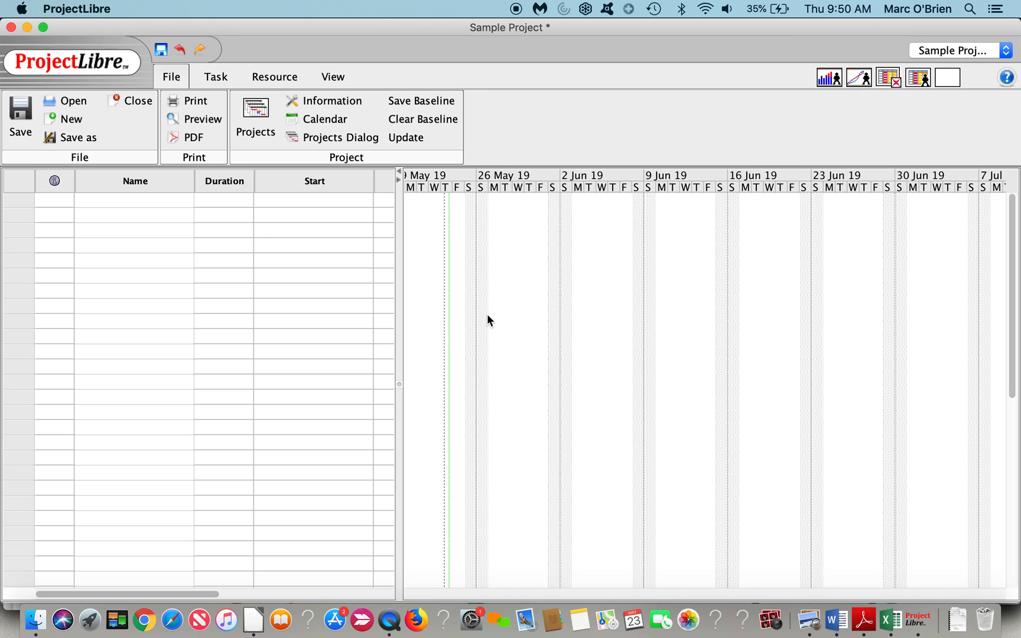
click(323, 118)
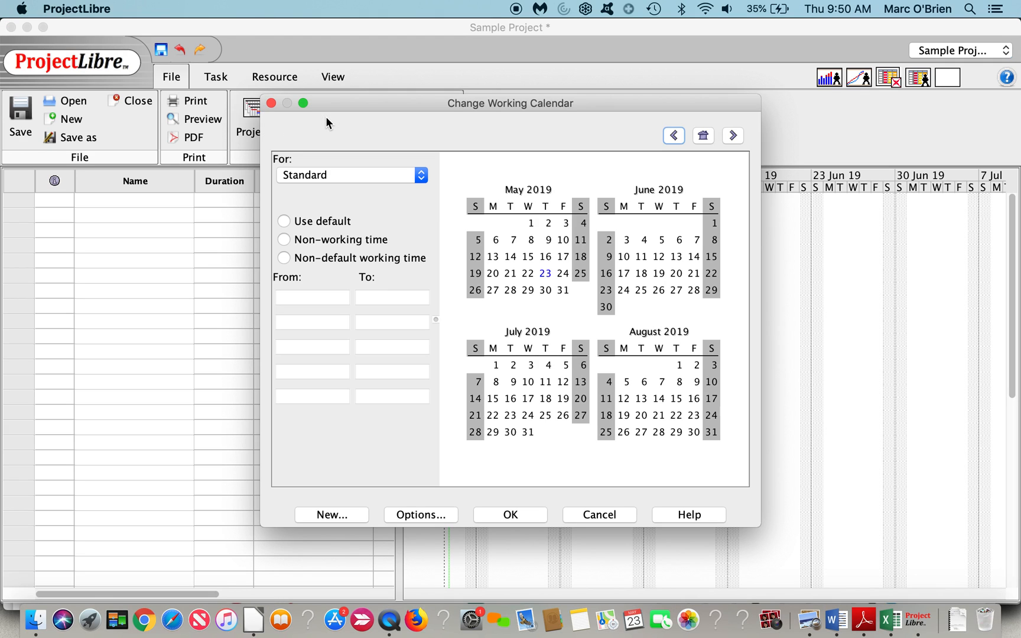
click(420, 175)
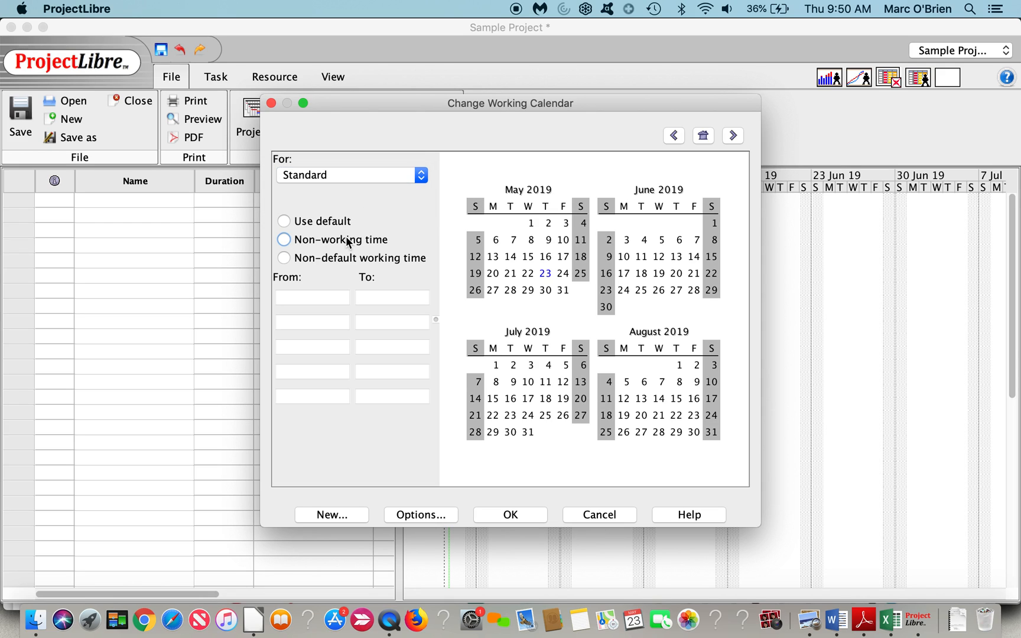
click(283, 221)
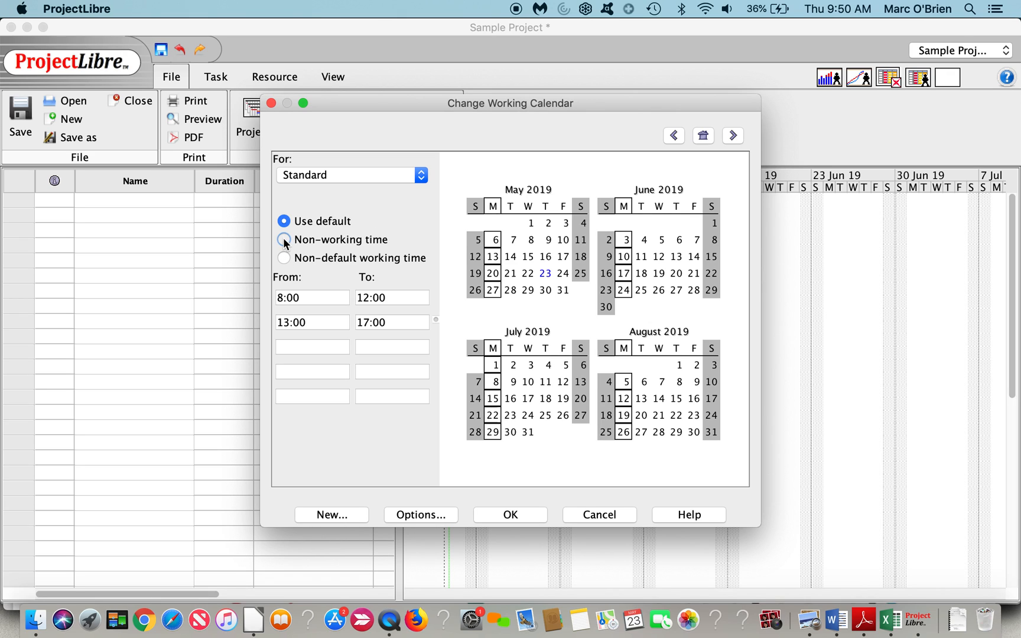
click(284, 240)
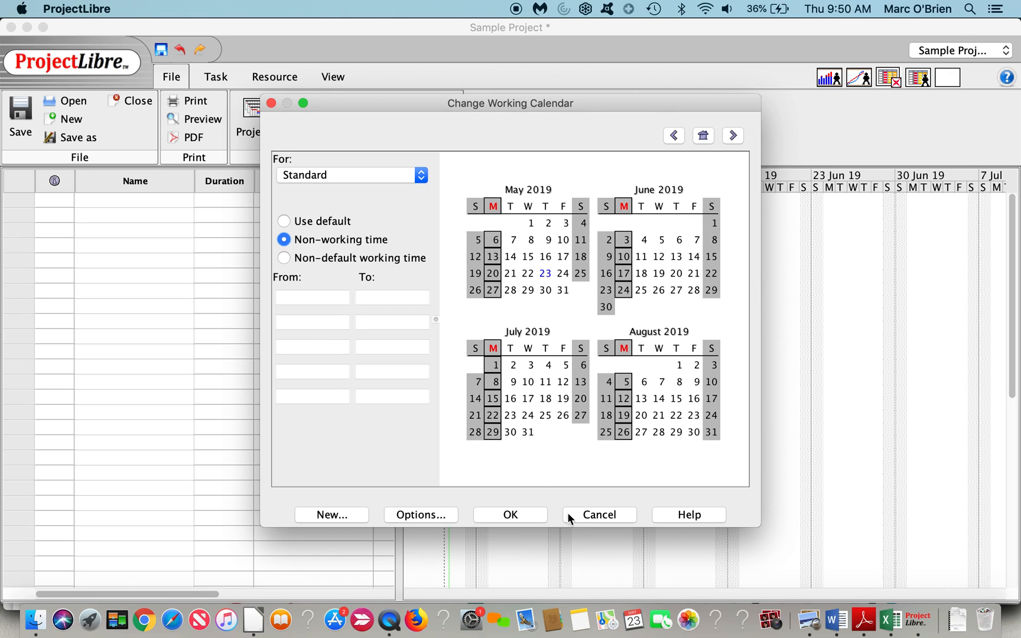
click(598, 514)
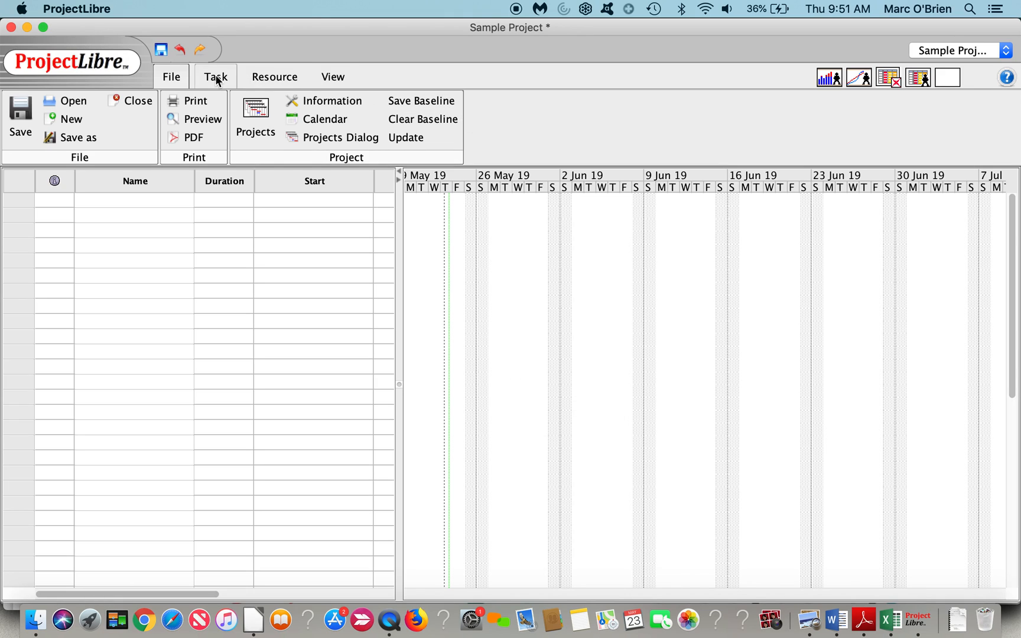
- Browse the Task, Resource and View ribbon tabs without changing anything
click(215, 77)
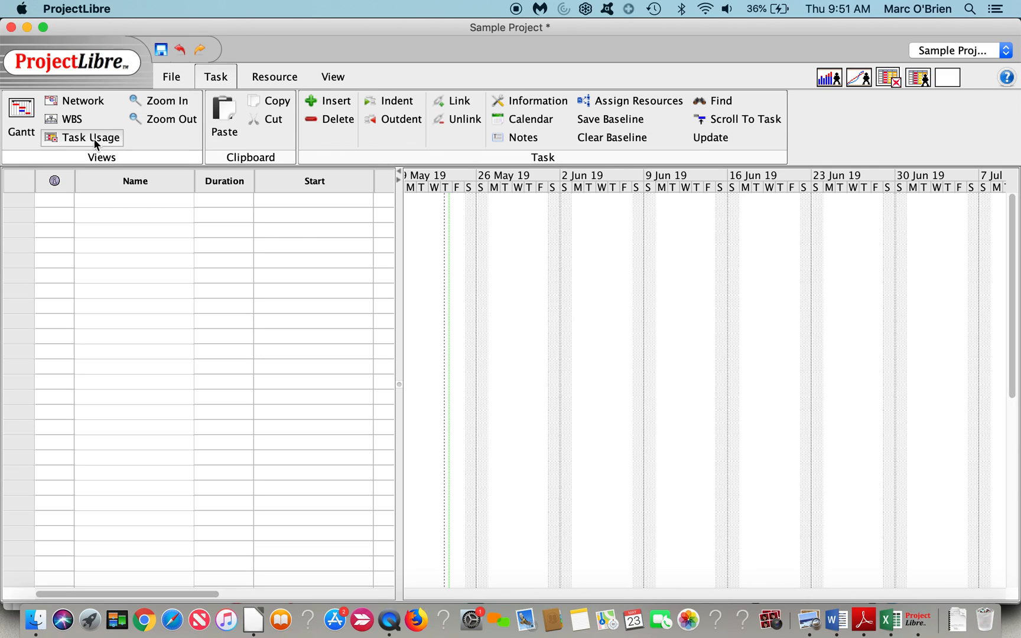
mouse_move(83, 100)
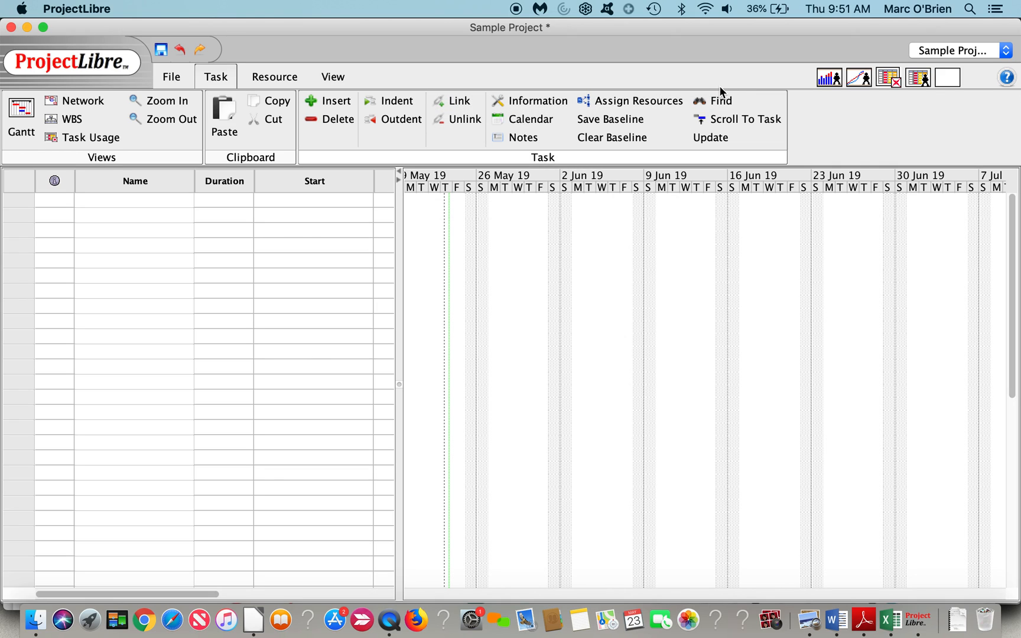
click(273, 76)
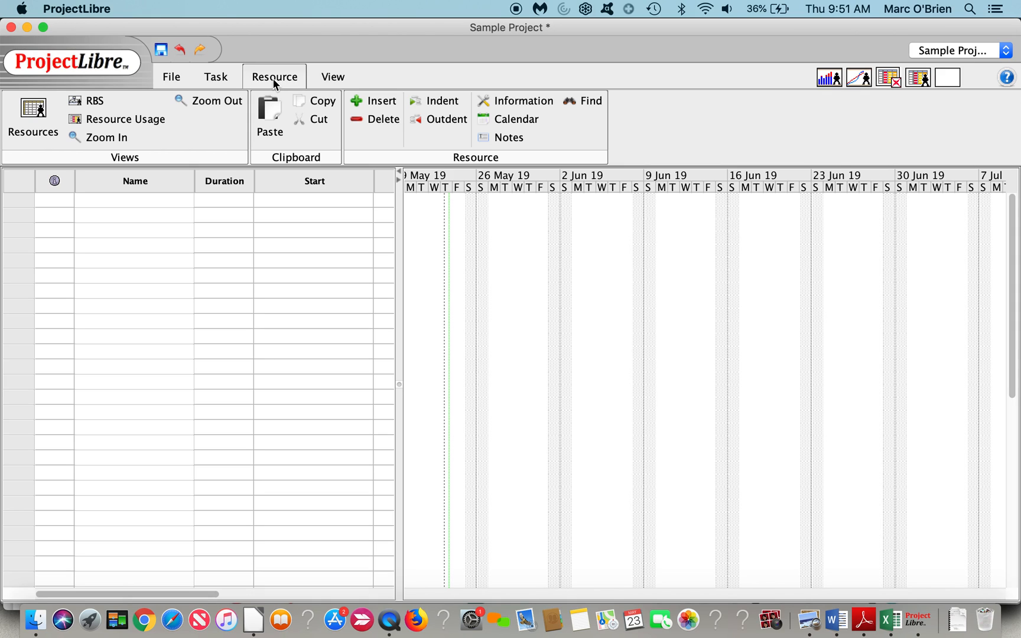
mouse_move(467, 107)
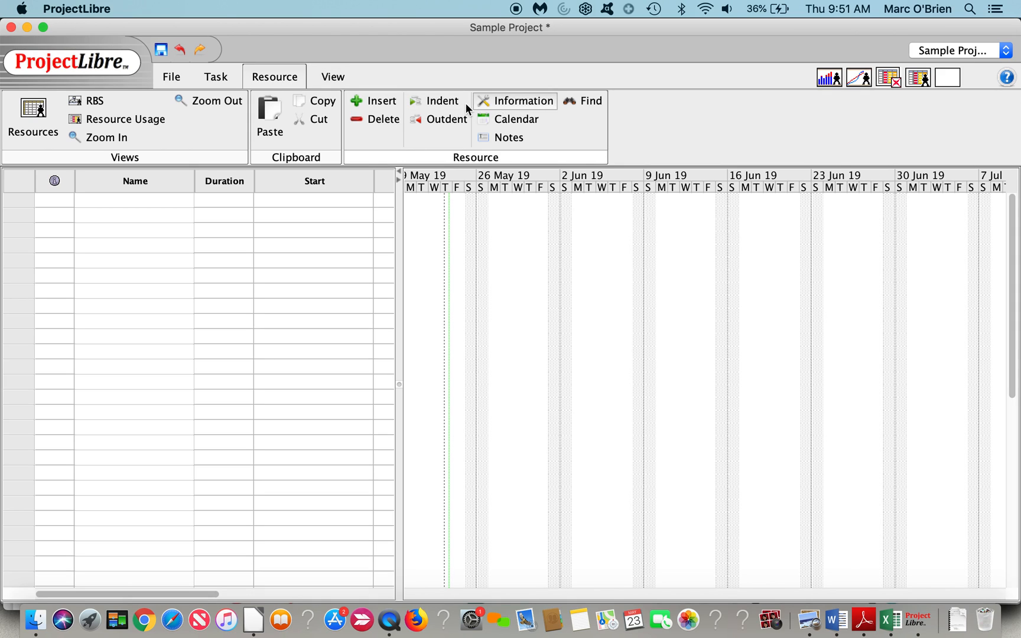
click(332, 75)
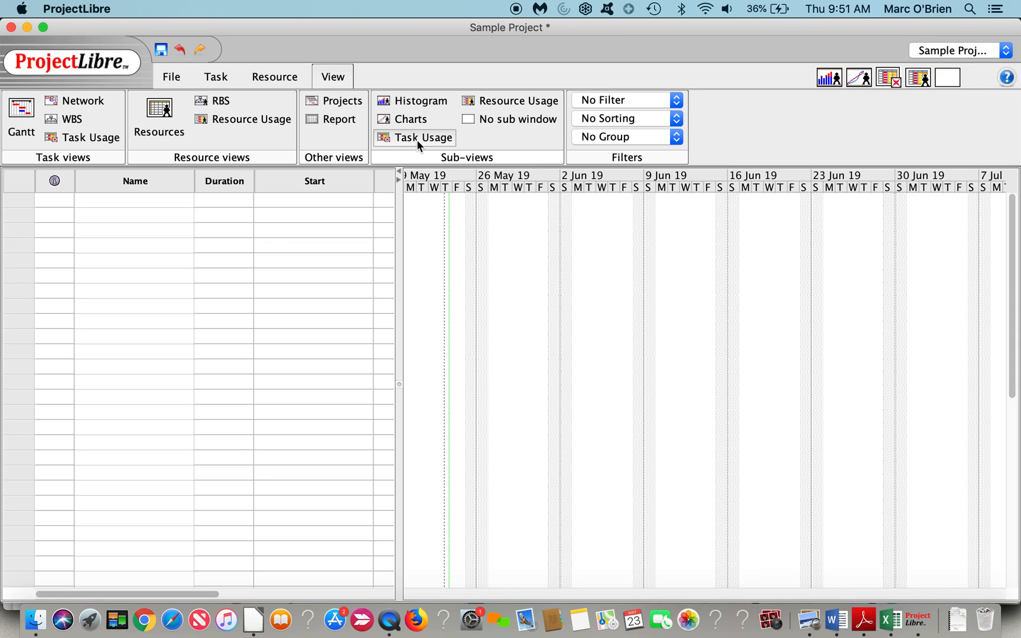
mouse_move(424, 137)
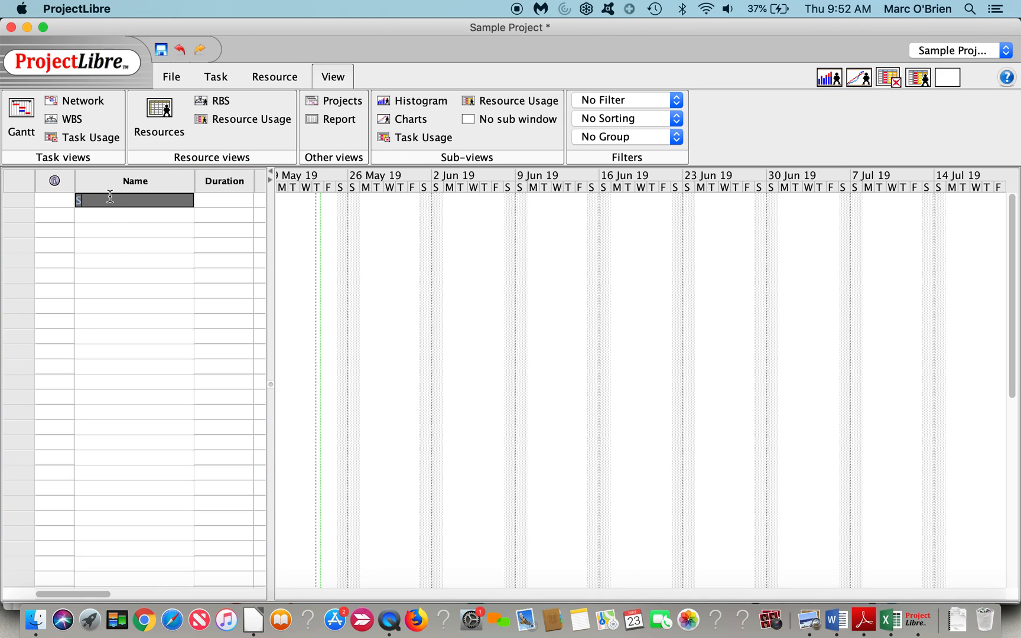
- Enter five tasks: Summary, Design, Development, Test and Product Rollout
text(Summary)
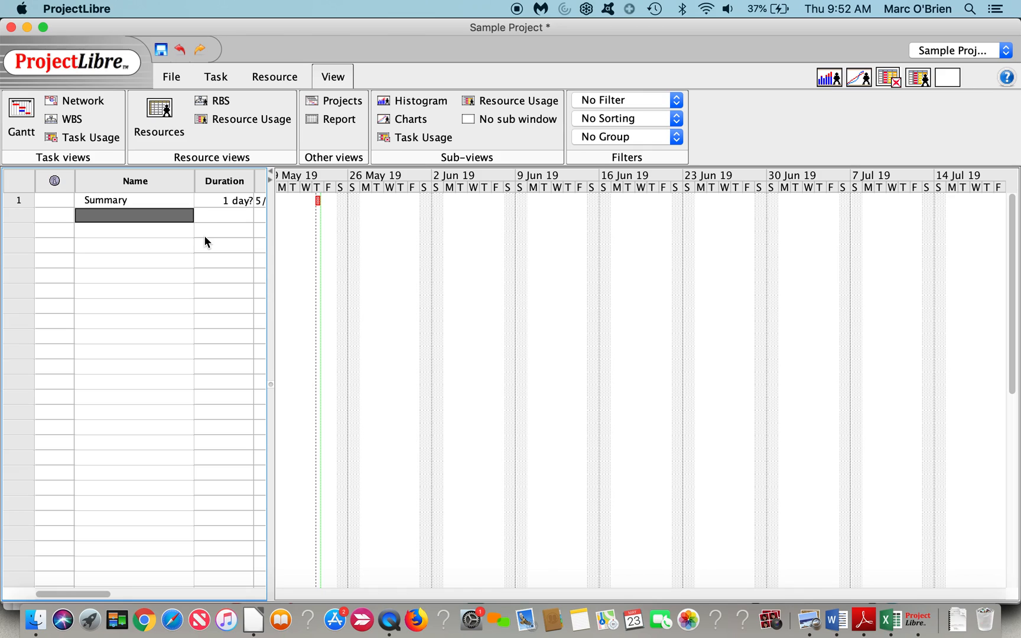
text(Design)
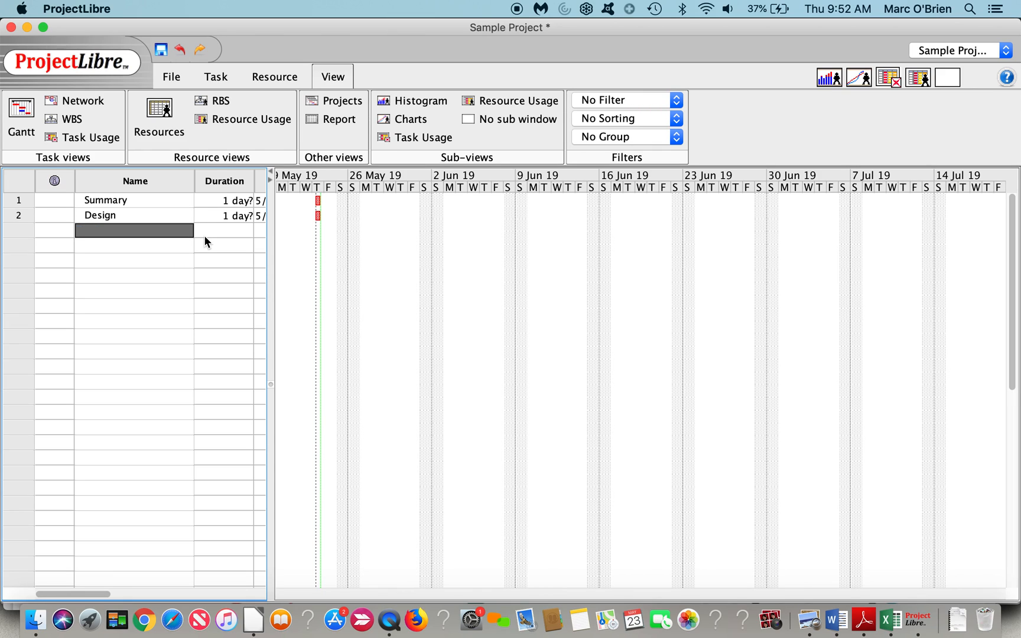
text(Development)
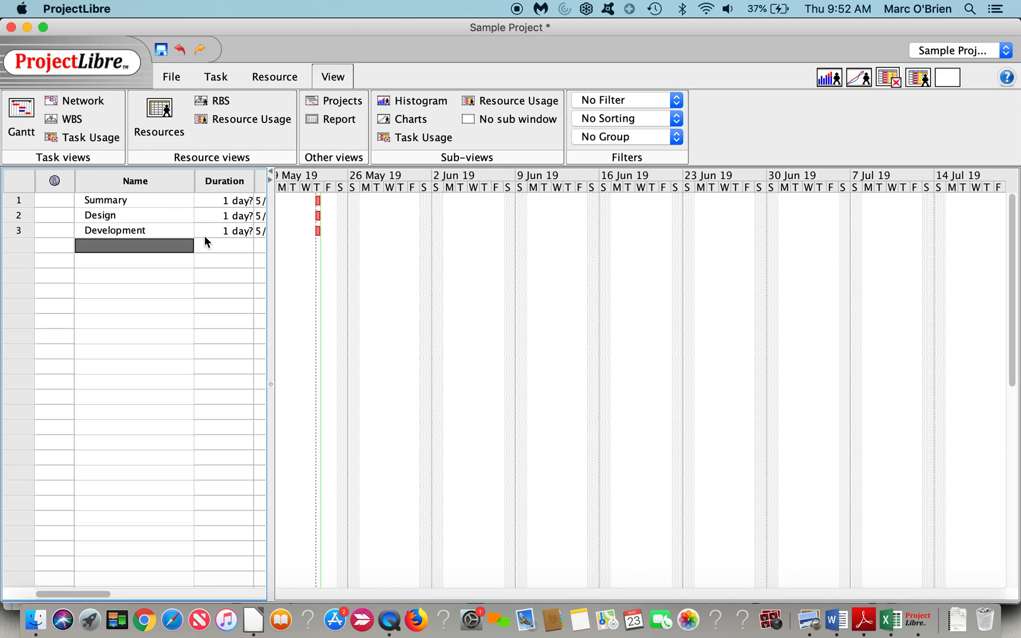
text(Test)
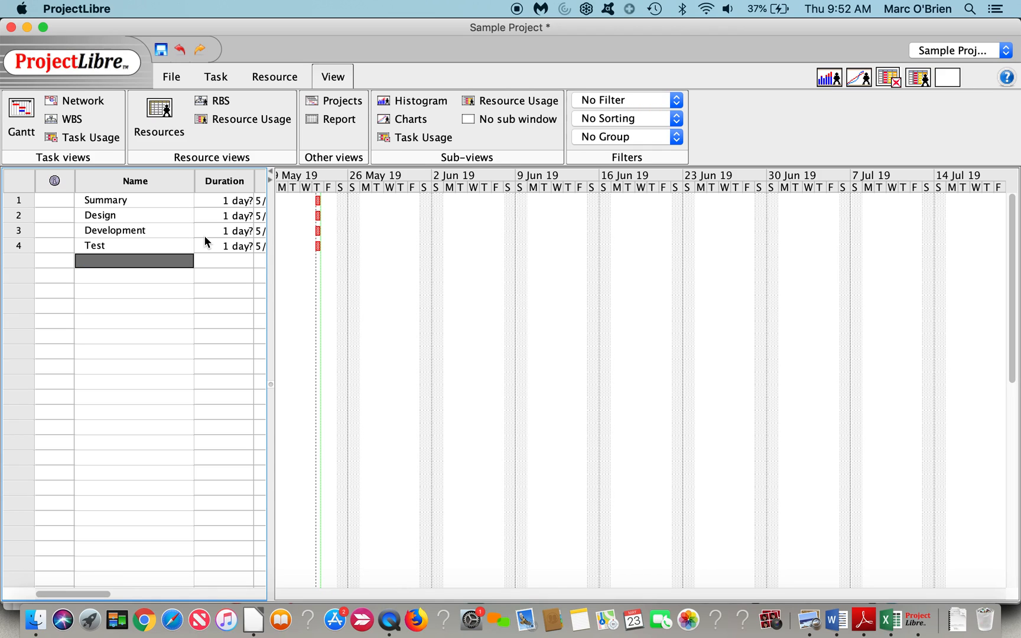
text(Product)
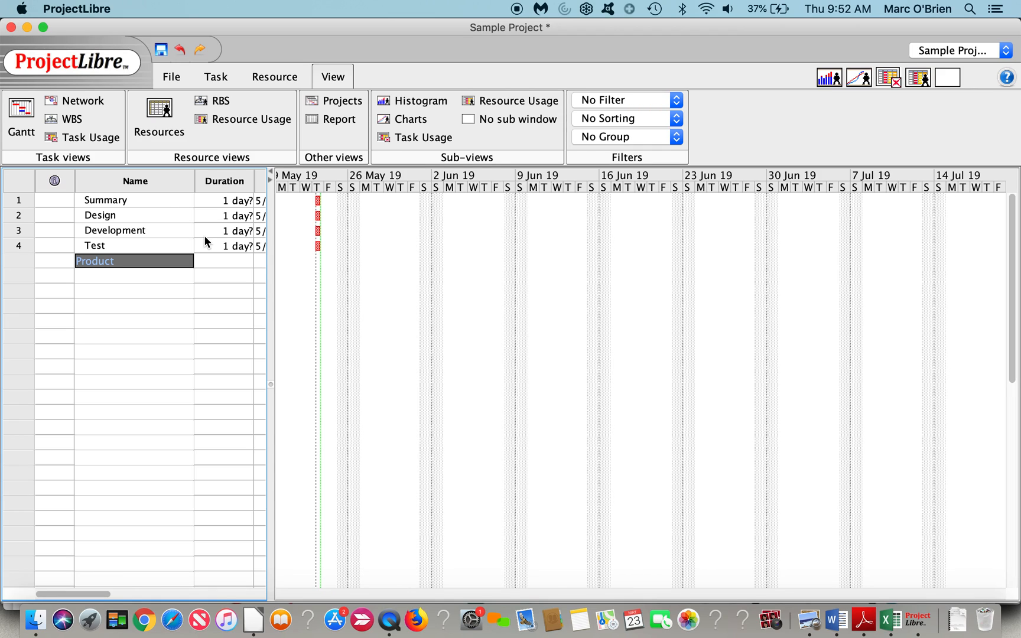
text(Rollout)
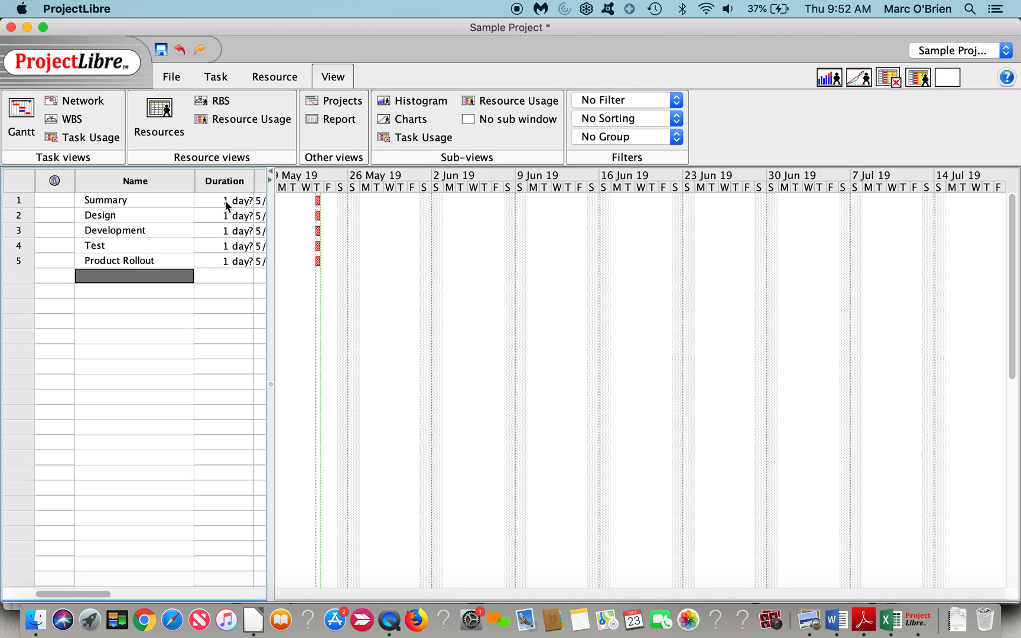
- Set Design and Development to 10 days, Test to 5 days and Product Rollout to 0 days
double_click(234, 215)
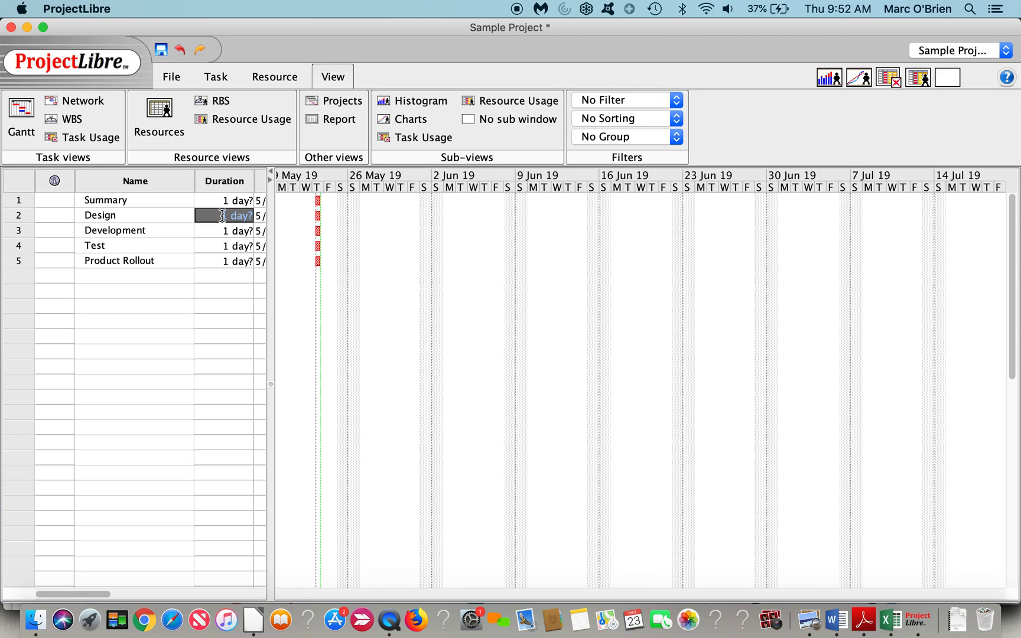
text(10)
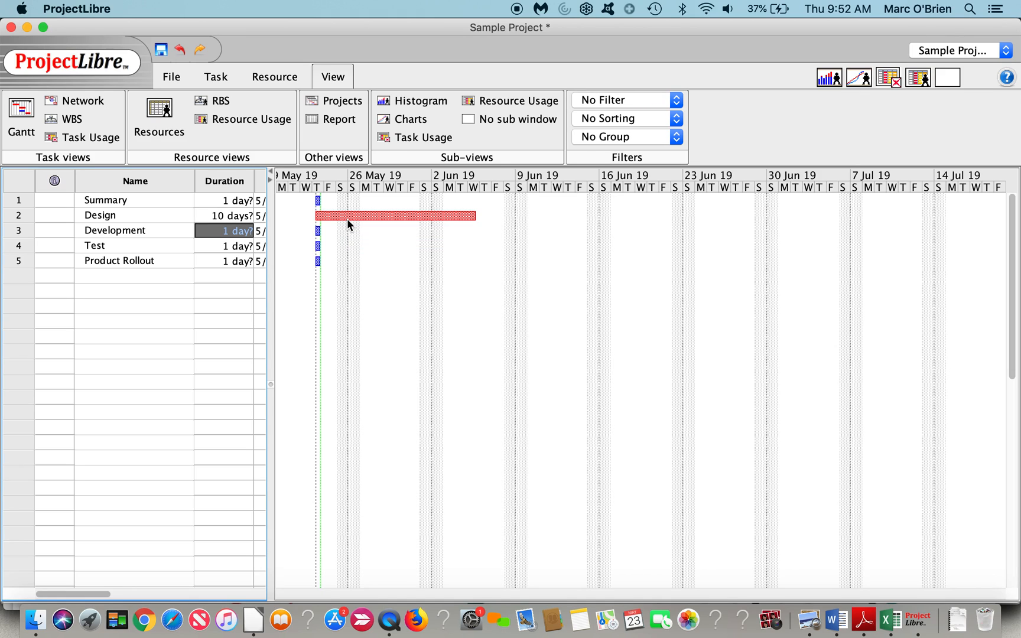
text(10)
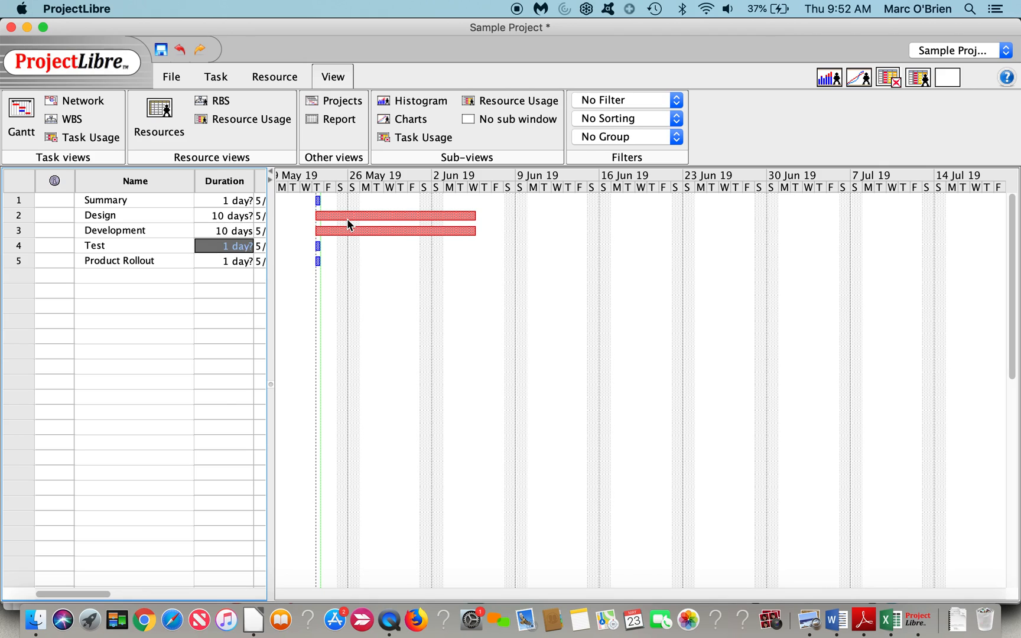
click(224, 215)
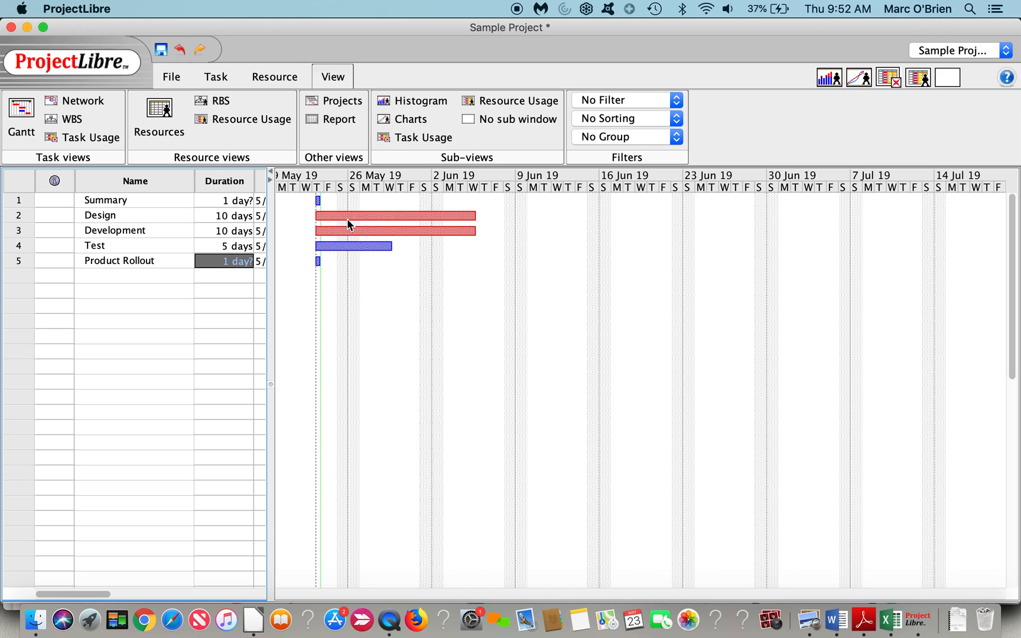
text(0)
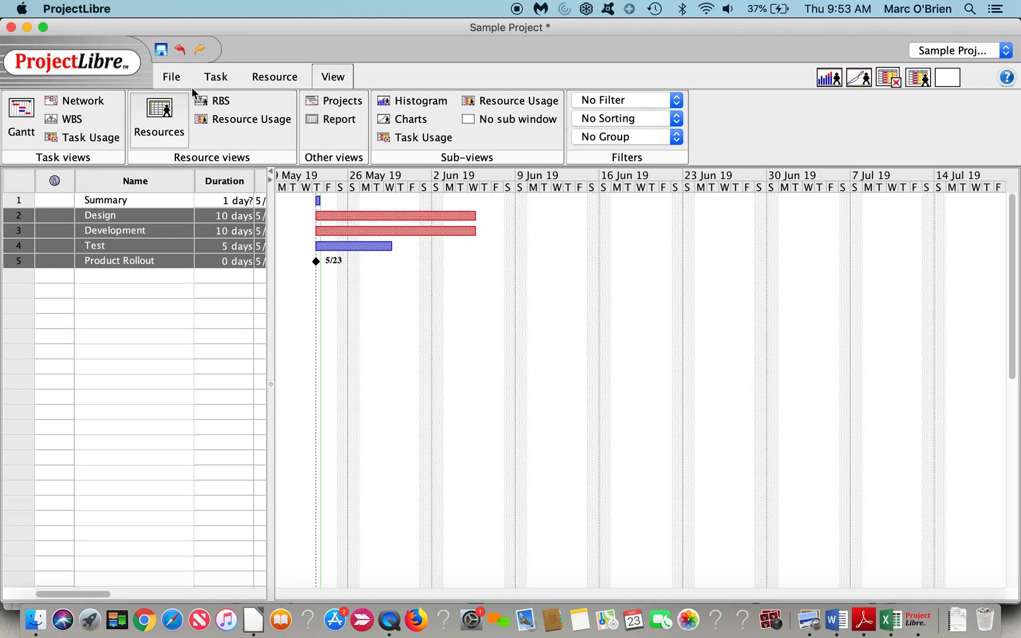
- Indent Design through Product Rollout as subtasks under Summary
click(215, 77)
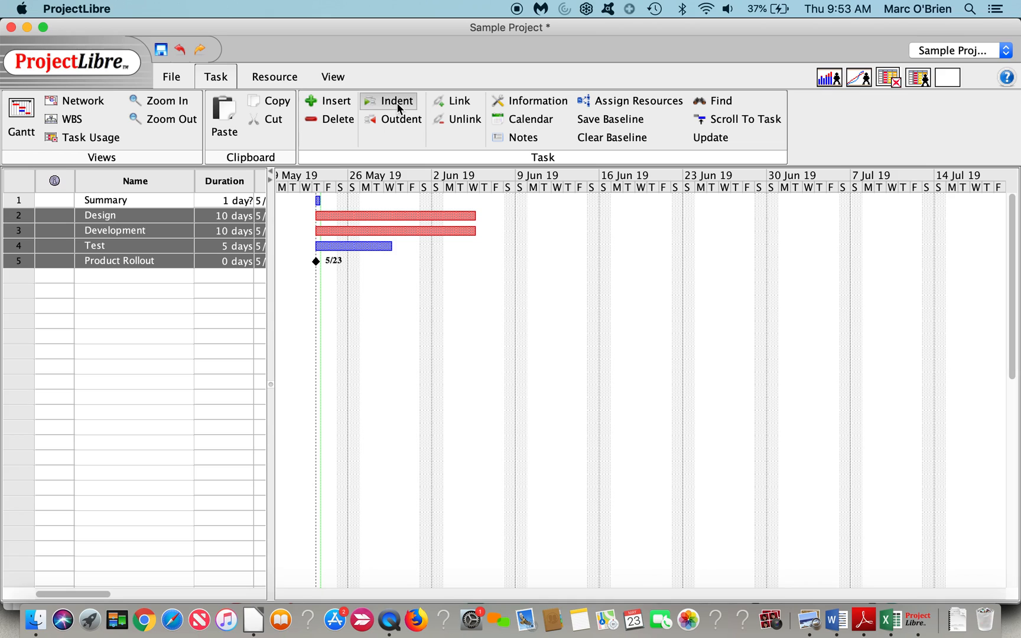
click(388, 101)
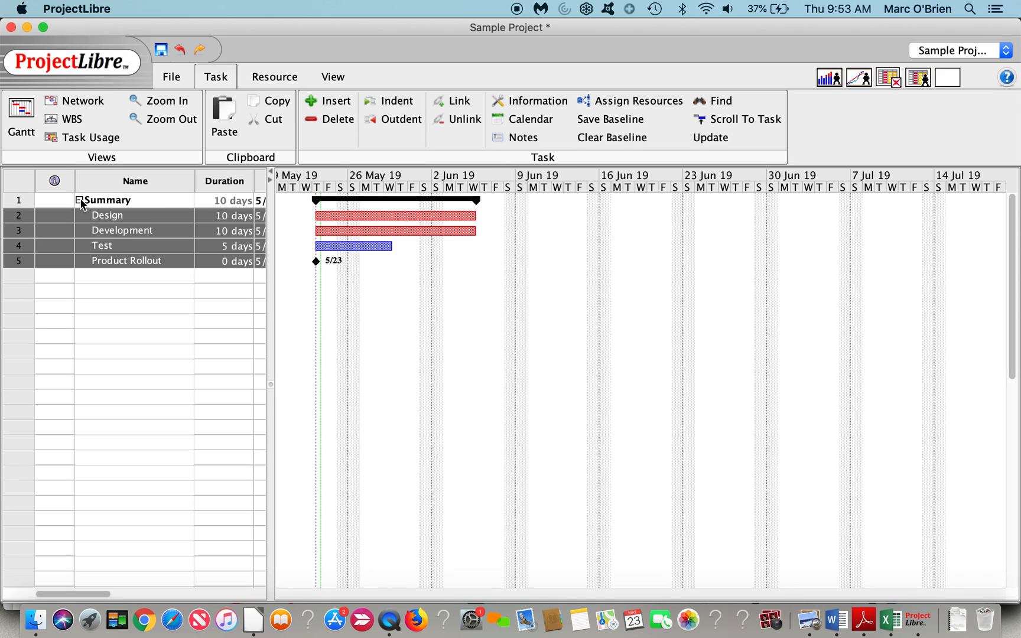
click(79, 201)
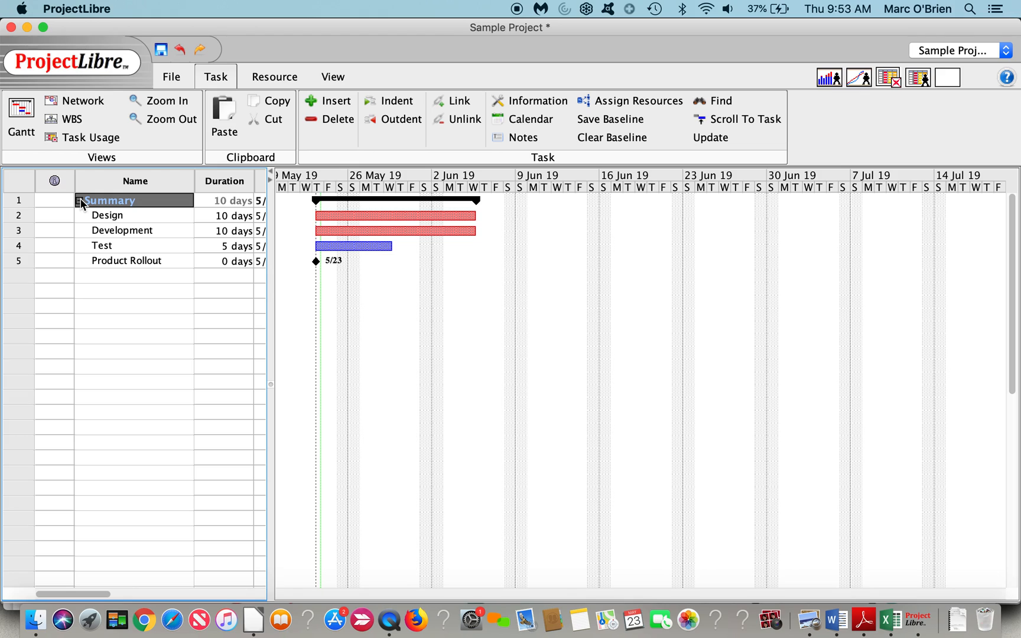
click(107, 215)
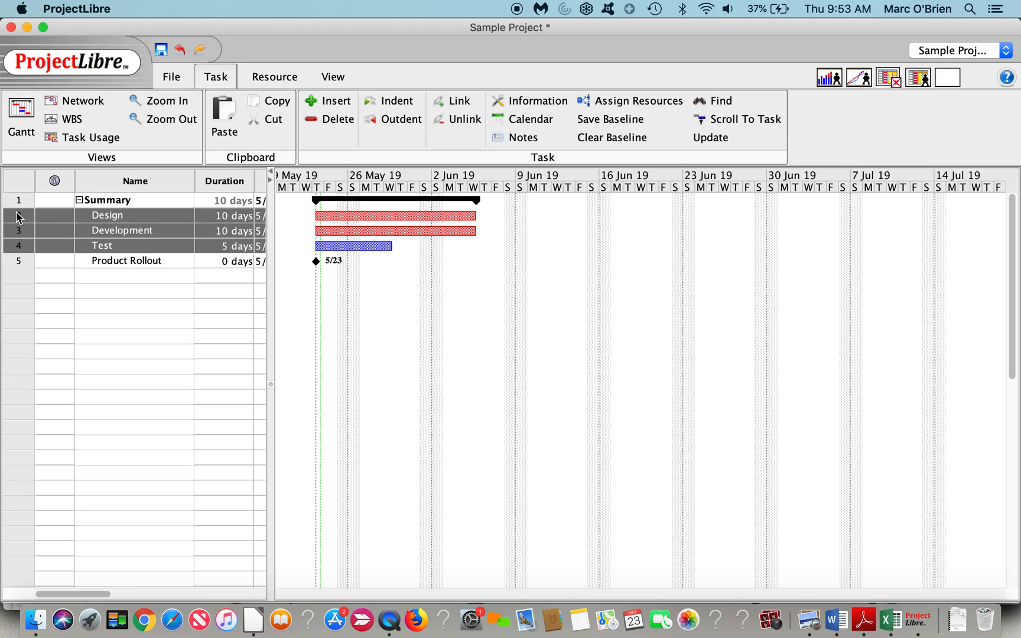
mouse_move(458, 100)
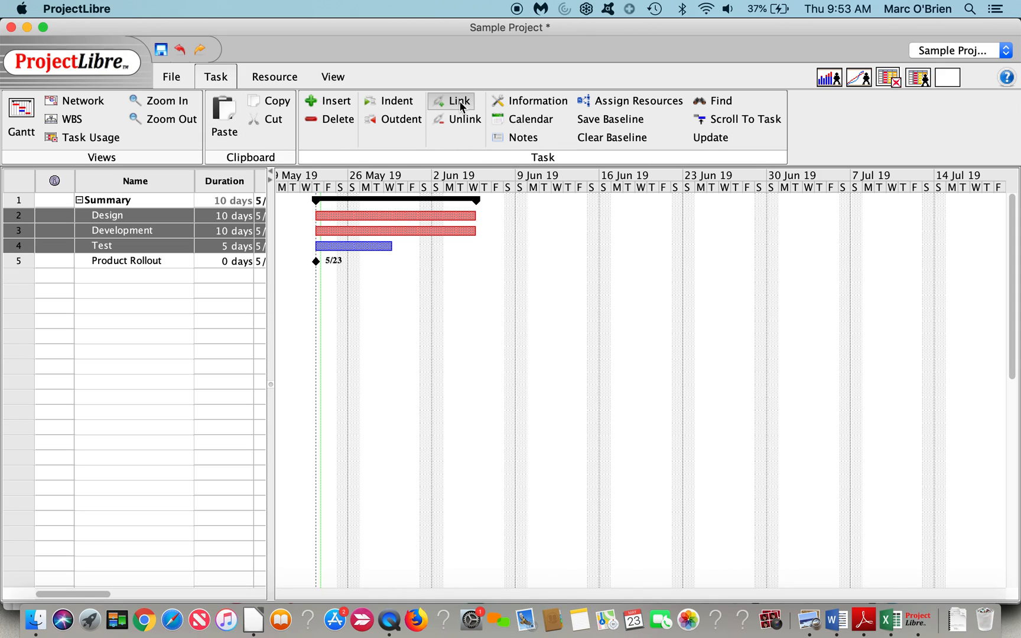
- Link Design, Development and Test in sequence, stretching Summary to 25 days
click(459, 101)
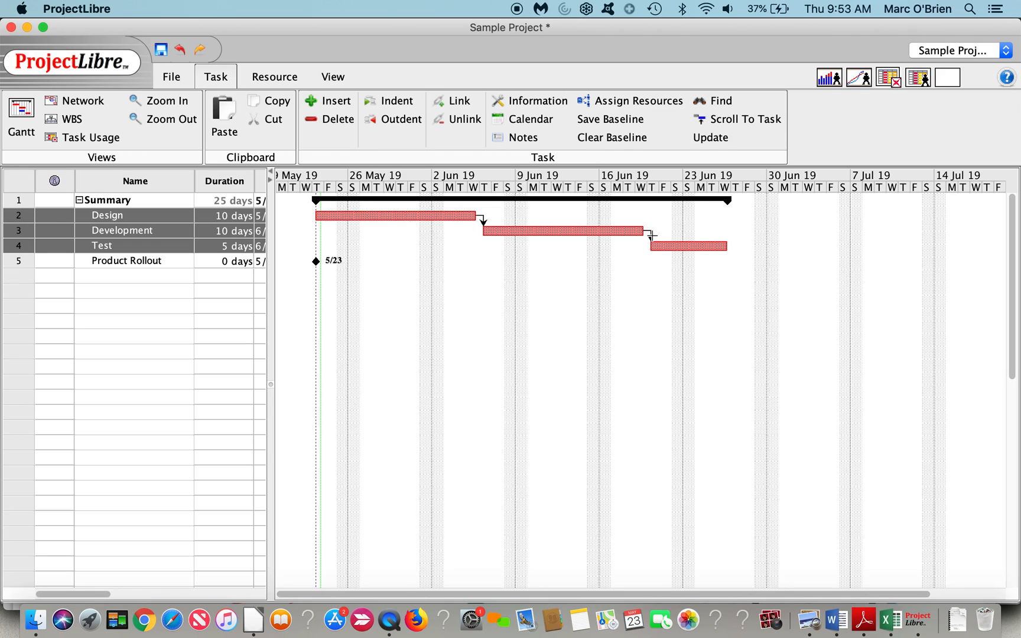
- Review the Development-to-Test dependency details, keeping the finish-to-start type
double_click(649, 234)
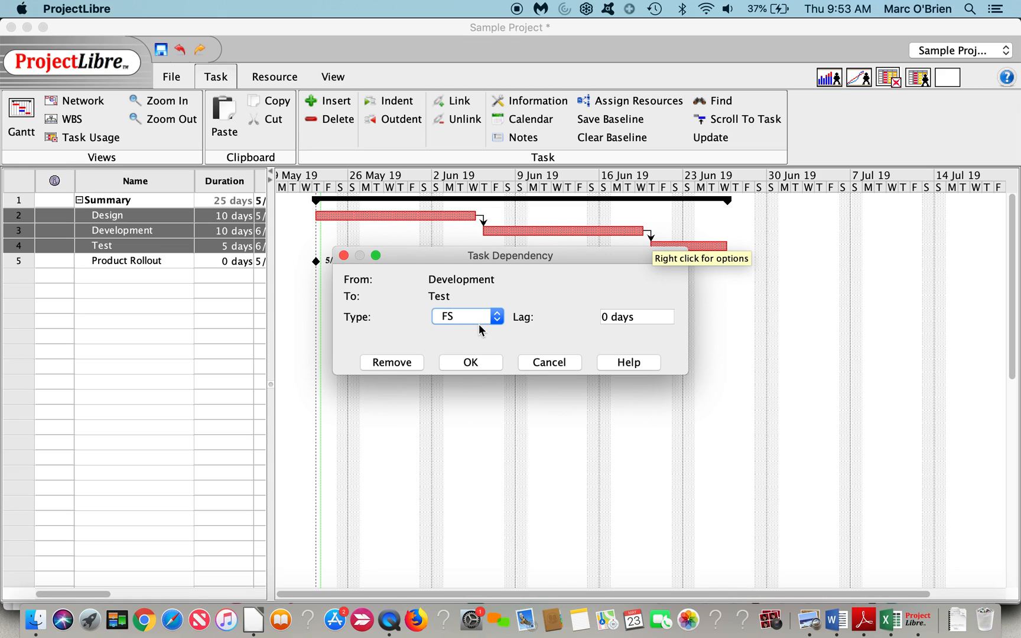
mouse_move(489, 324)
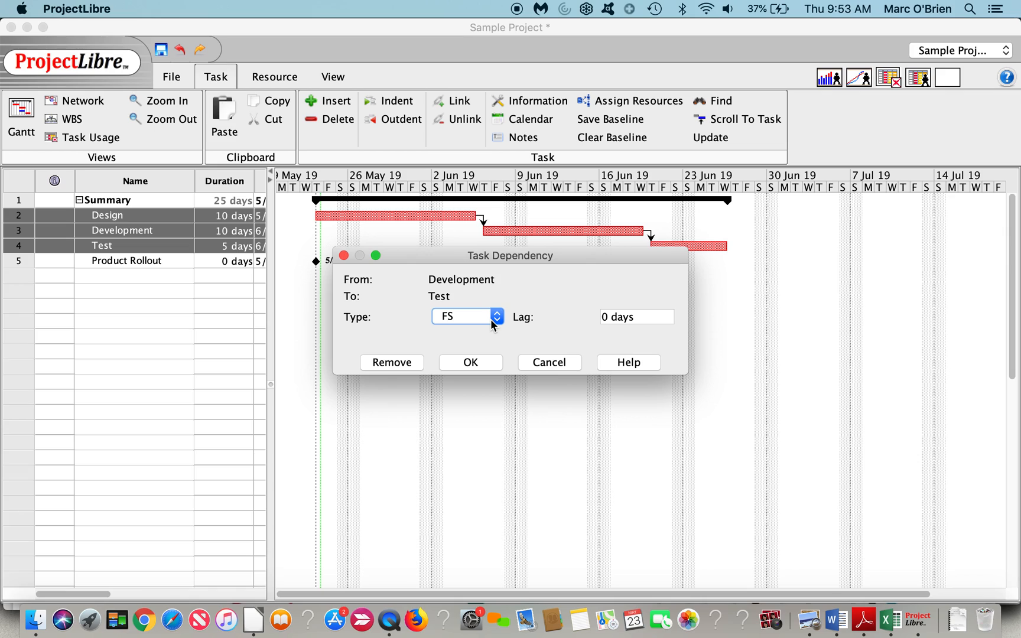
click(467, 316)
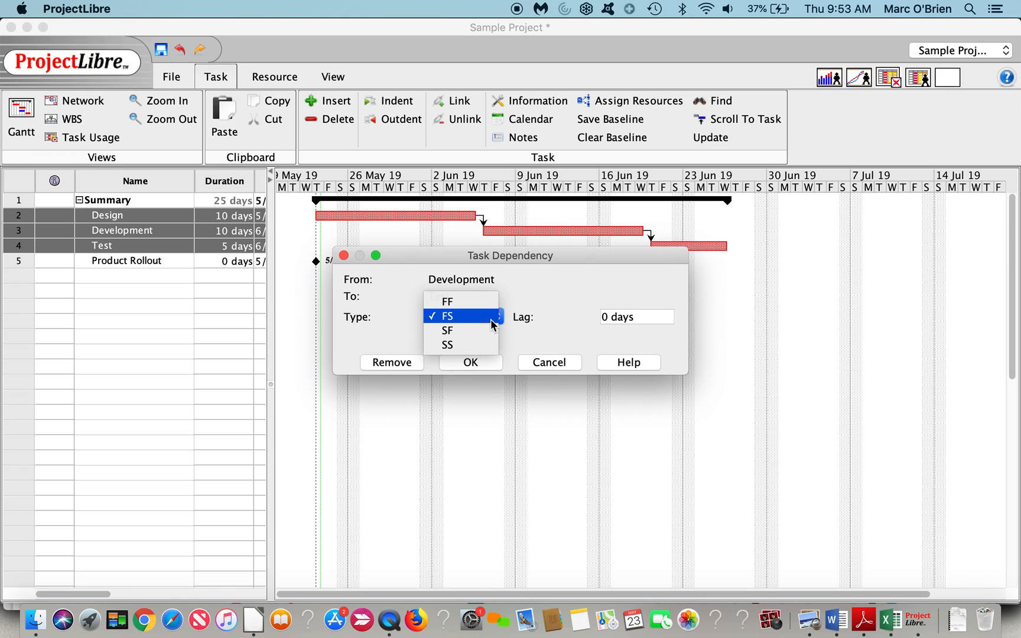
click(449, 316)
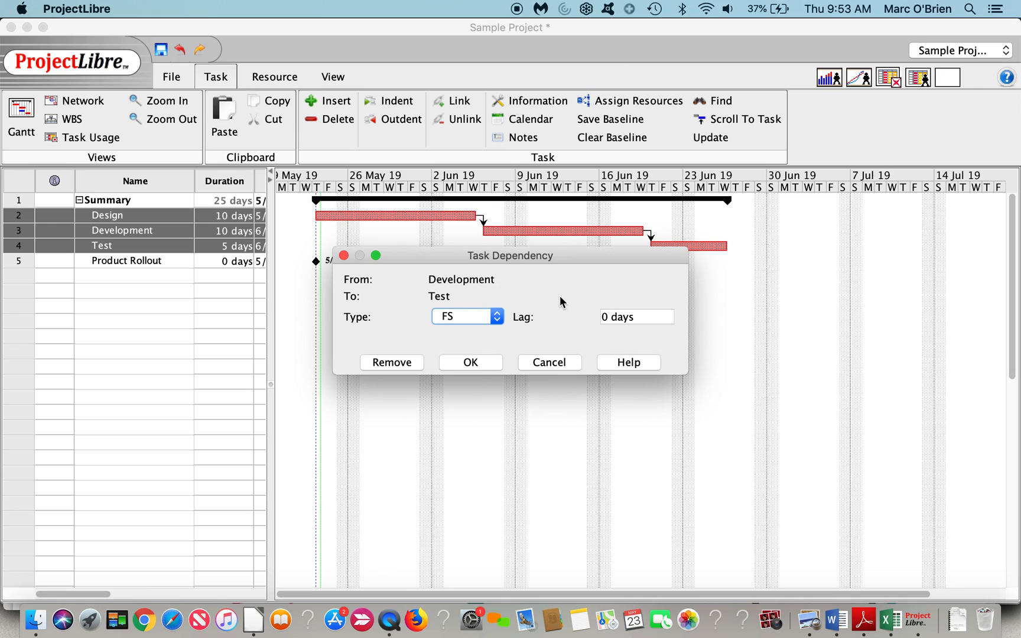
mouse_move(592, 322)
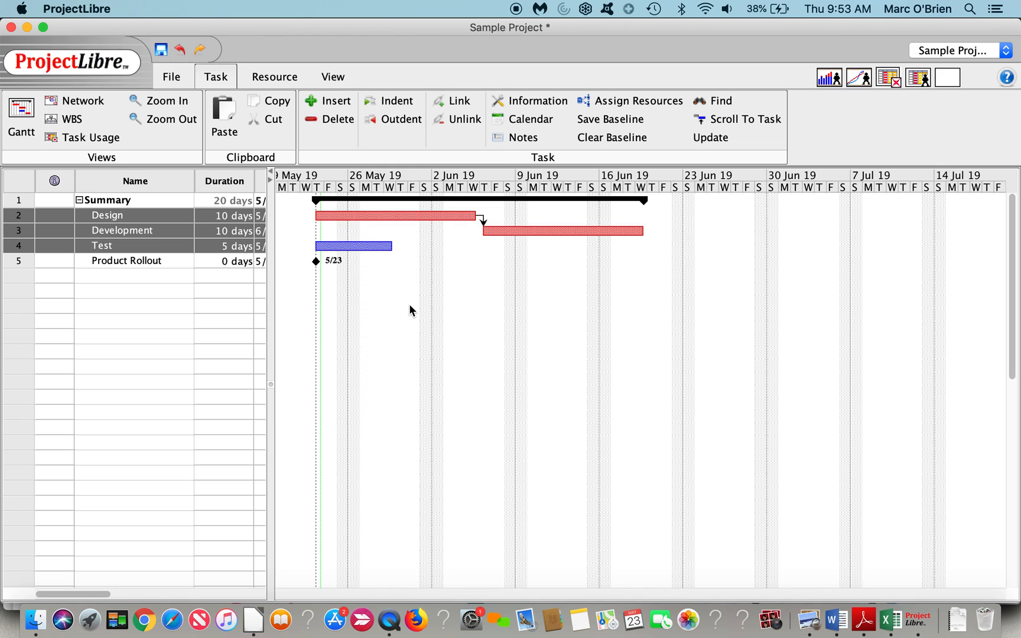
mouse_move(392, 221)
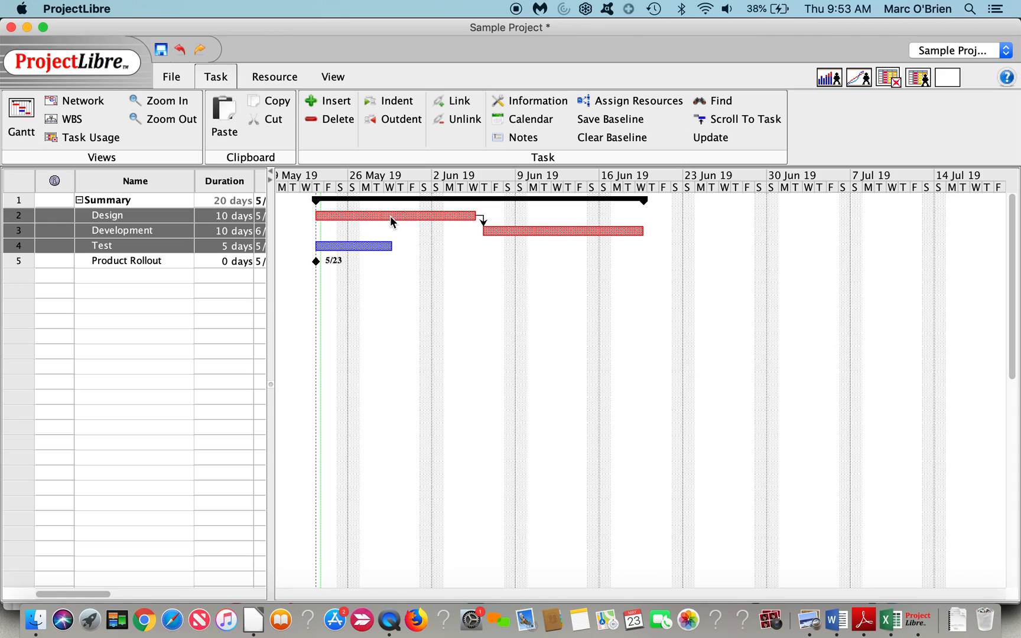
- Link the Design Gantt bar to Test so Test follows Design
click(391, 215)
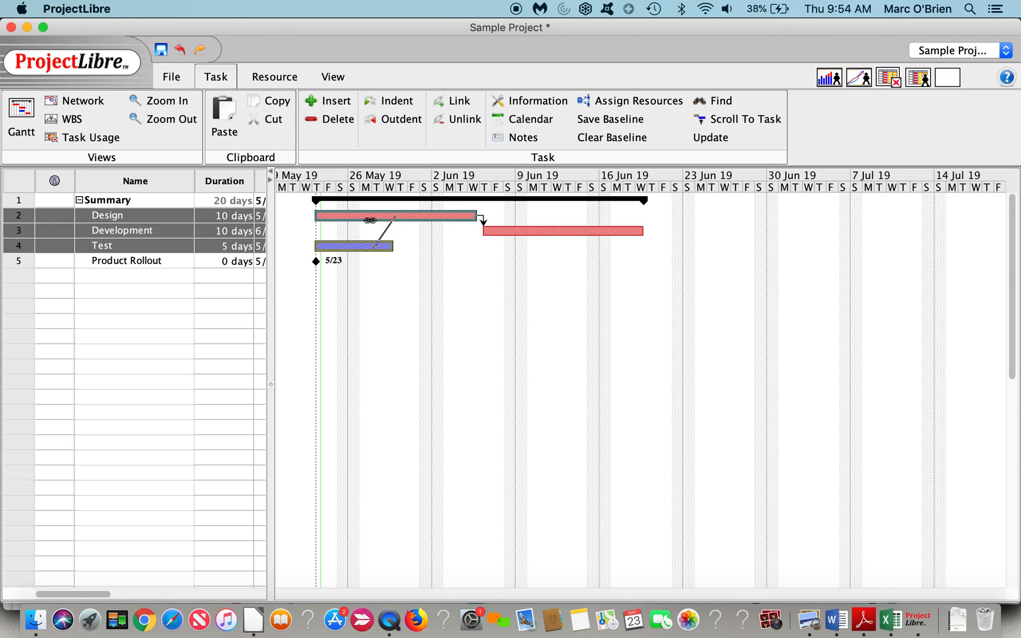
drag(352, 246, 521, 246)
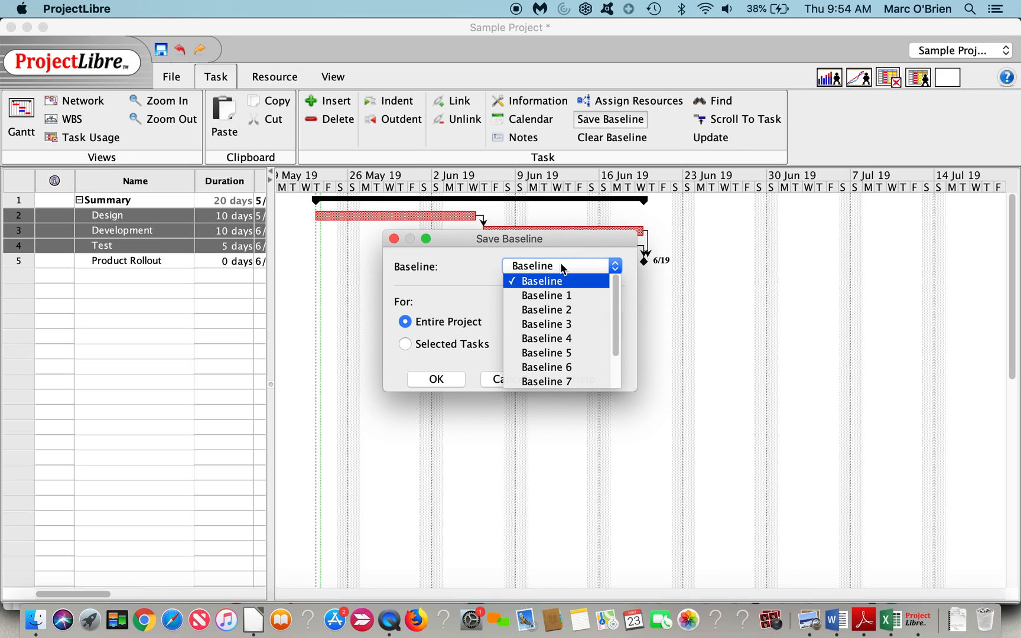
- Save the plain Baseline for the entire project
click(539, 280)
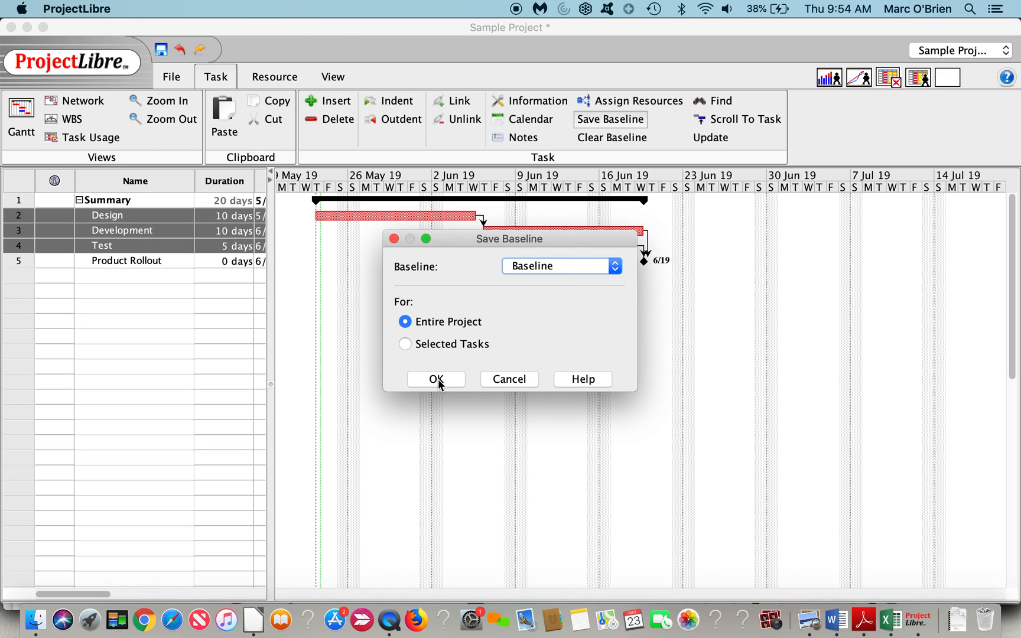
click(435, 380)
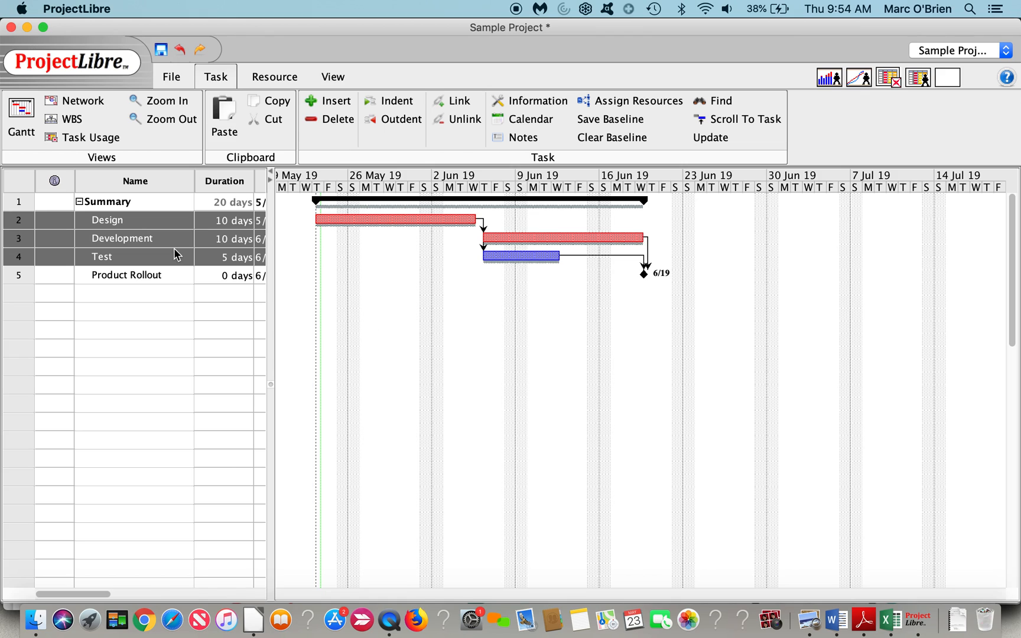
- Mark the Design task's 10-day duration as estimated in its Task Information dialog
double_click(107, 220)
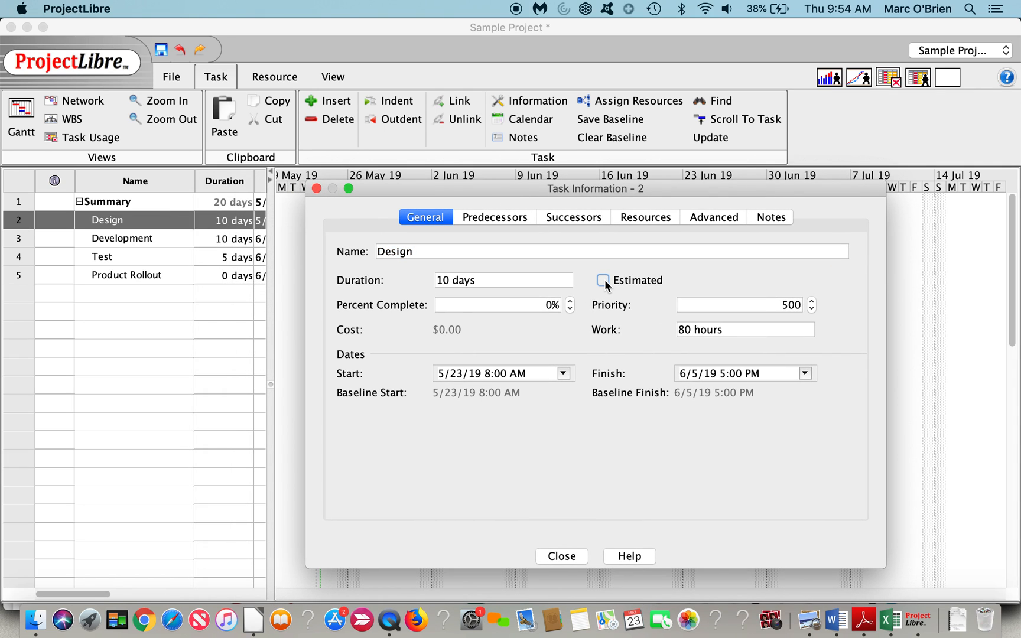
click(603, 280)
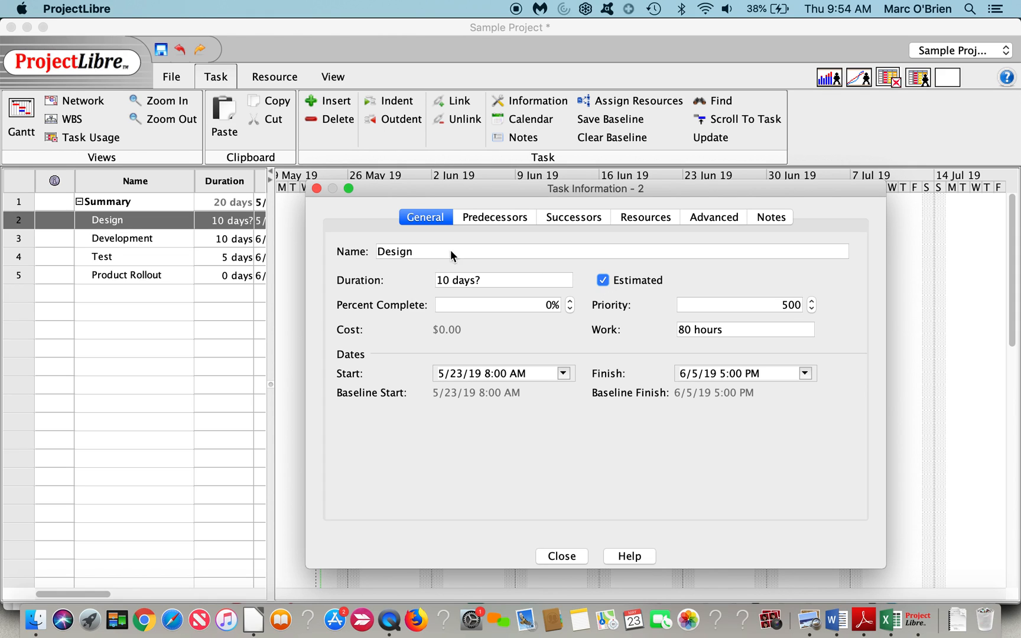
click(602, 281)
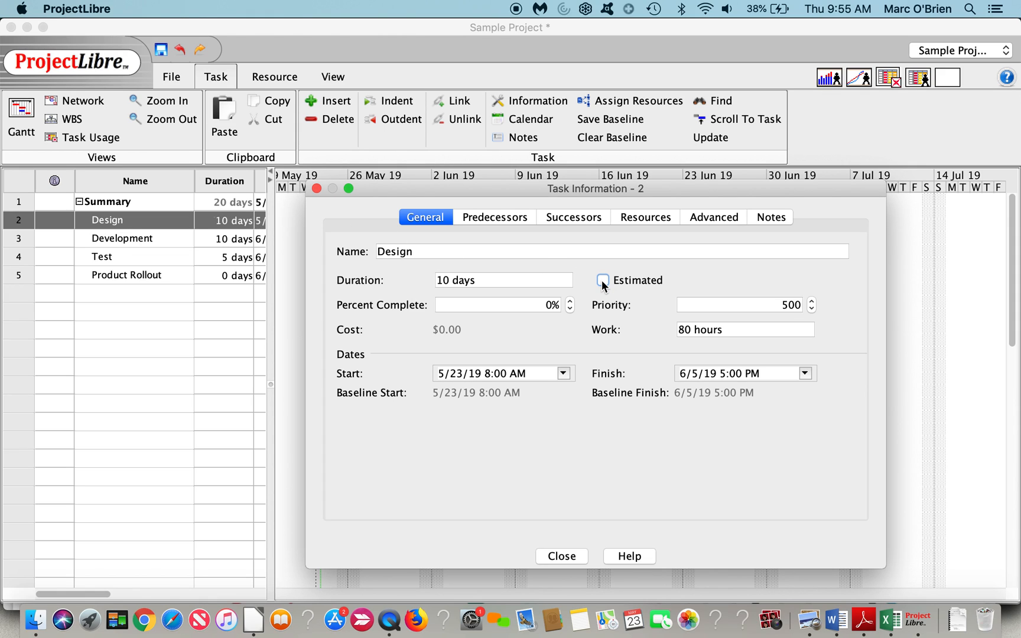
click(602, 280)
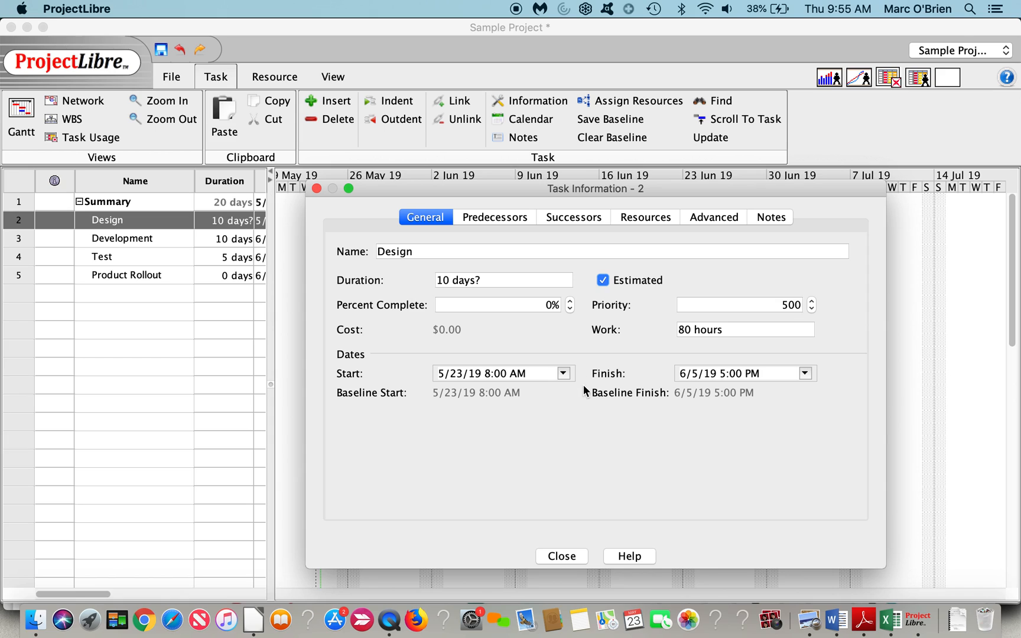
mouse_move(496, 221)
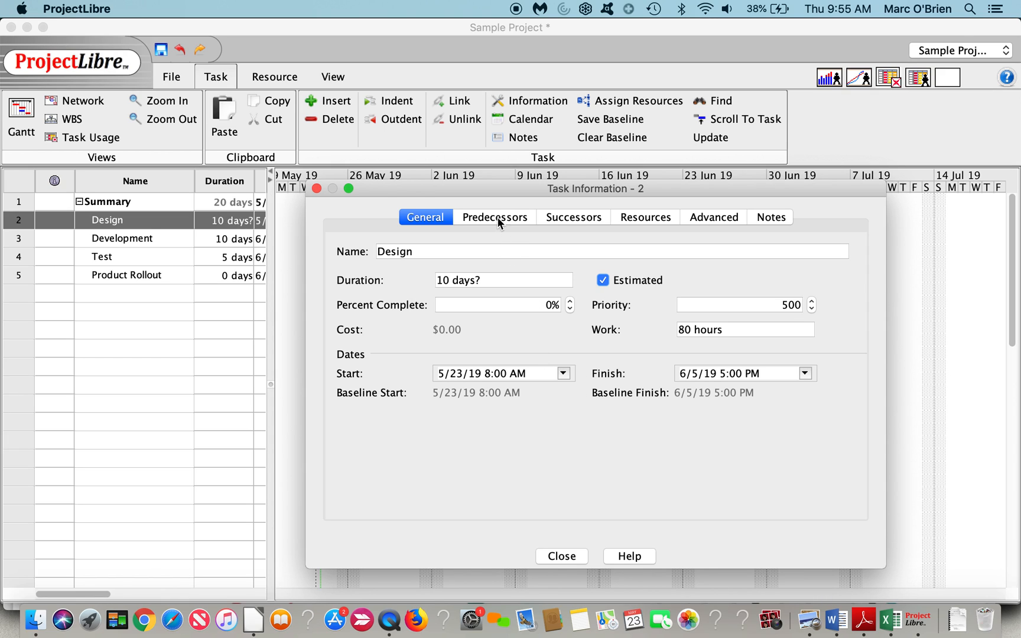
- Review Design's successors (Development, Test) and its empty resource list
click(573, 217)
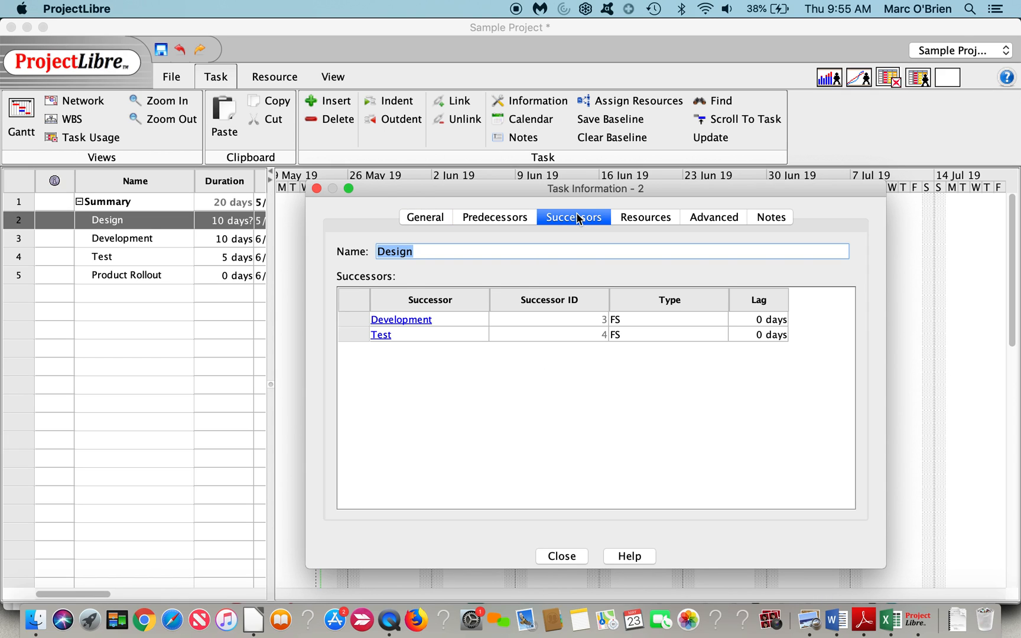
mouse_move(660, 225)
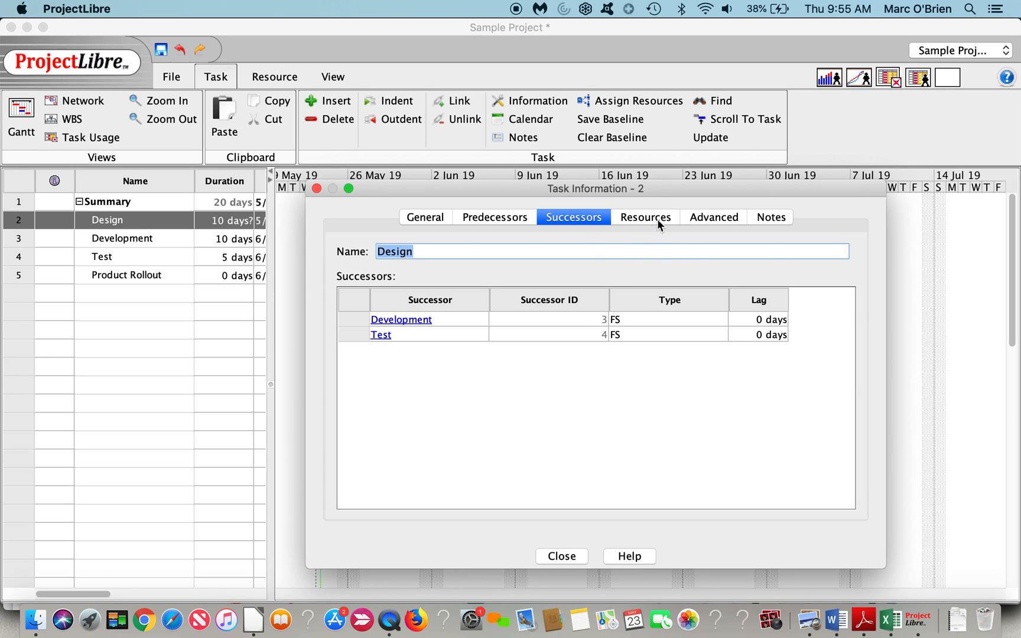
click(646, 216)
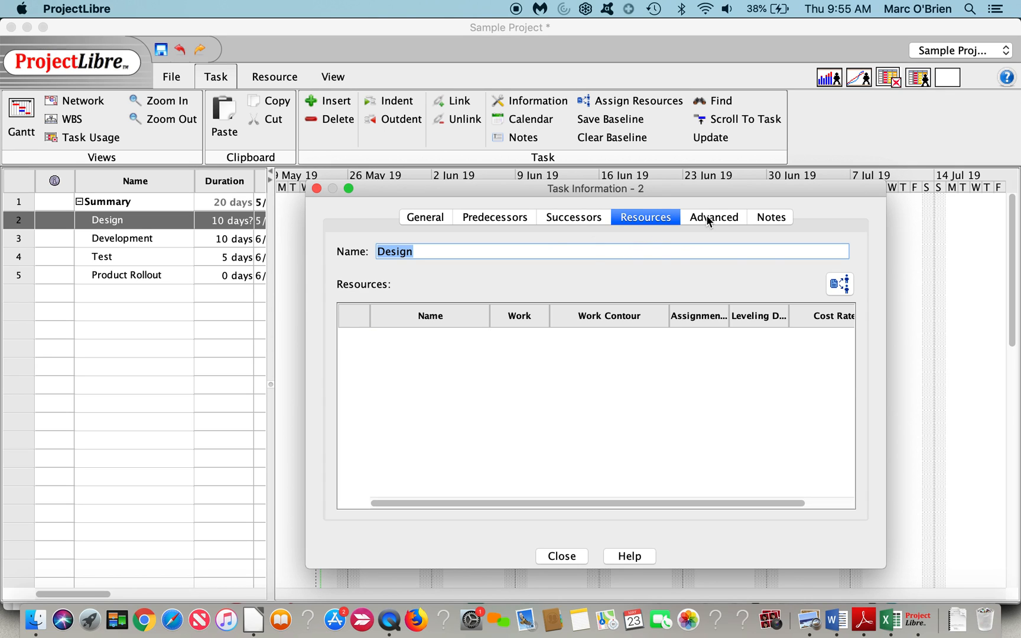
- Keep Design's constraint As Soon As Possible in Advanced settings and close the dialog
click(712, 216)
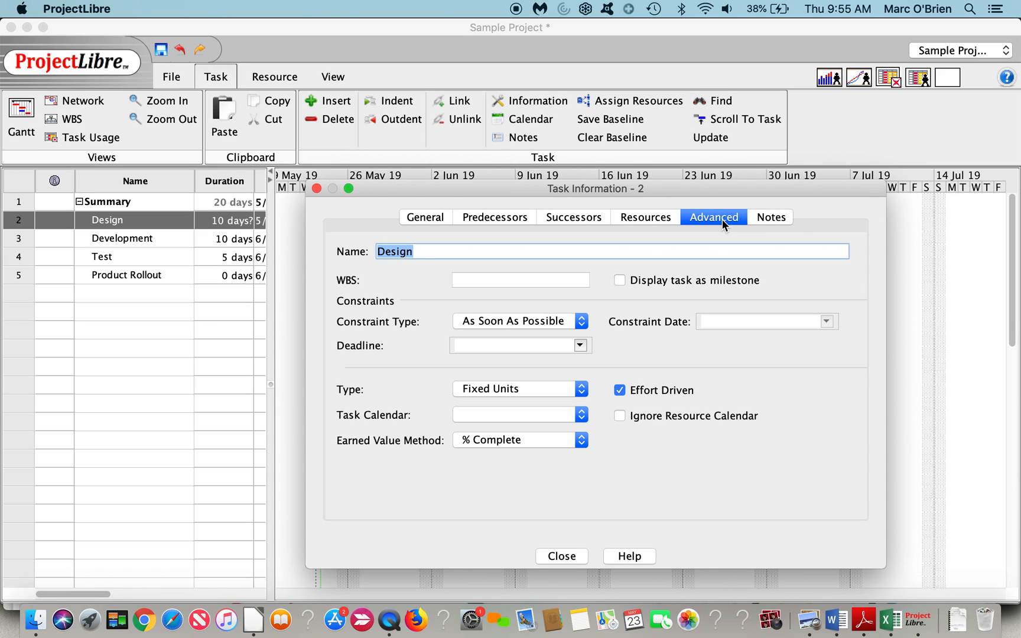
mouse_move(509, 328)
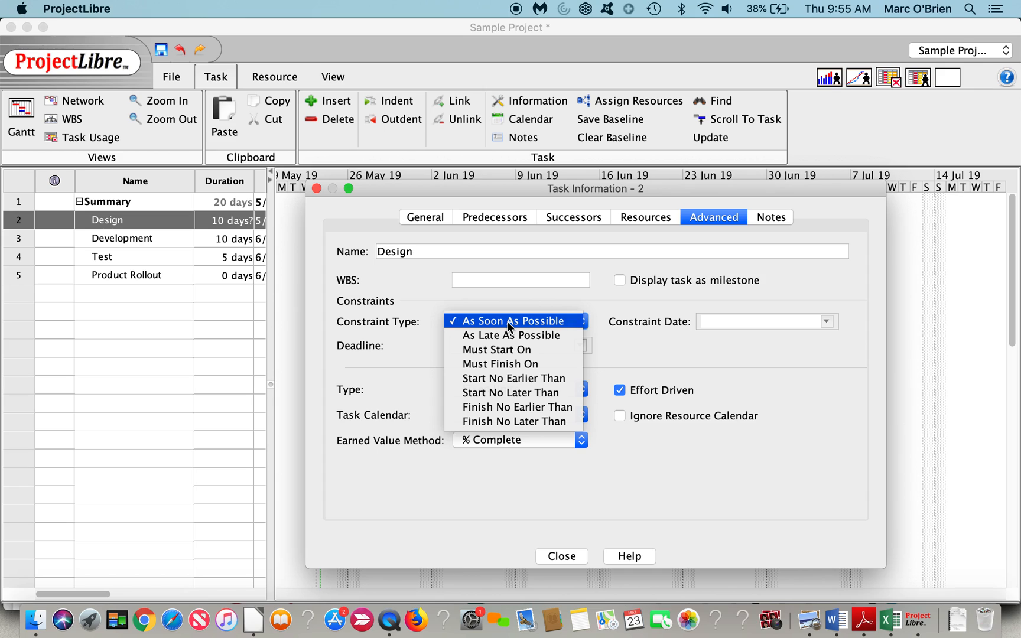
click(513, 320)
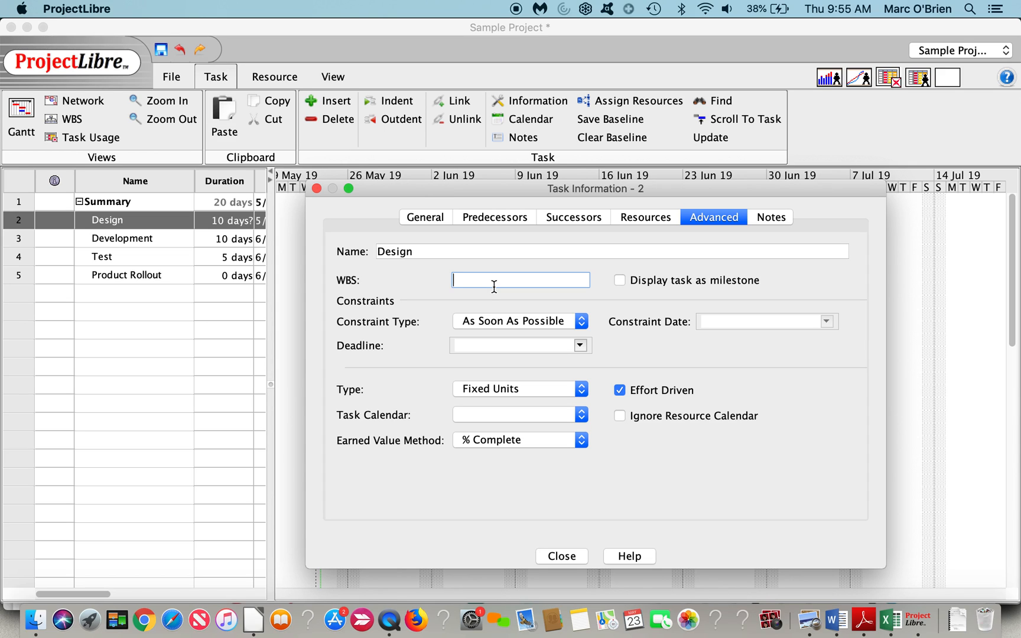
mouse_move(489, 477)
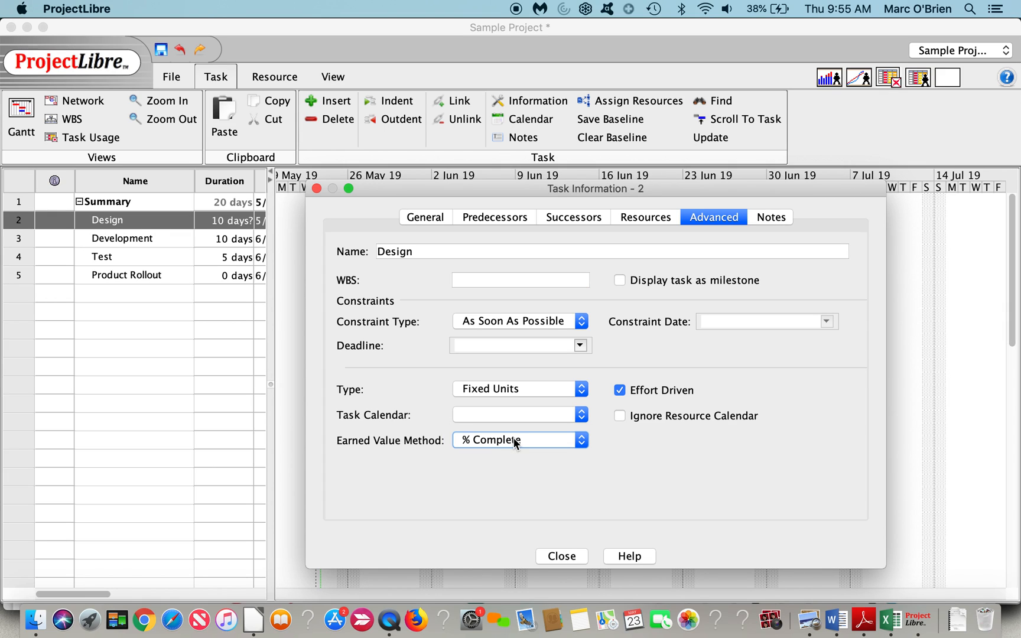
mouse_move(553, 501)
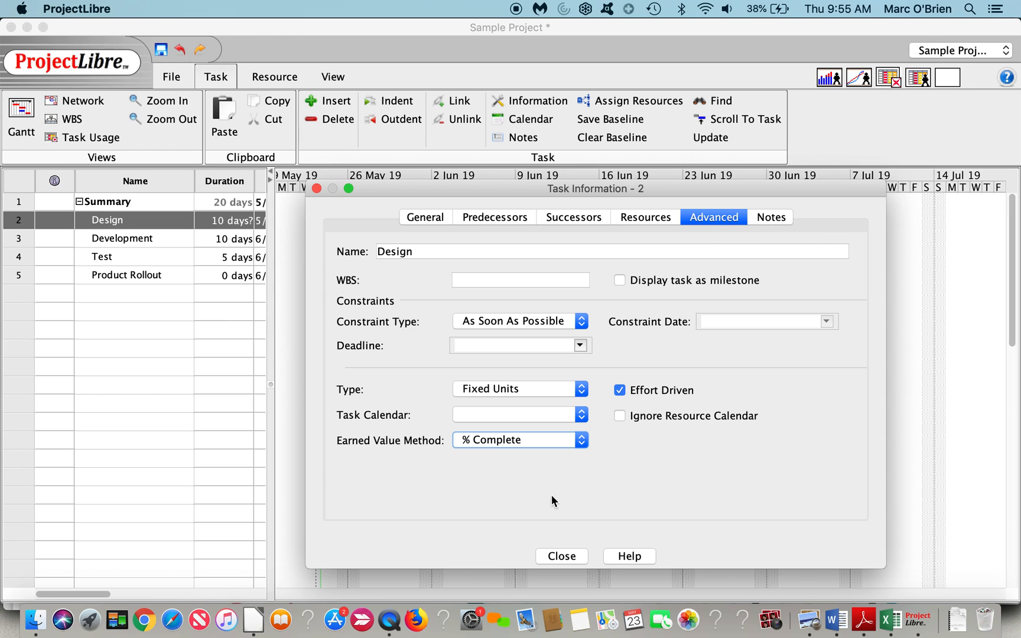
click(561, 556)
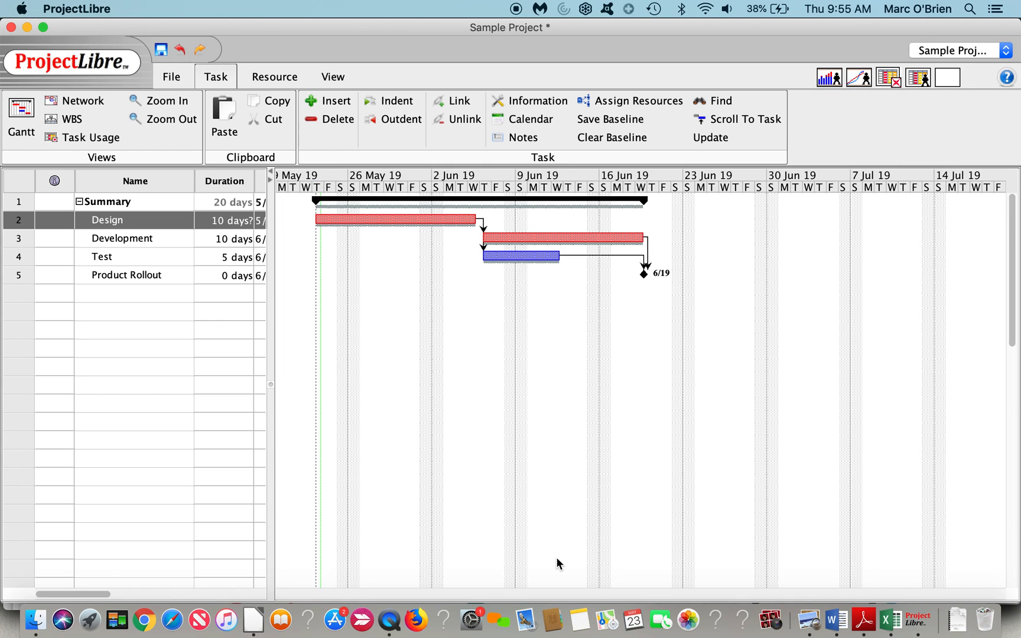
mouse_move(228, 215)
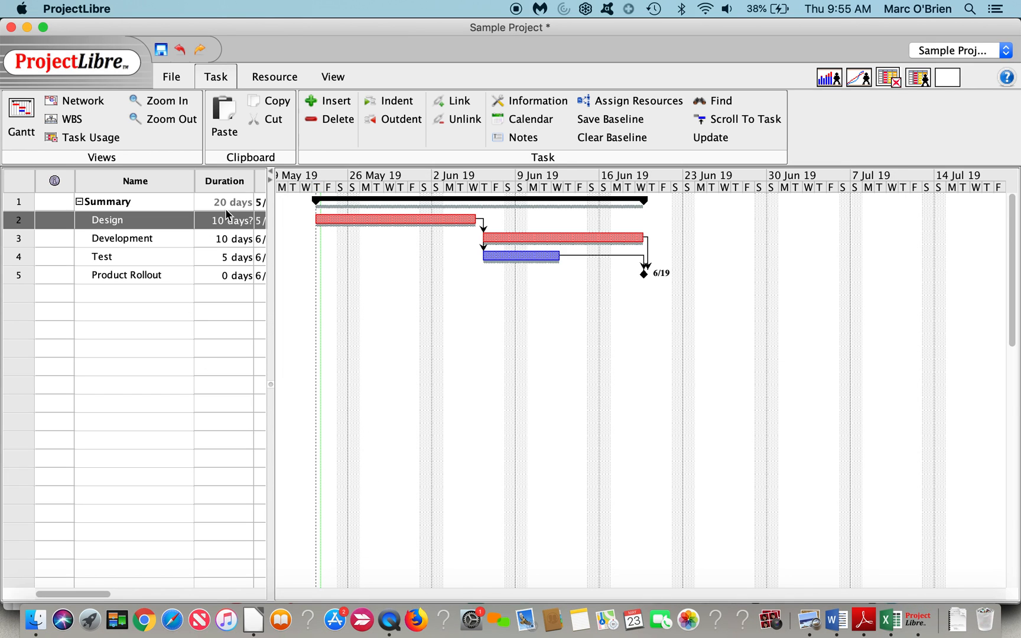
- Enter resource names Summary, M and Mar in the resource sheet, keeping the second as Work type
click(274, 75)
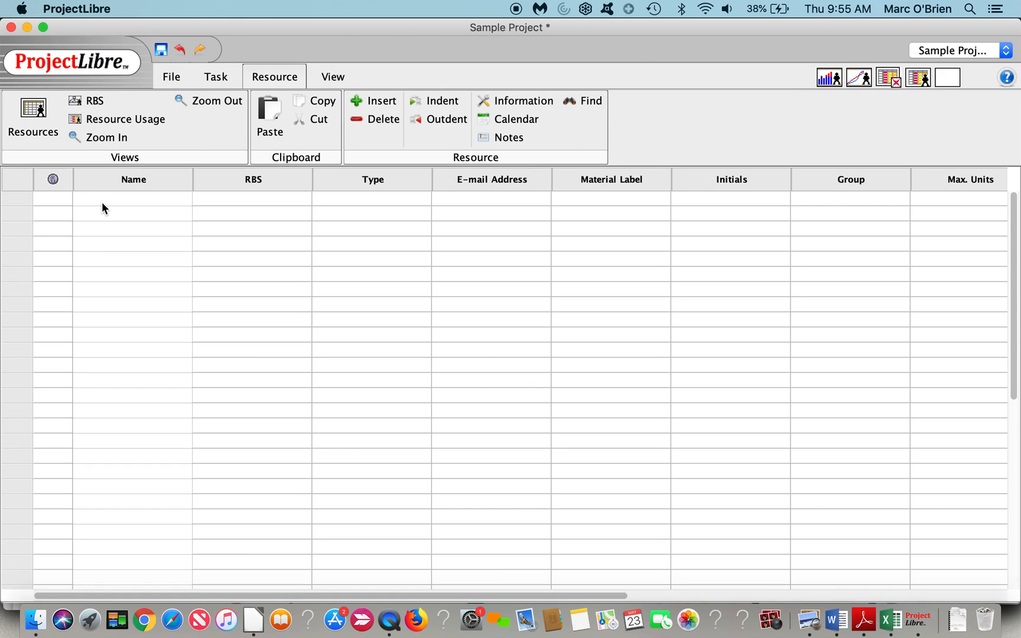
text(Summar)
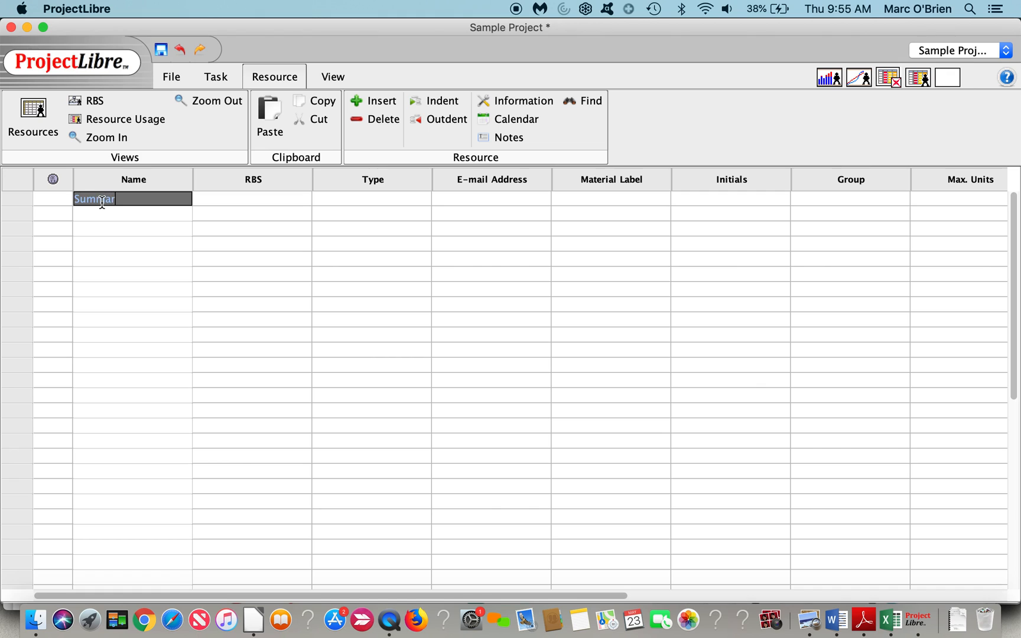
text(M)
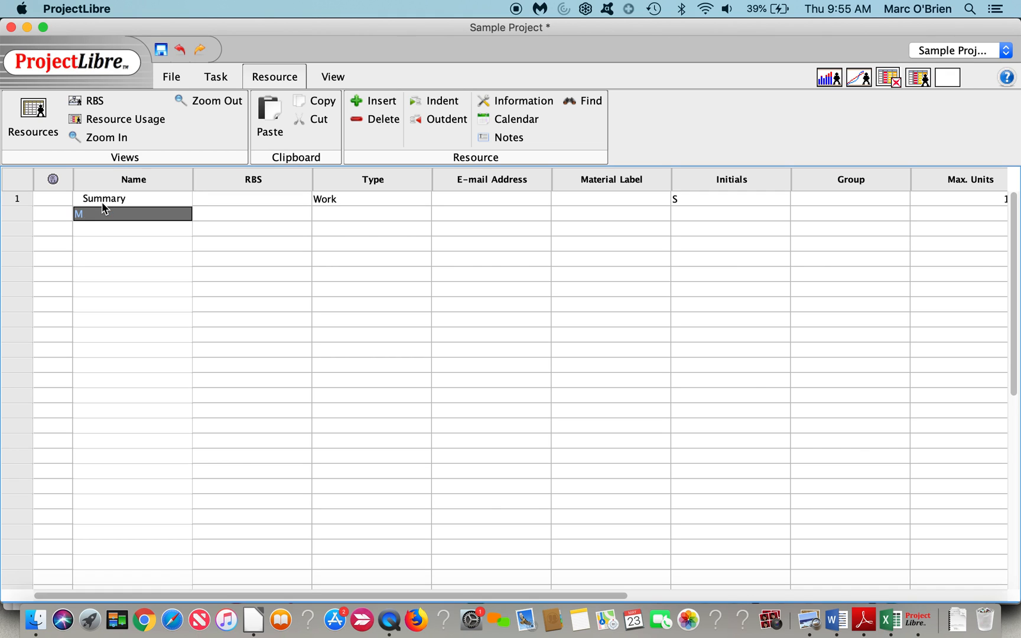
text(Marw)
click(132, 229)
text(Connor)
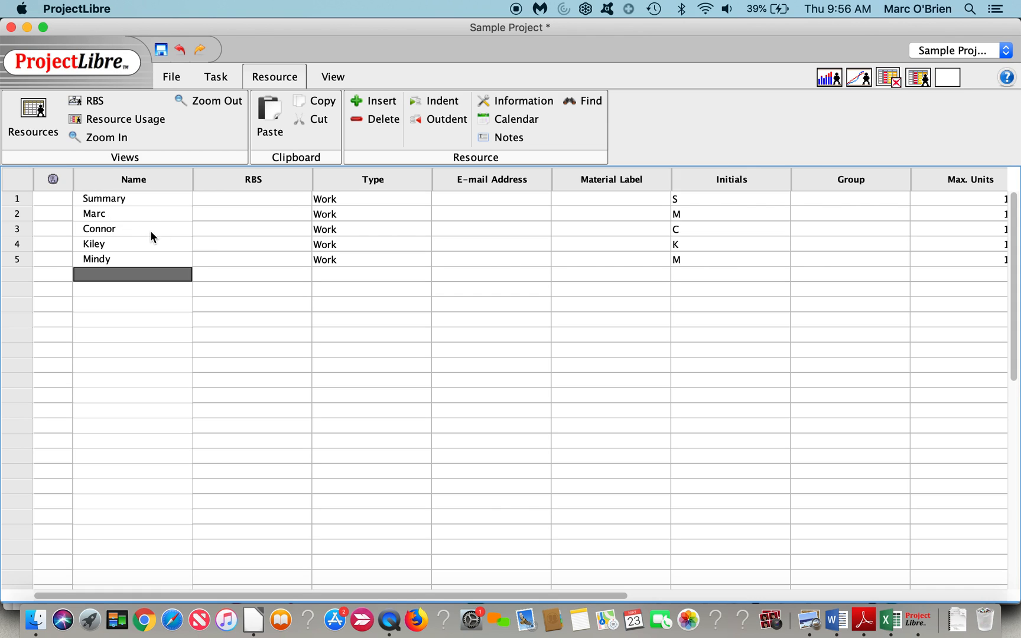
click(372, 214)
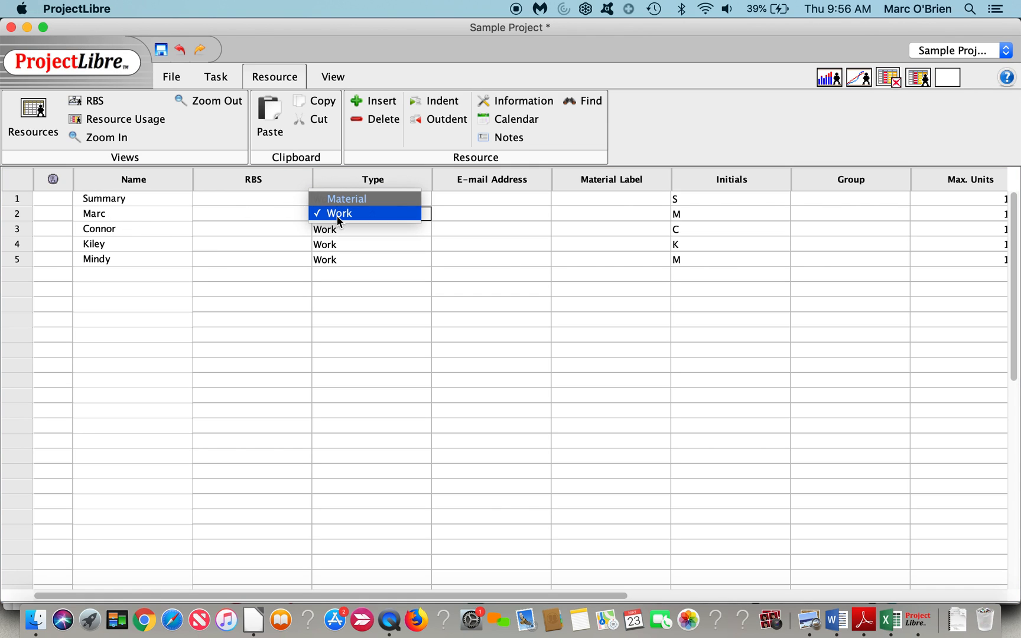
click(339, 213)
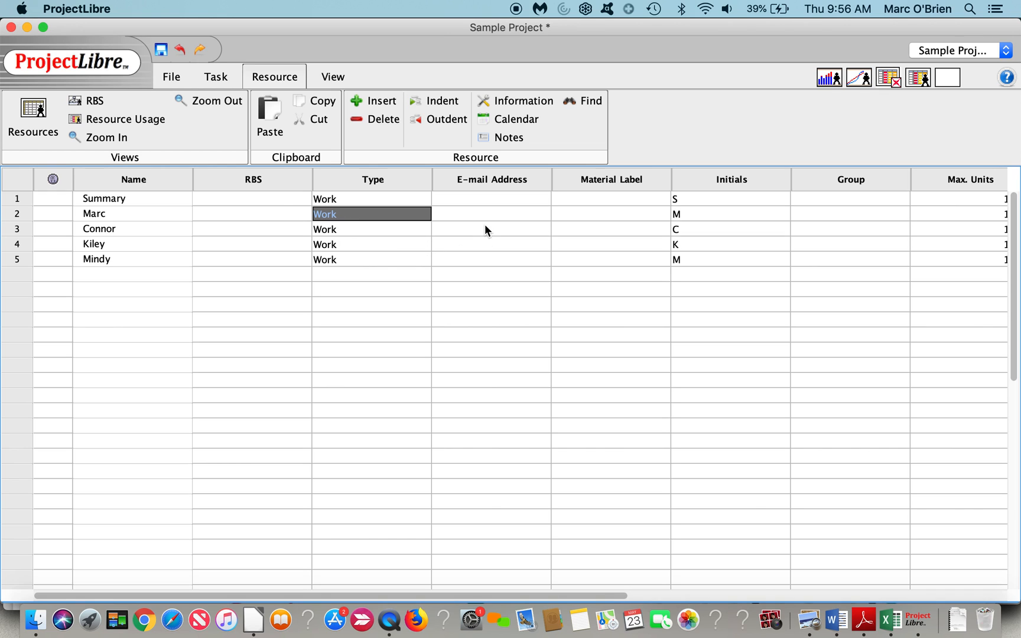
- Enter standard rates $110, $120 and $130 for rows 3–5, dismissing the invalid-rate warning
scroll(right, 3)
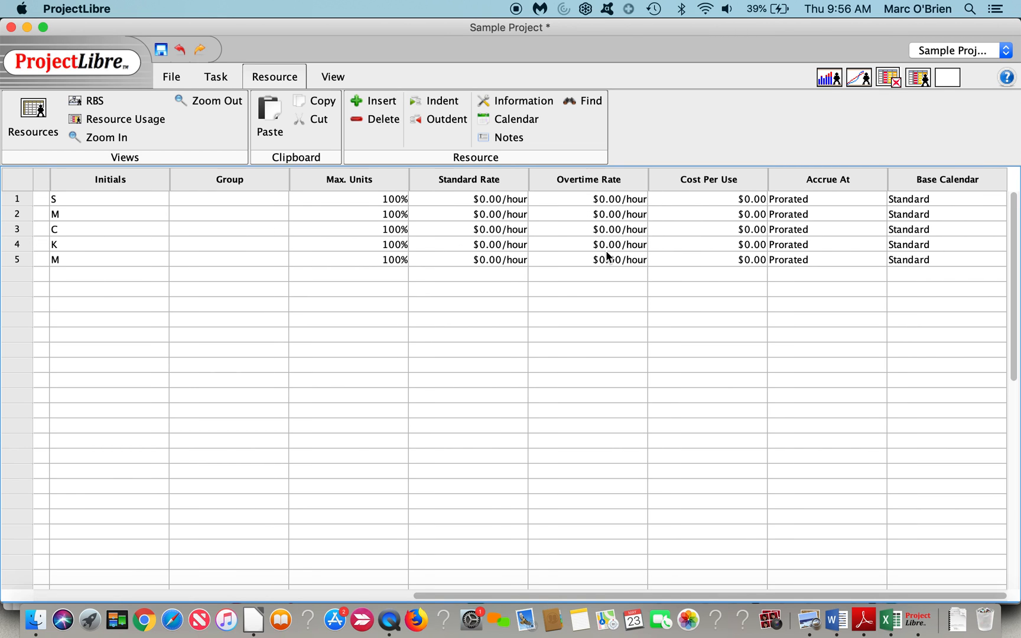
mouse_move(471, 206)
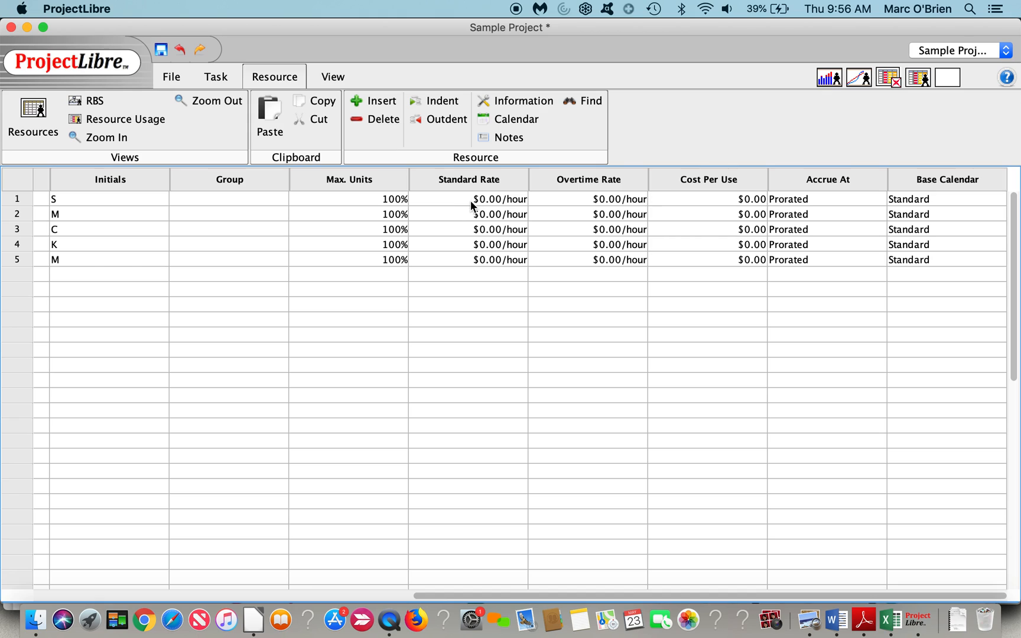
double_click(468, 214)
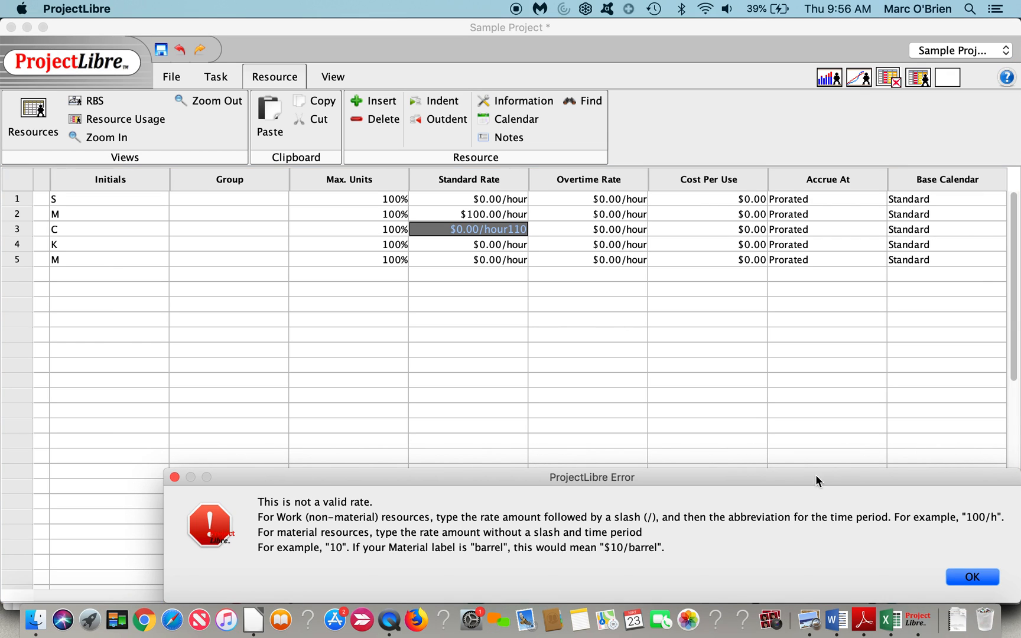
click(971, 577)
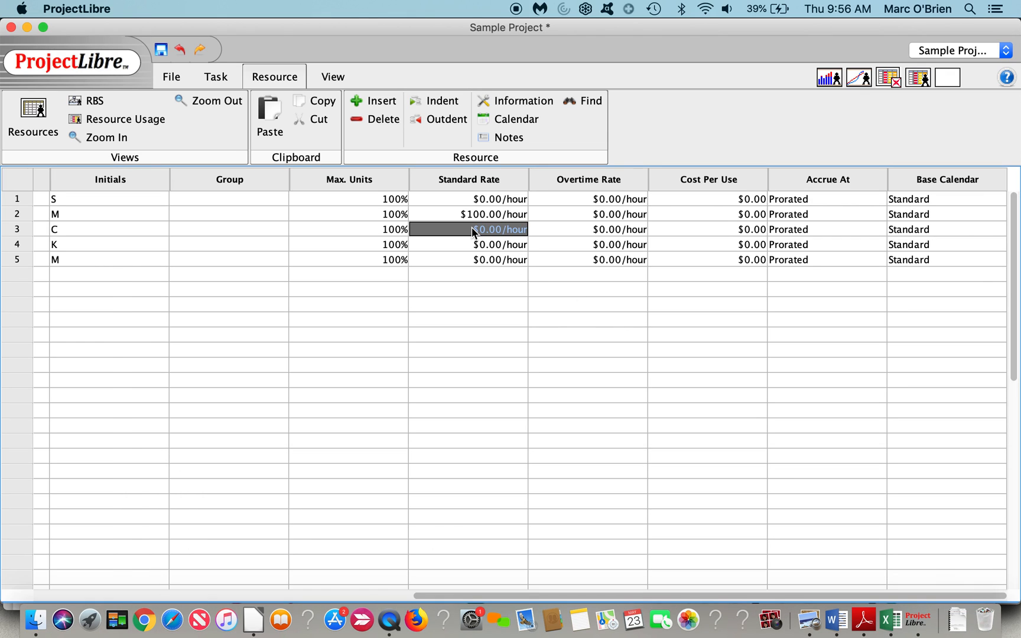
text(120)
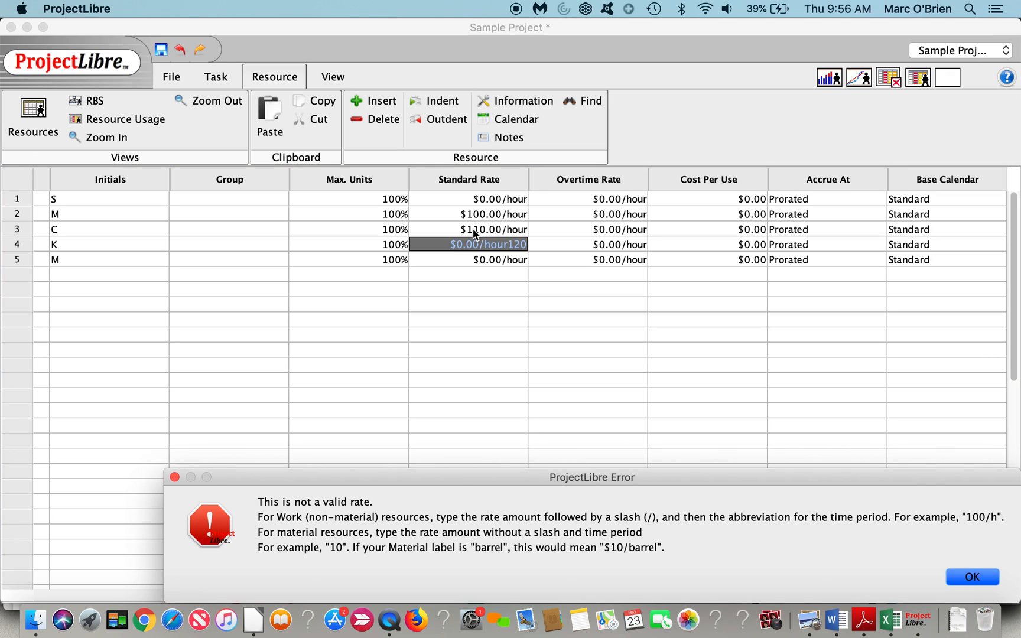
click(971, 577)
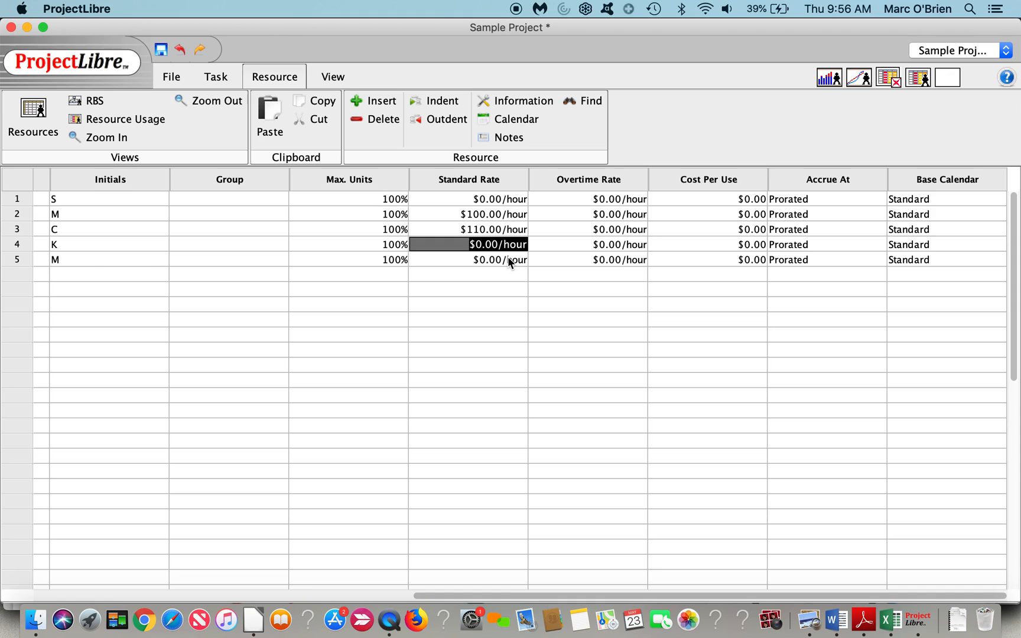
text(120)
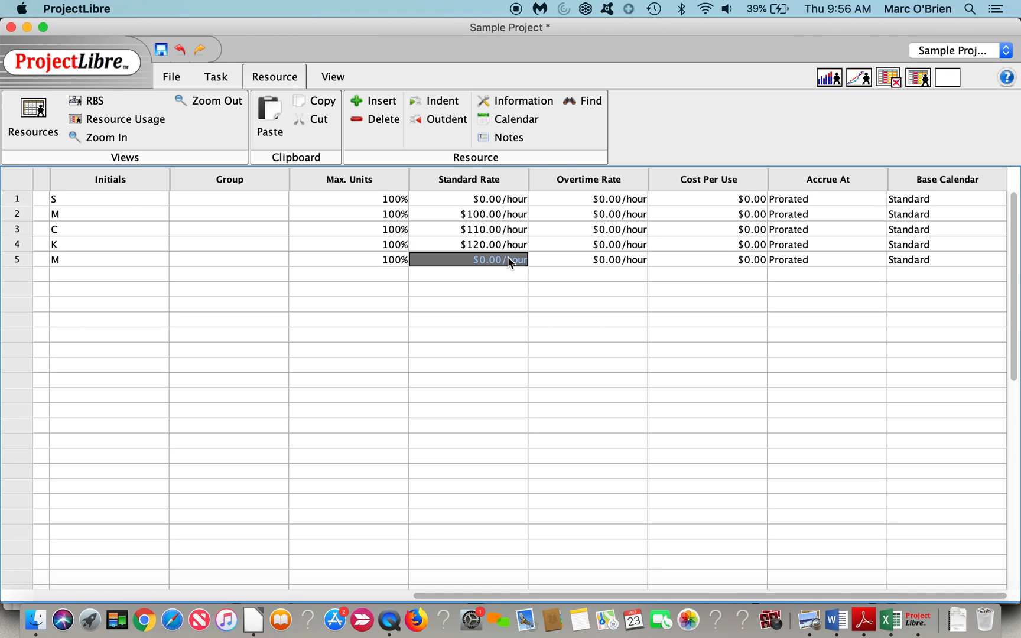
text(13)
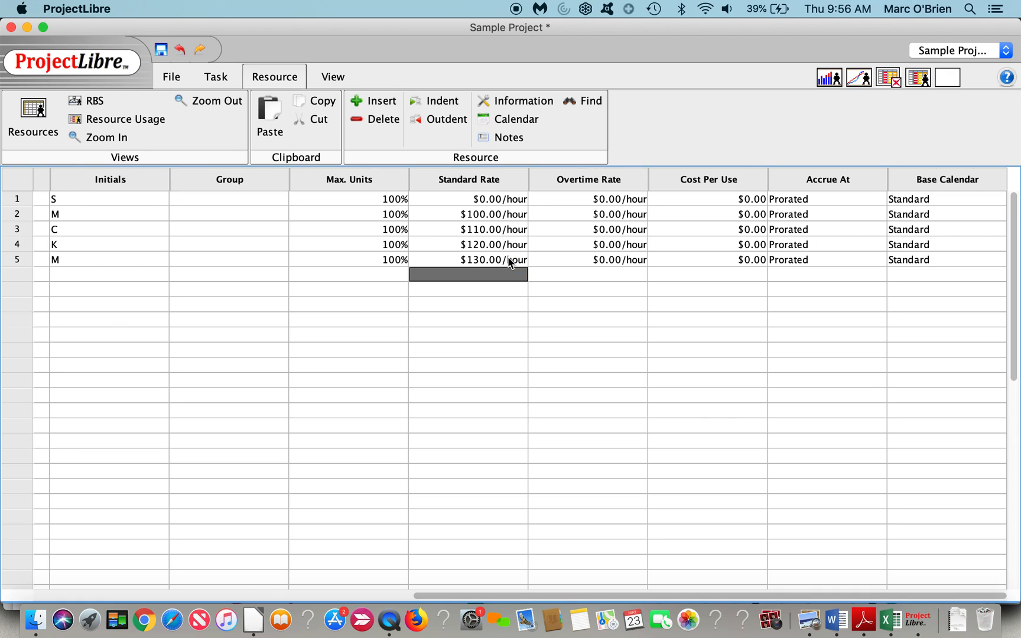
mouse_move(605, 220)
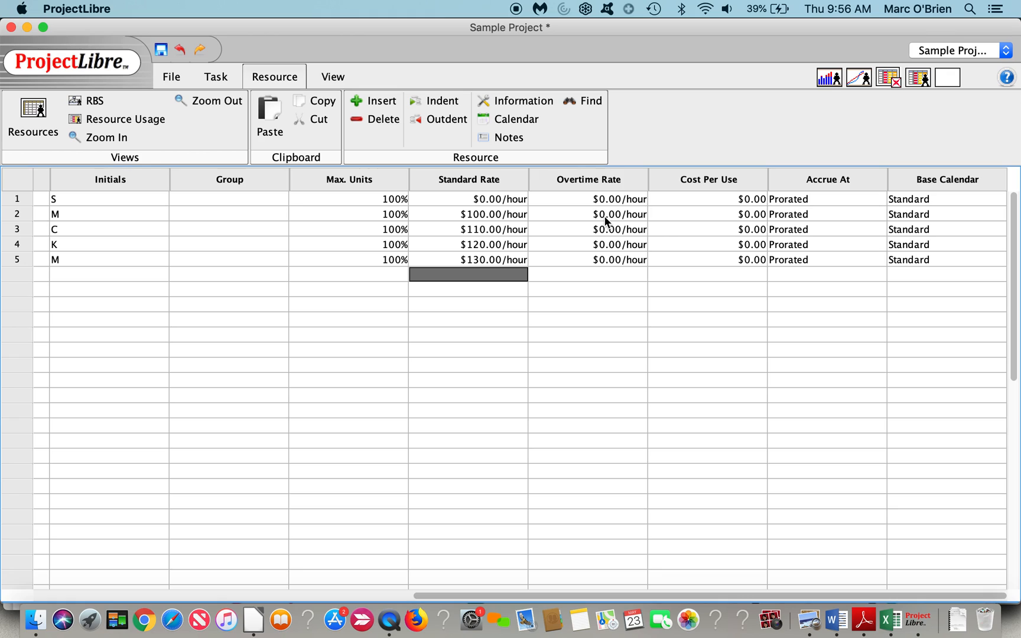
mouse_move(656, 217)
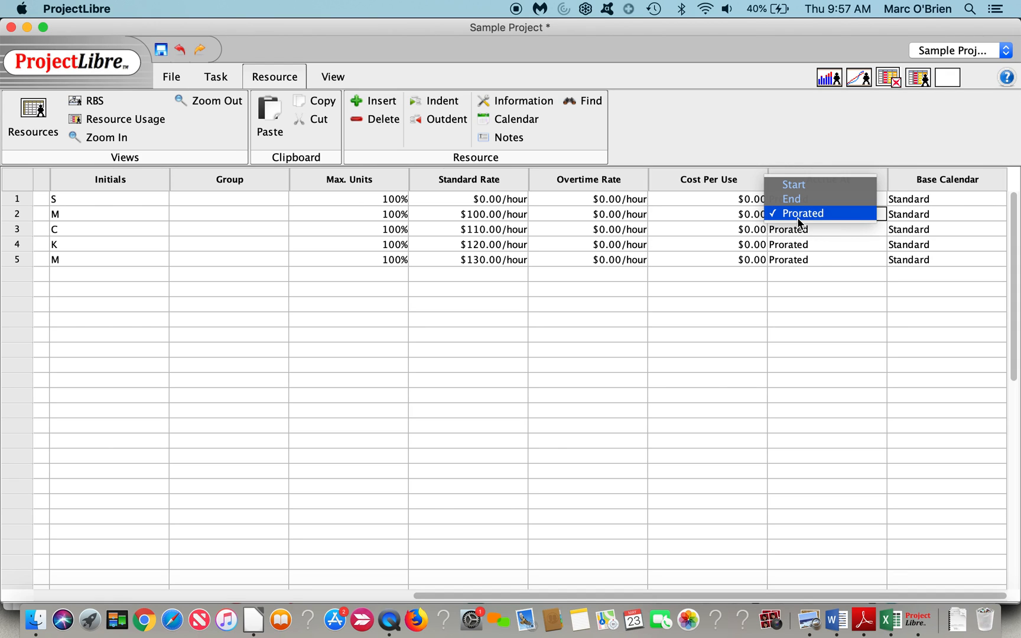
mouse_move(802, 331)
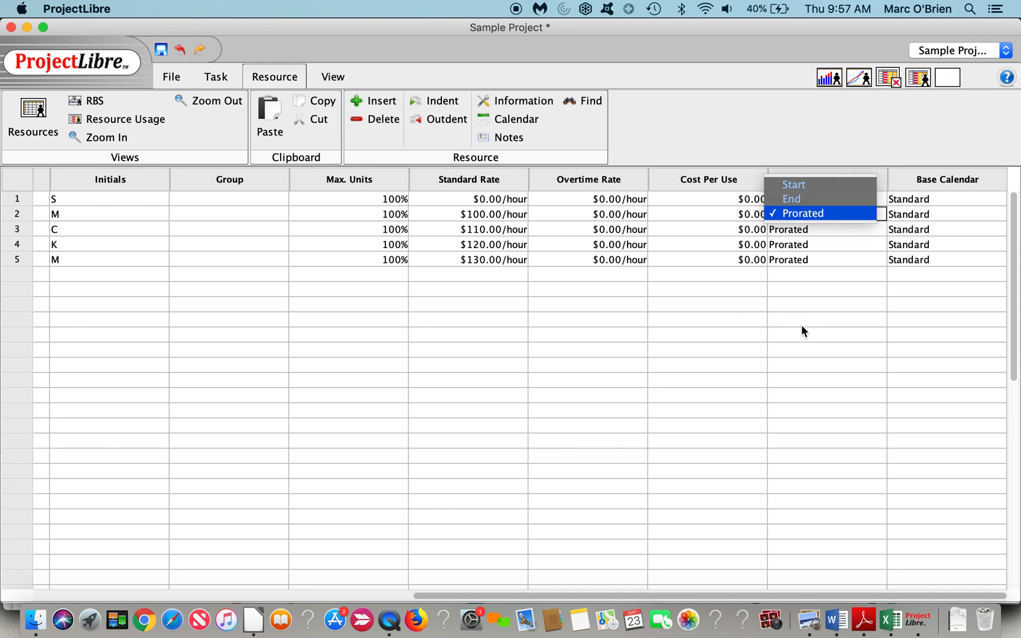
click(802, 213)
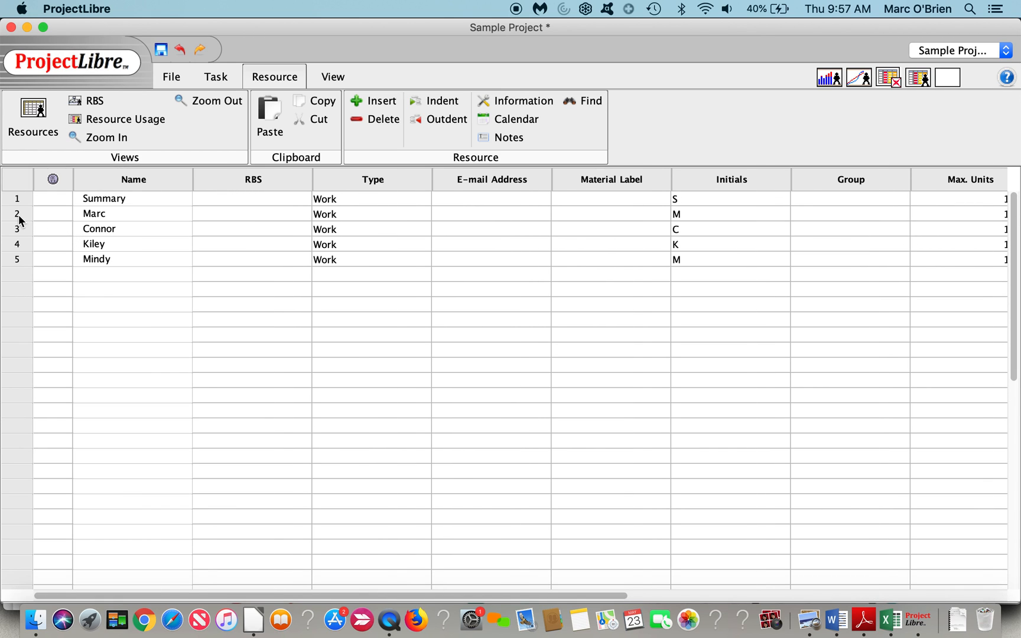
- Indent resources under Summary with C and K under the second resource, then show the RBS chart
click(17, 214)
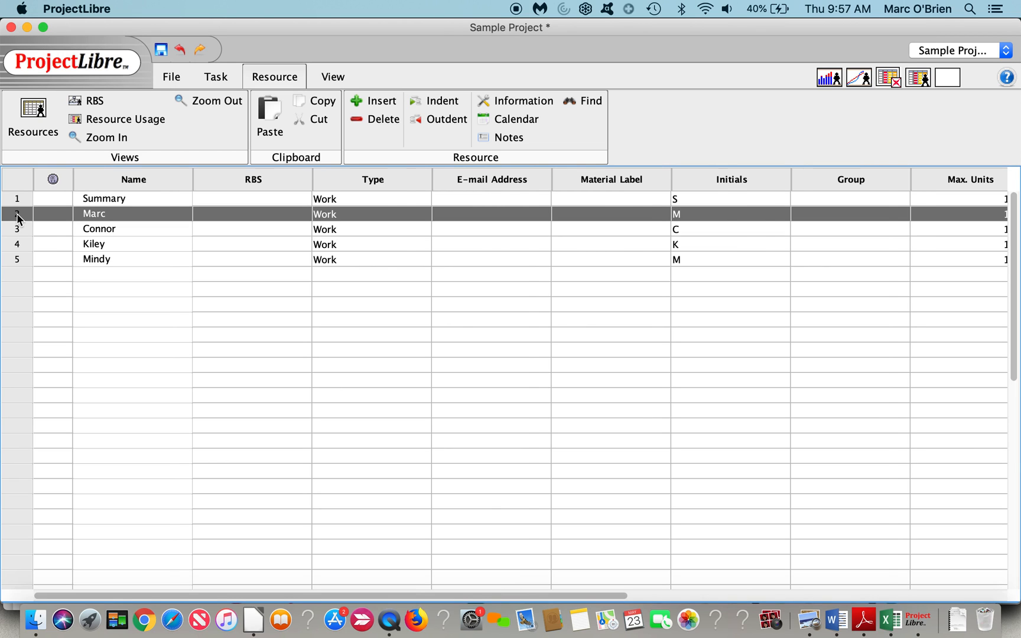
scroll(right, 3)
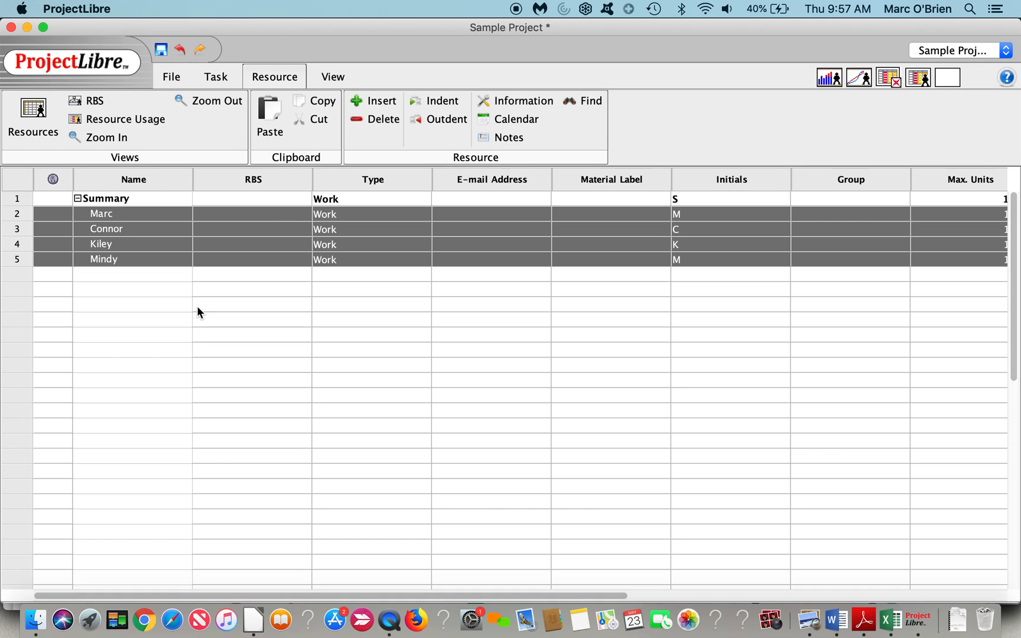
mouse_move(149, 288)
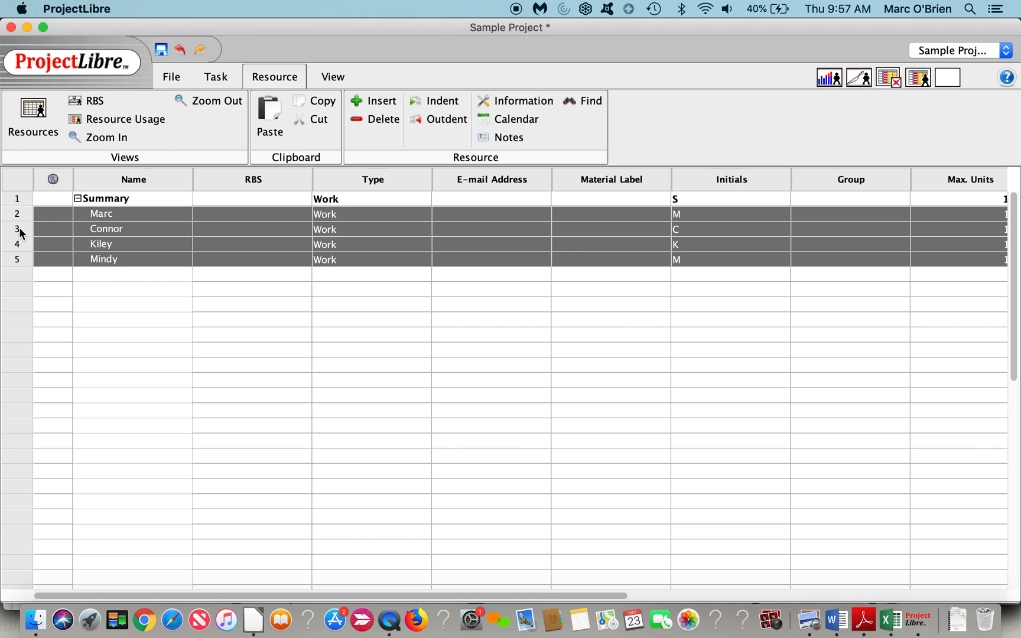
click(442, 101)
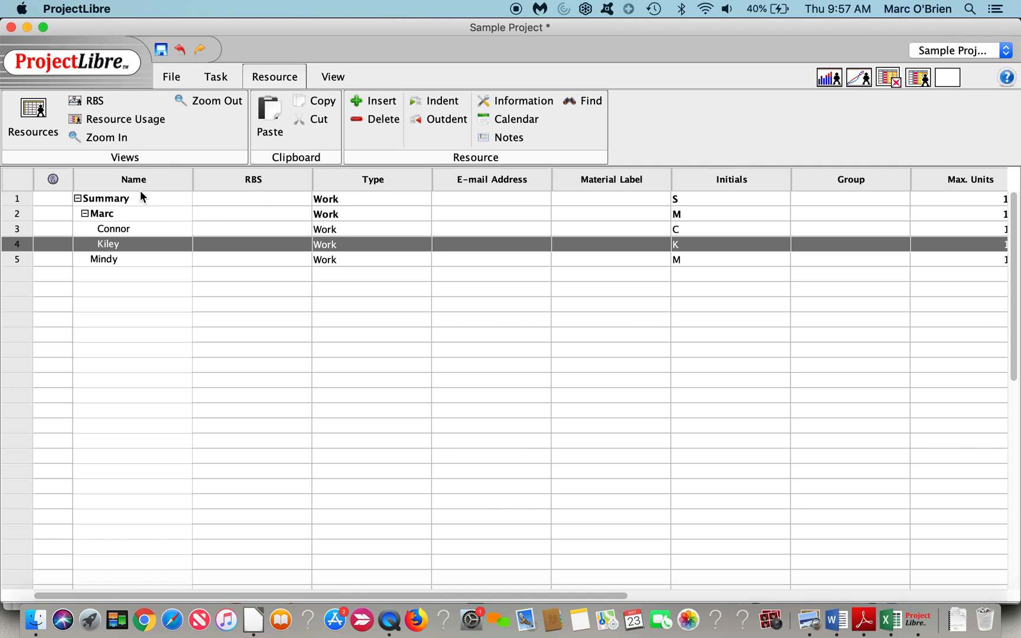
click(93, 100)
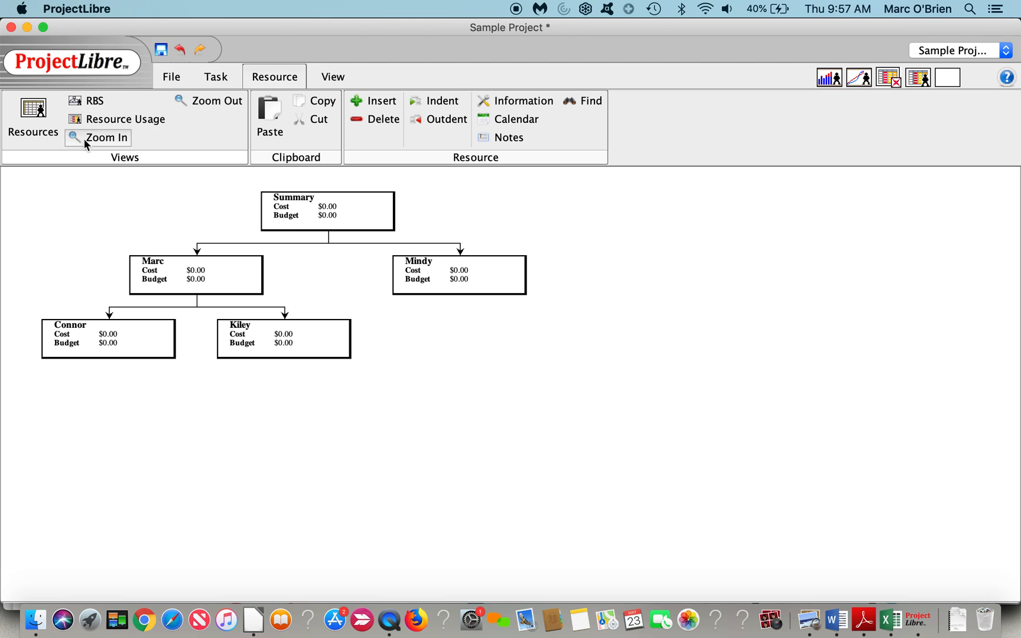
mouse_move(311, 230)
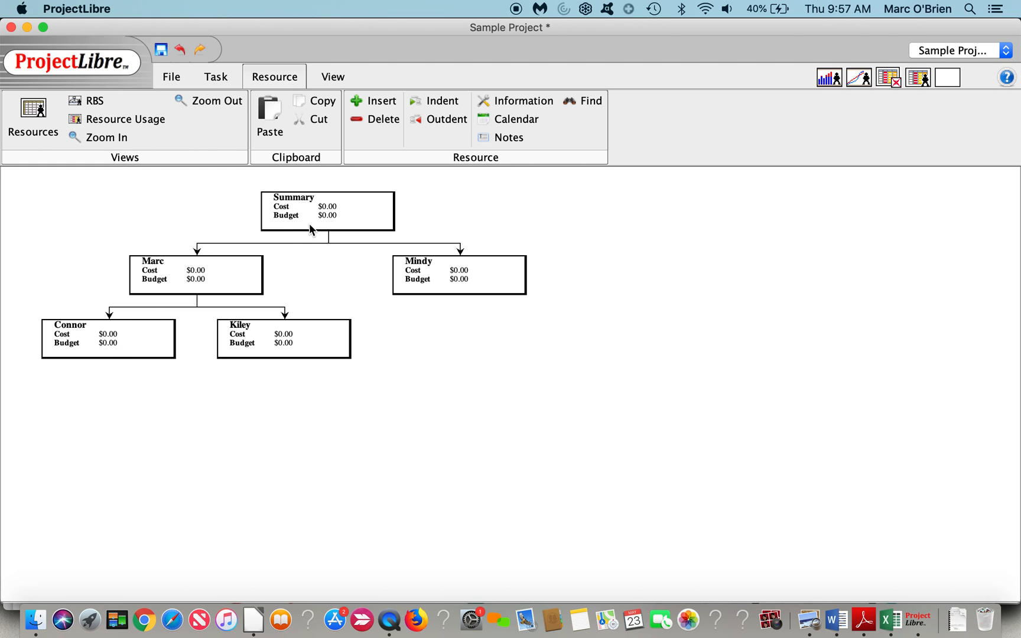
mouse_move(278, 204)
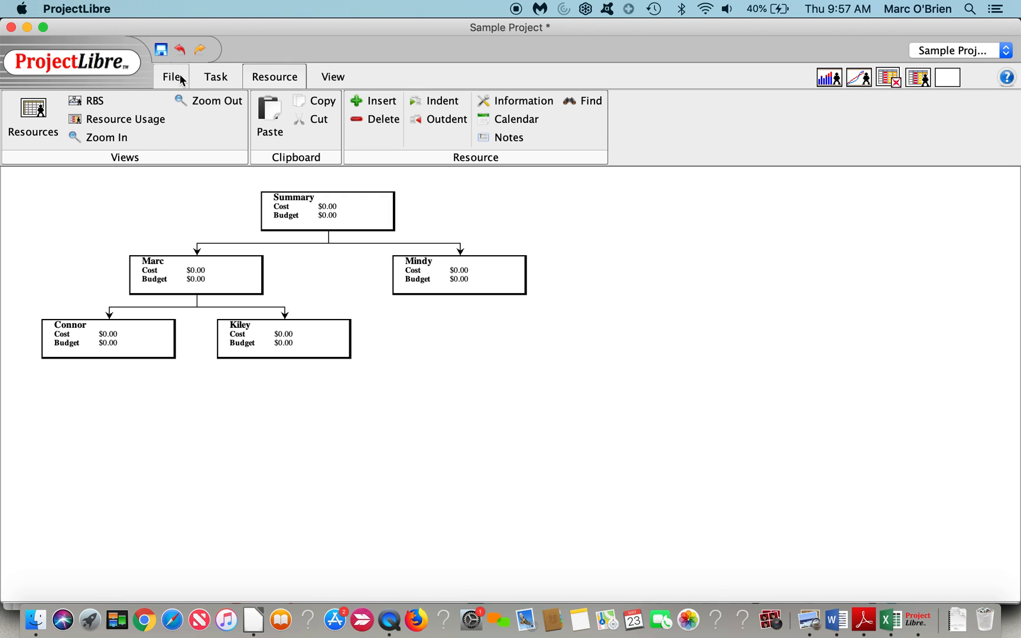
- Assign resources Connor and Kiley to the Design and Development tasks from the Gantt view
click(215, 76)
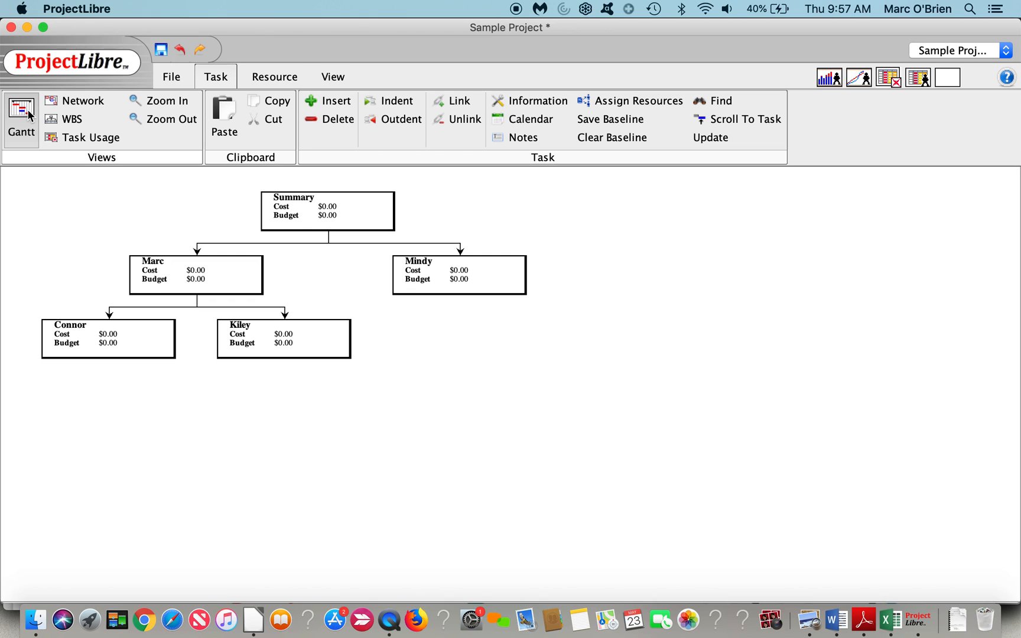
click(22, 117)
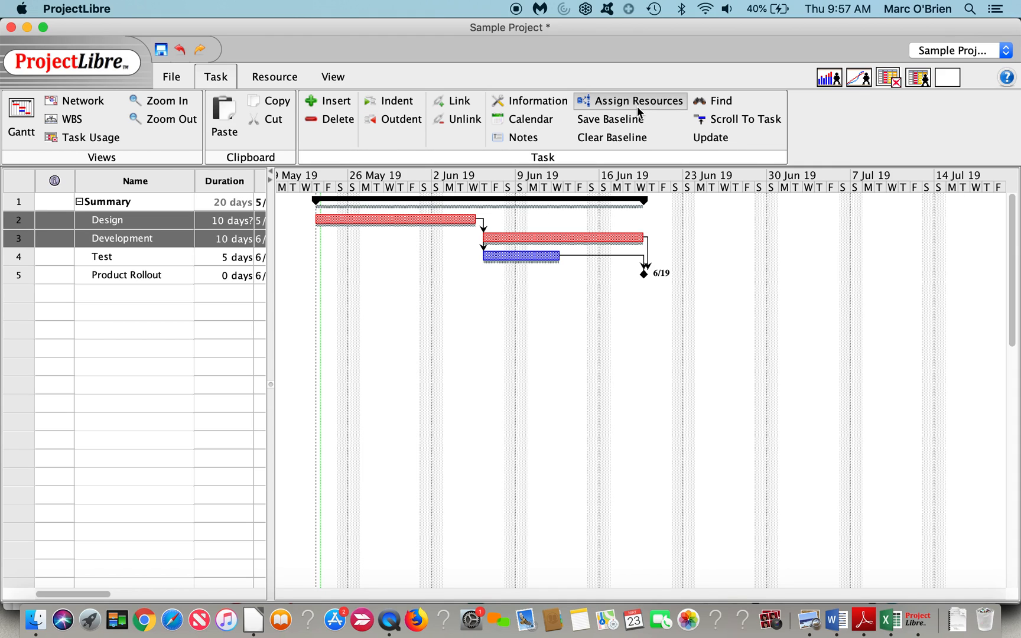
click(637, 101)
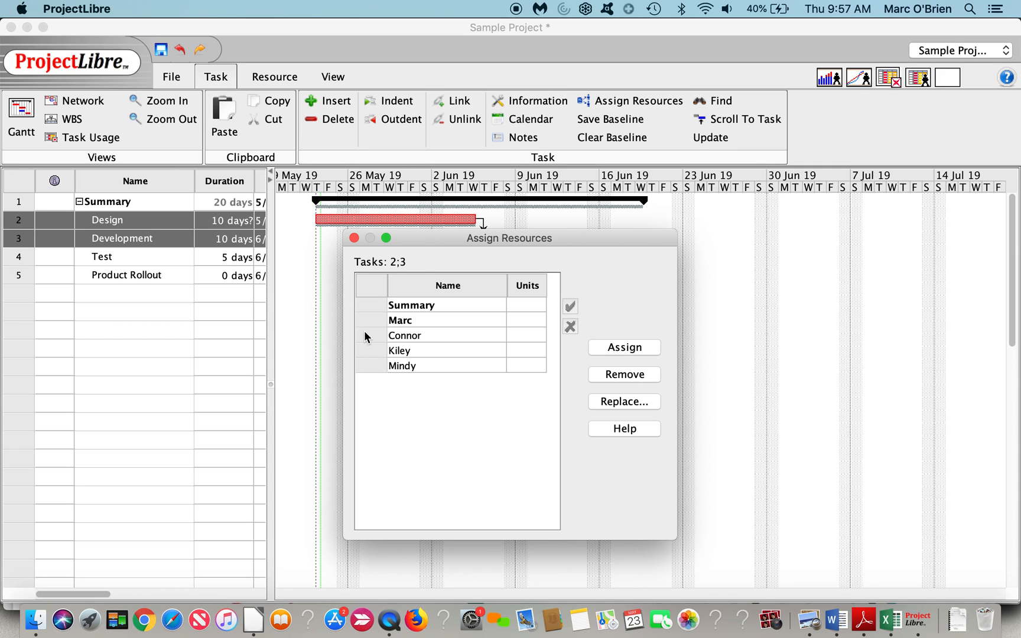
click(404, 350)
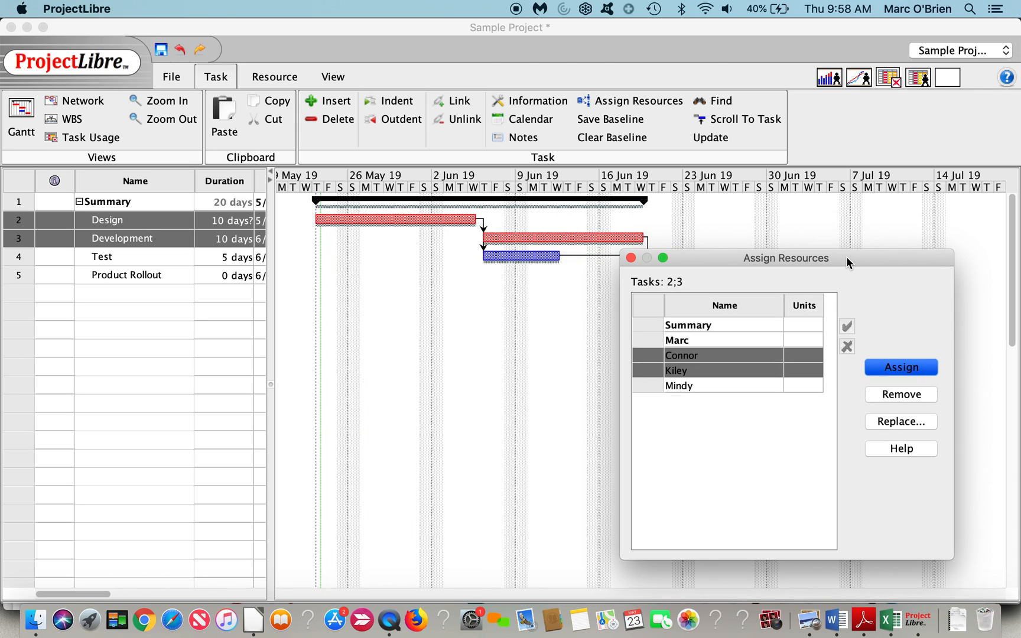
click(900, 368)
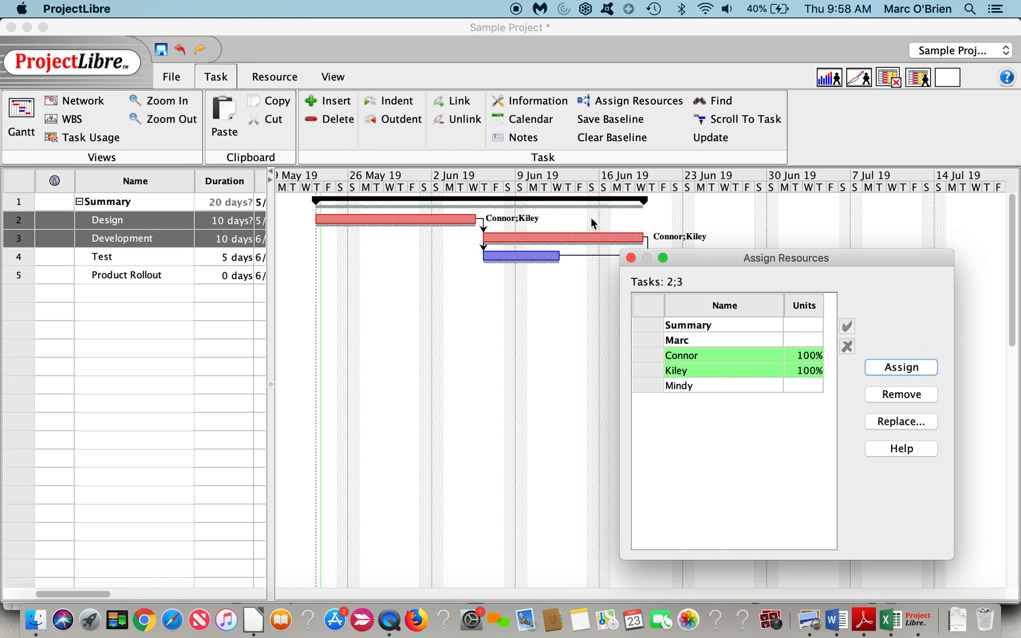
click(629, 258)
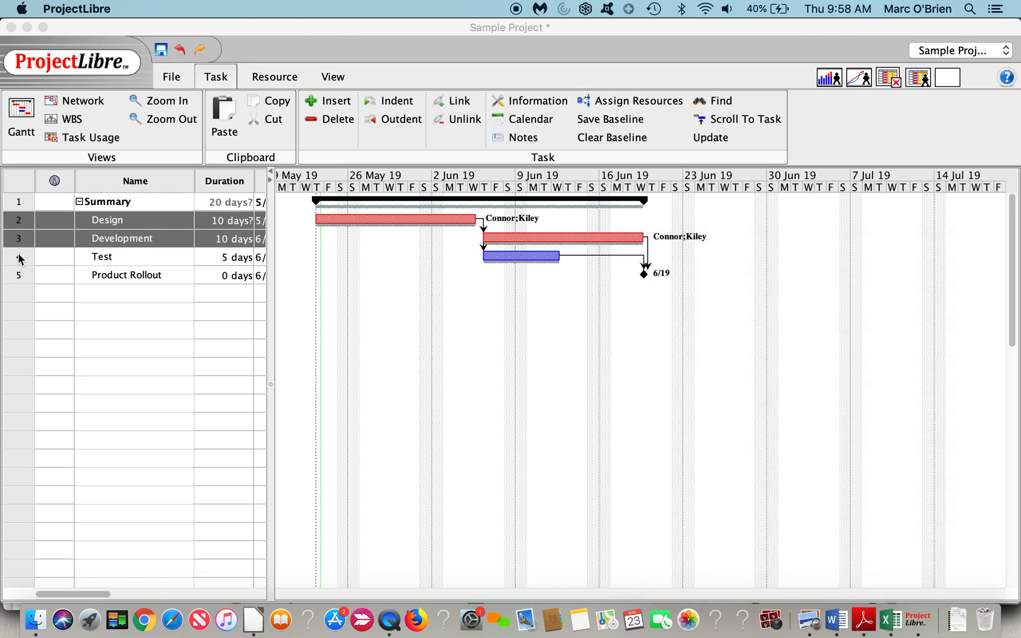
- Assign resource Mindy to the Test task
click(635, 100)
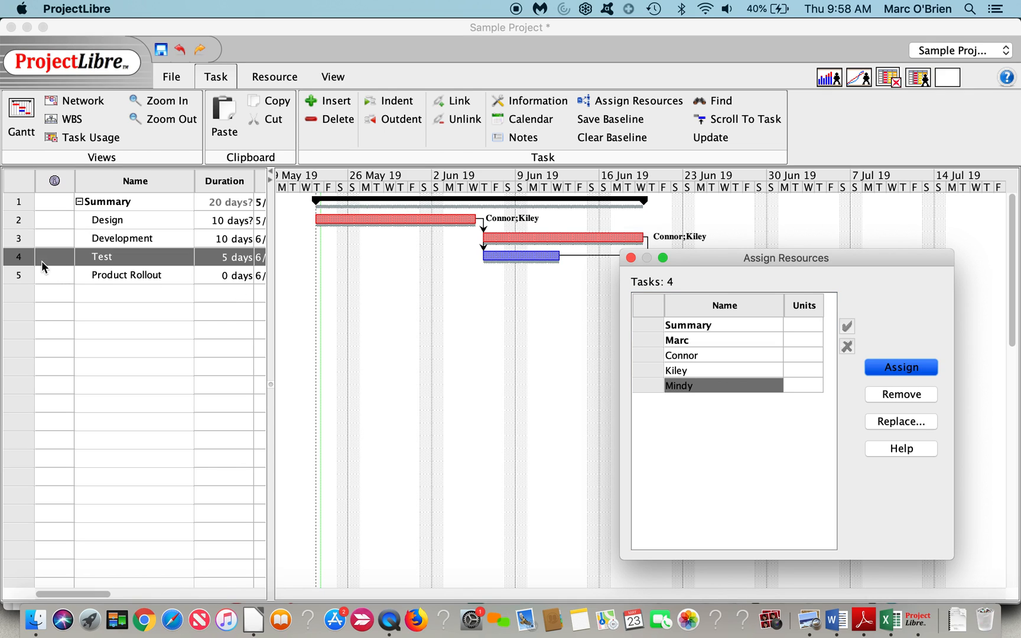
click(901, 367)
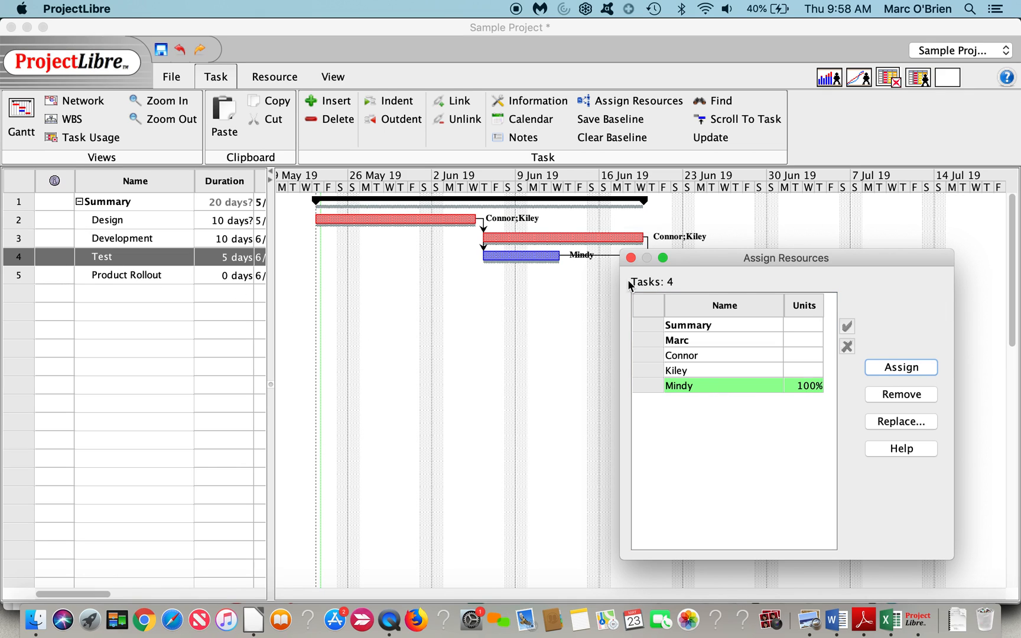
click(630, 258)
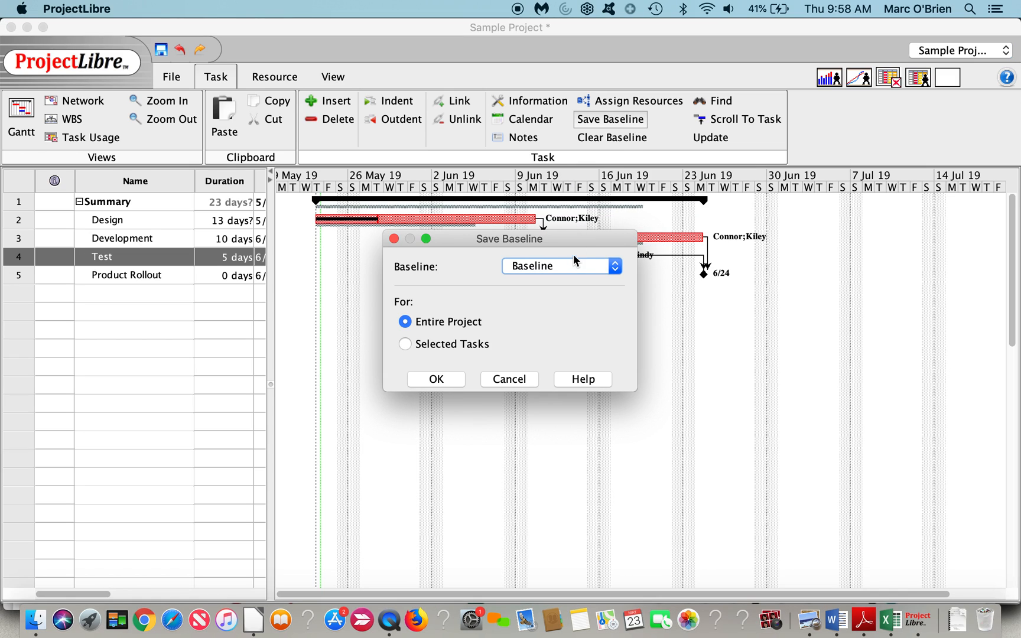
- Choose the Baseline 1 slot and save it for the entire project
click(612, 266)
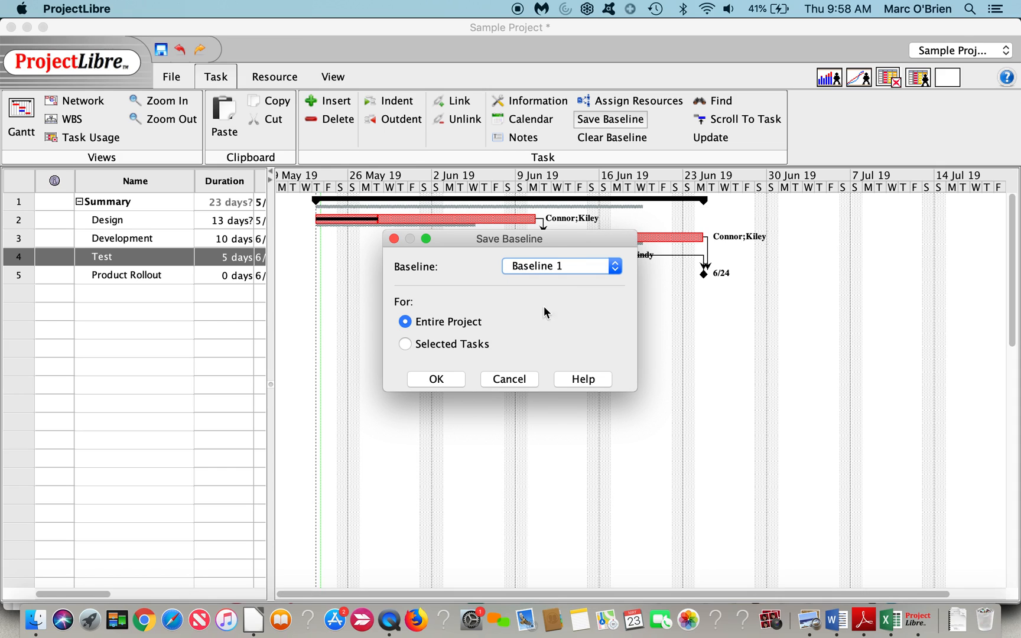
click(435, 379)
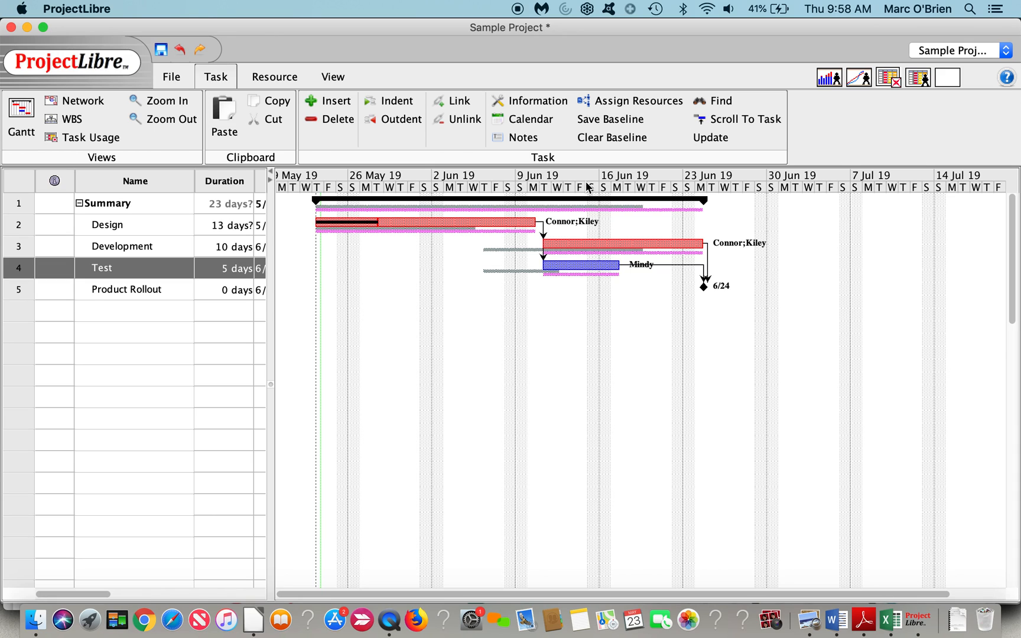
click(609, 120)
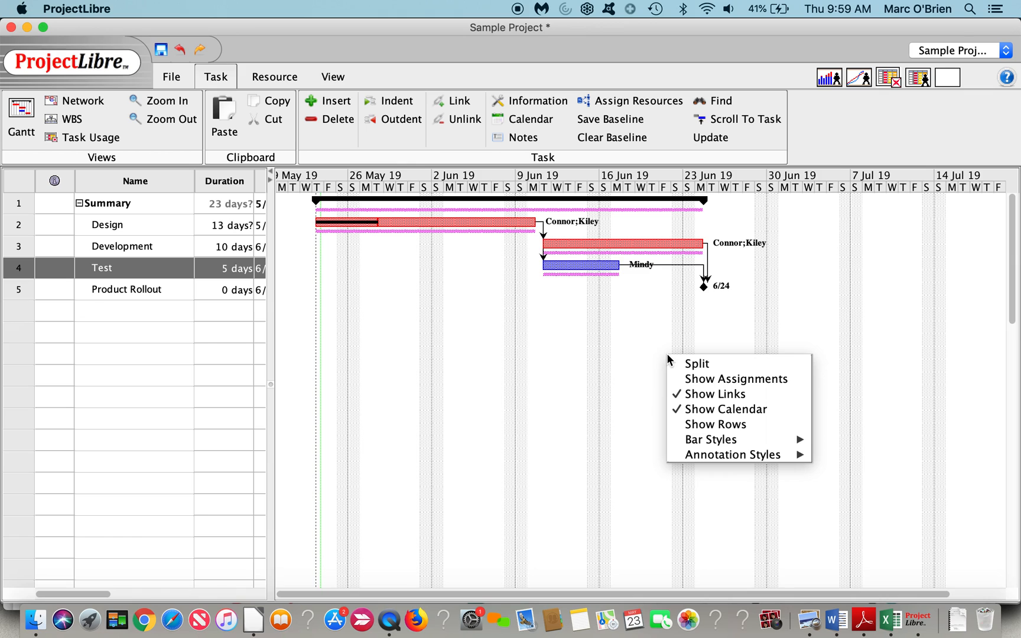
mouse_move(733, 455)
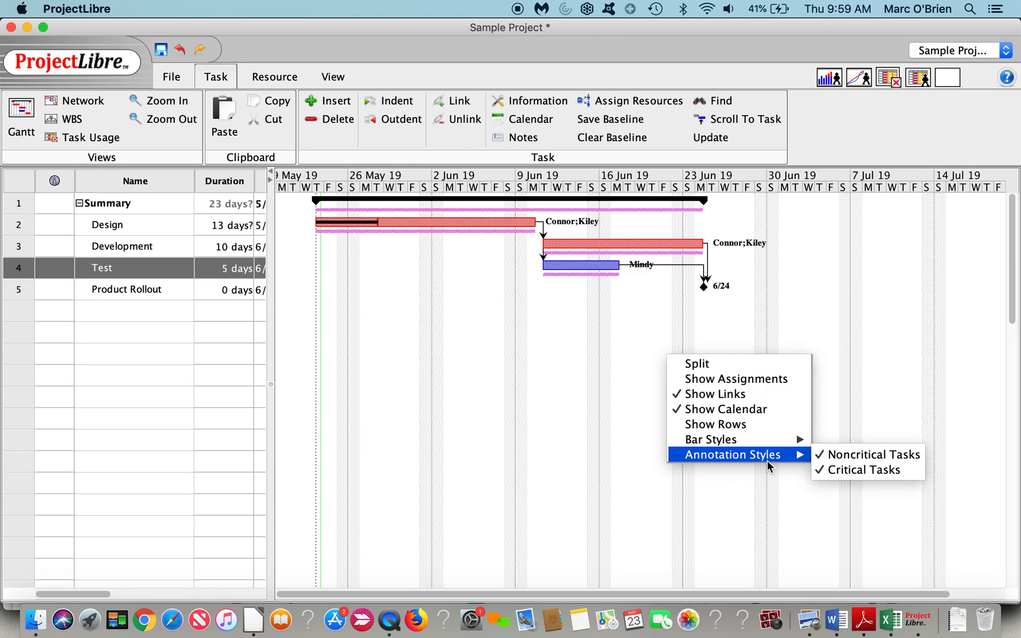
mouse_move(710, 438)
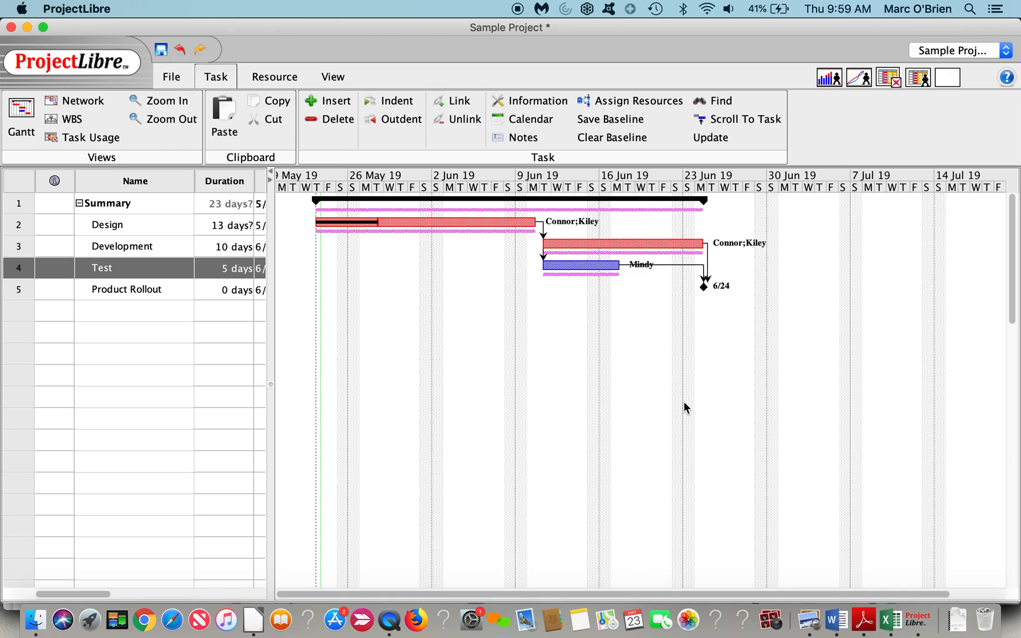
- Uncheck Baseline 3 in the Gantt chart's Bar Styles so its bars are hidden
right_click(686, 407)
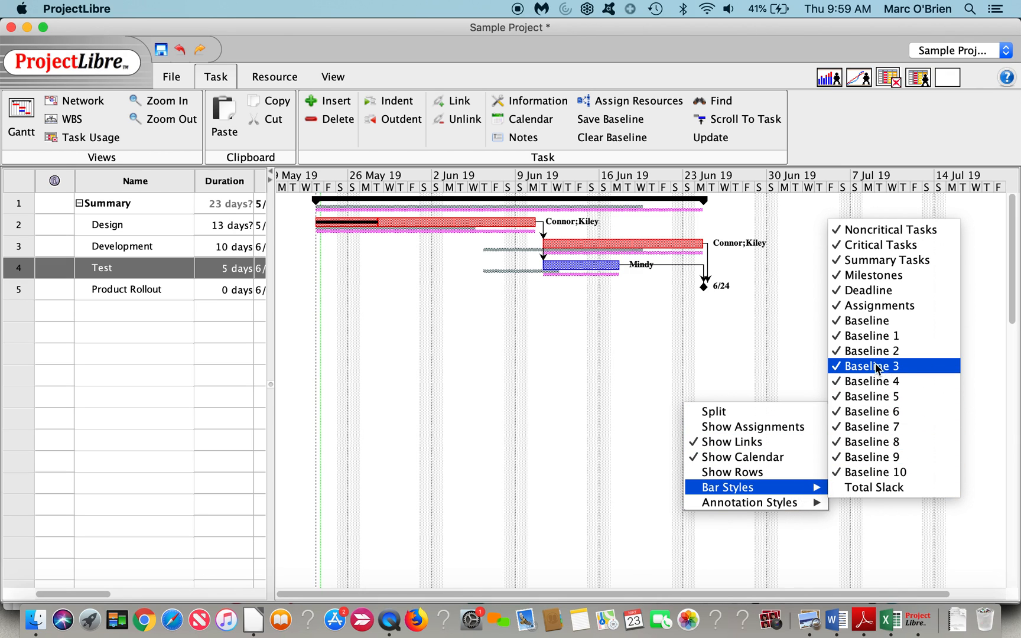
click(870, 365)
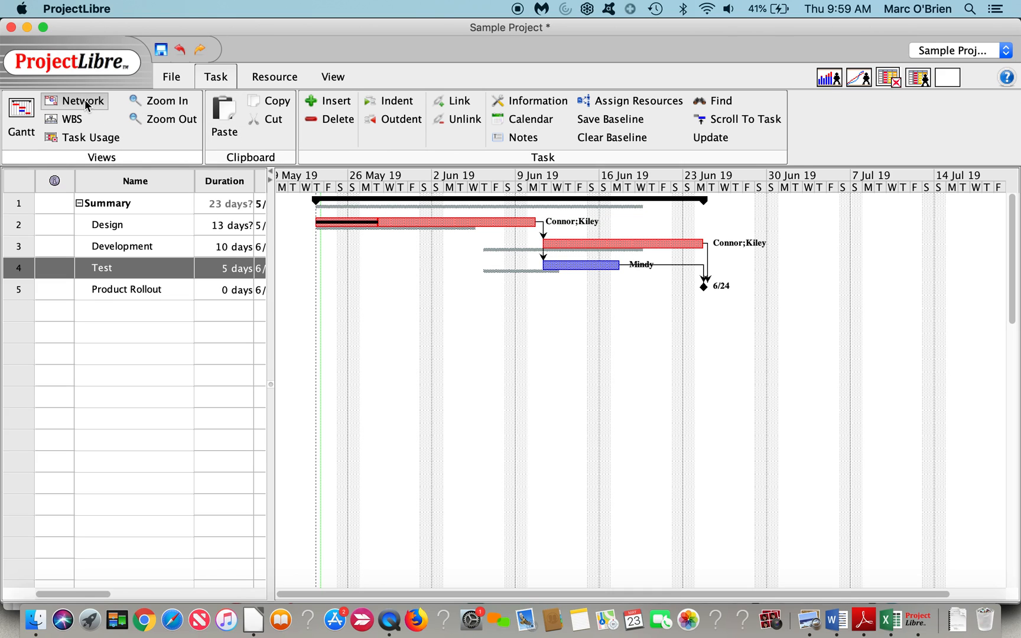
click(83, 100)
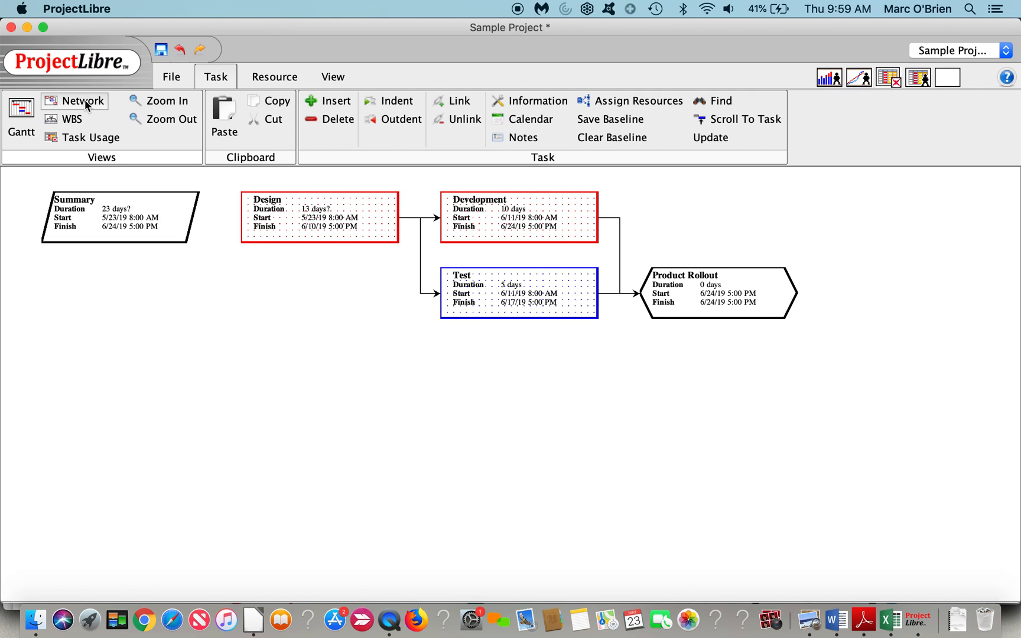
mouse_move(74, 123)
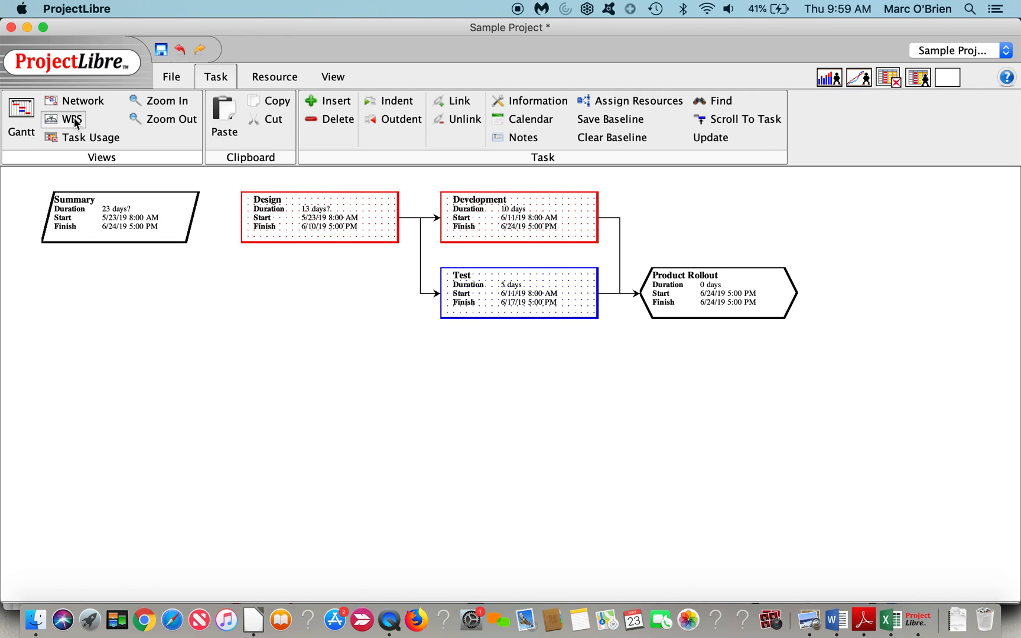
click(72, 119)
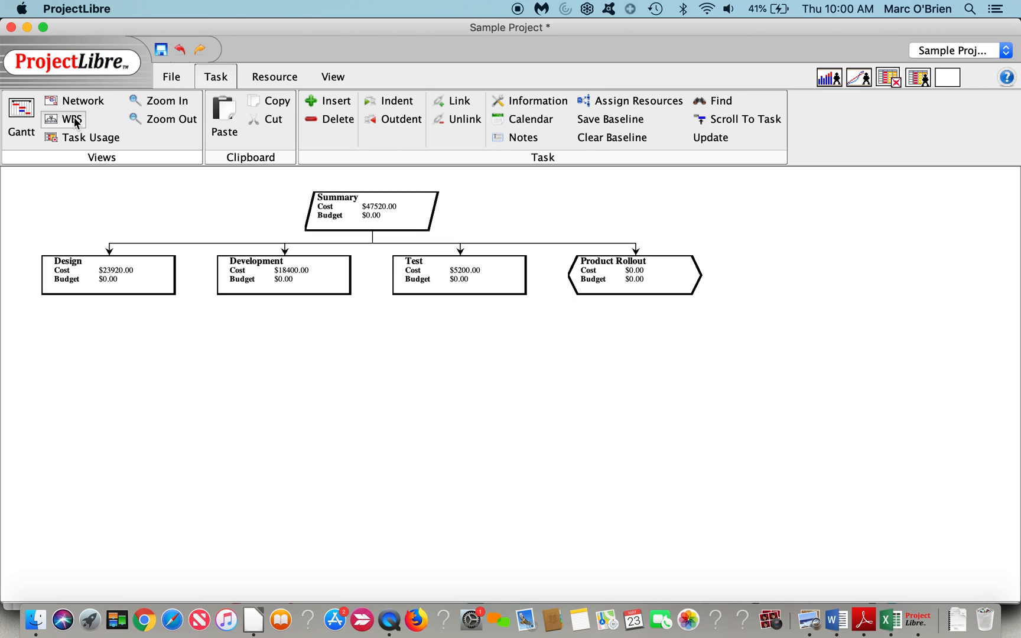
mouse_move(164, 285)
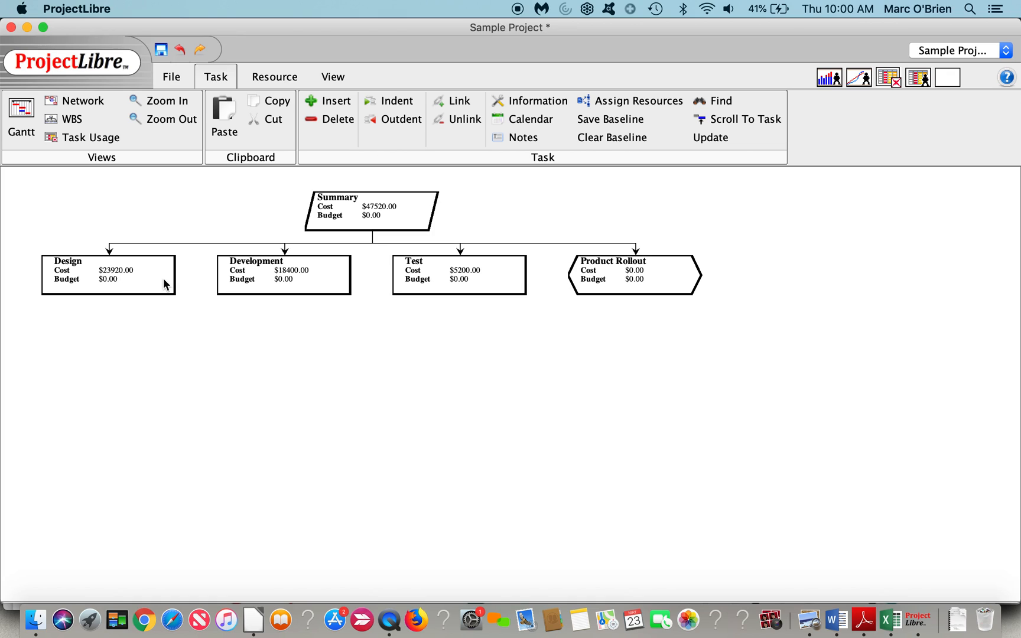
mouse_move(480, 292)
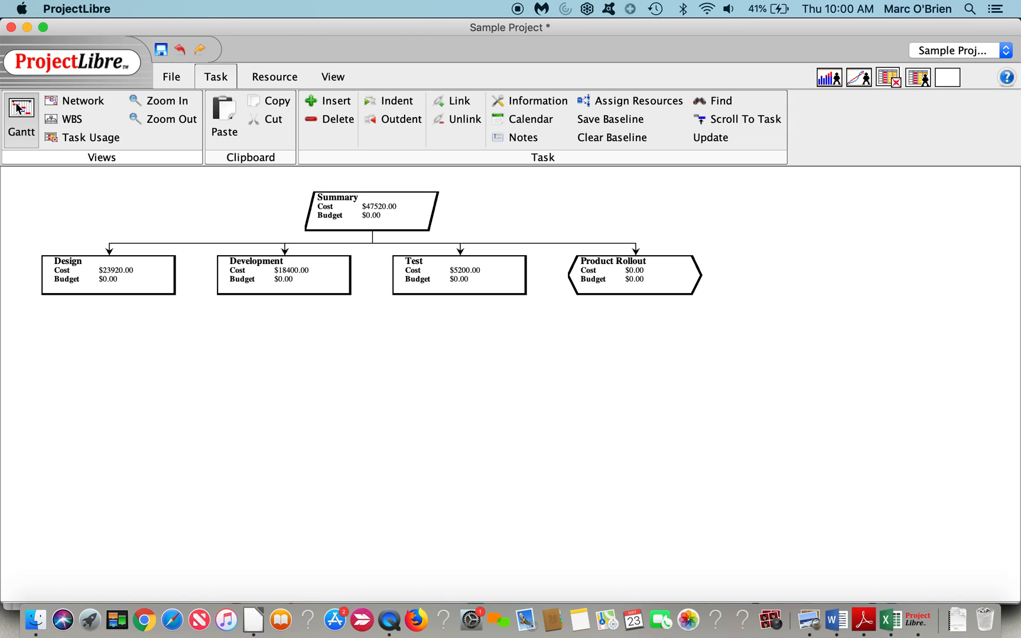
click(21, 121)
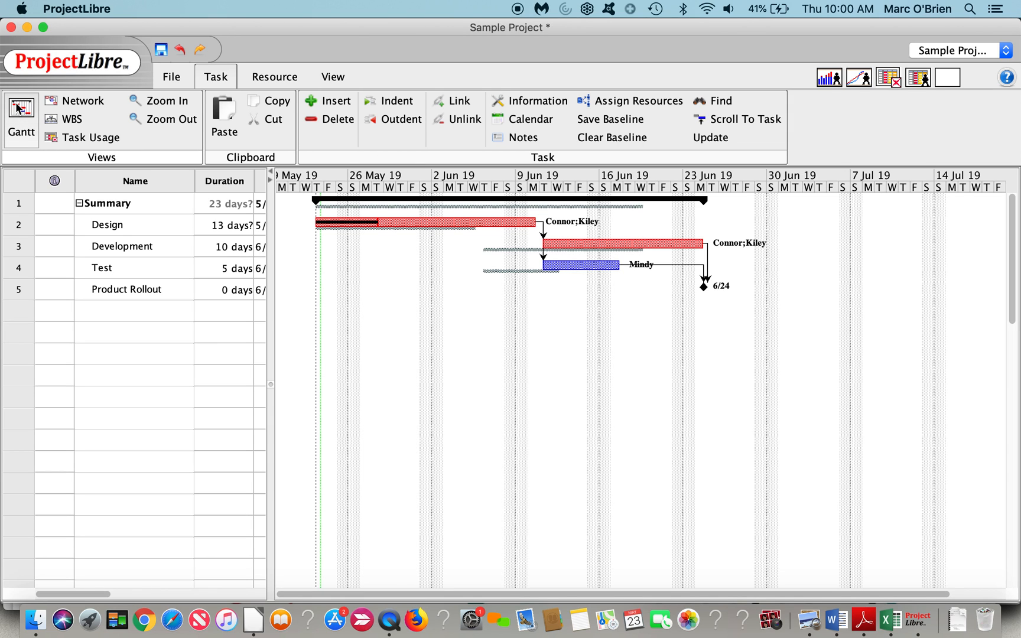
mouse_move(834, 88)
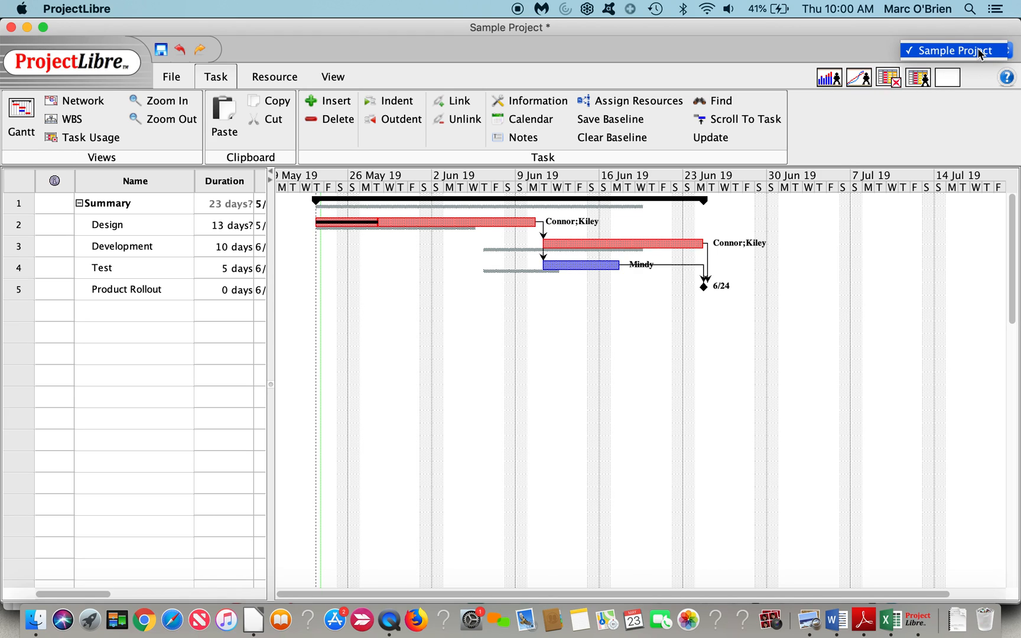
- Expand Summary and its team group in the histogram's resource tree and select the Development task
click(954, 50)
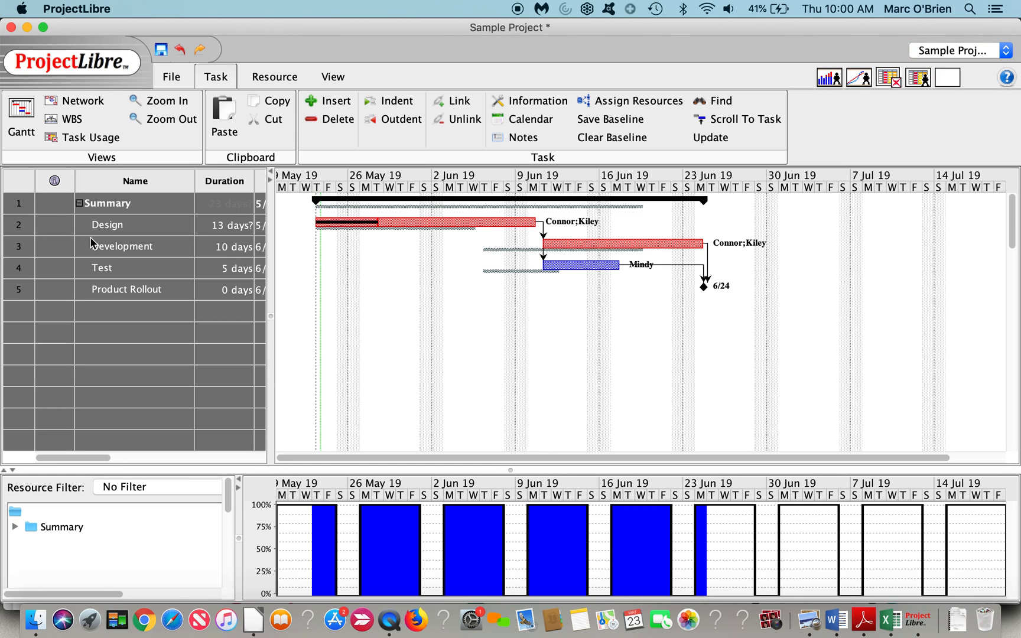
click(14, 527)
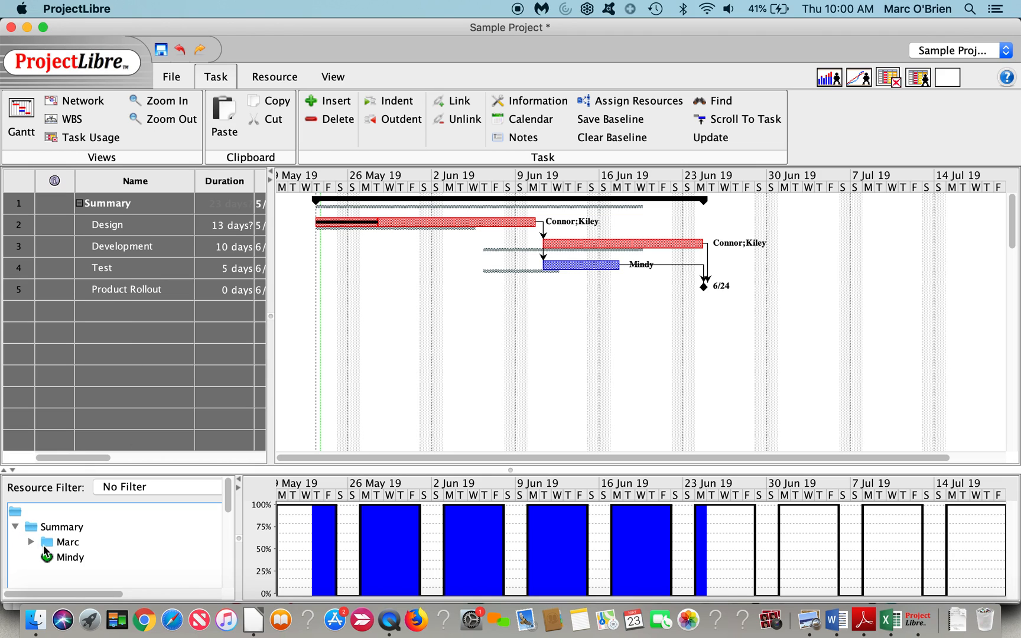
click(68, 558)
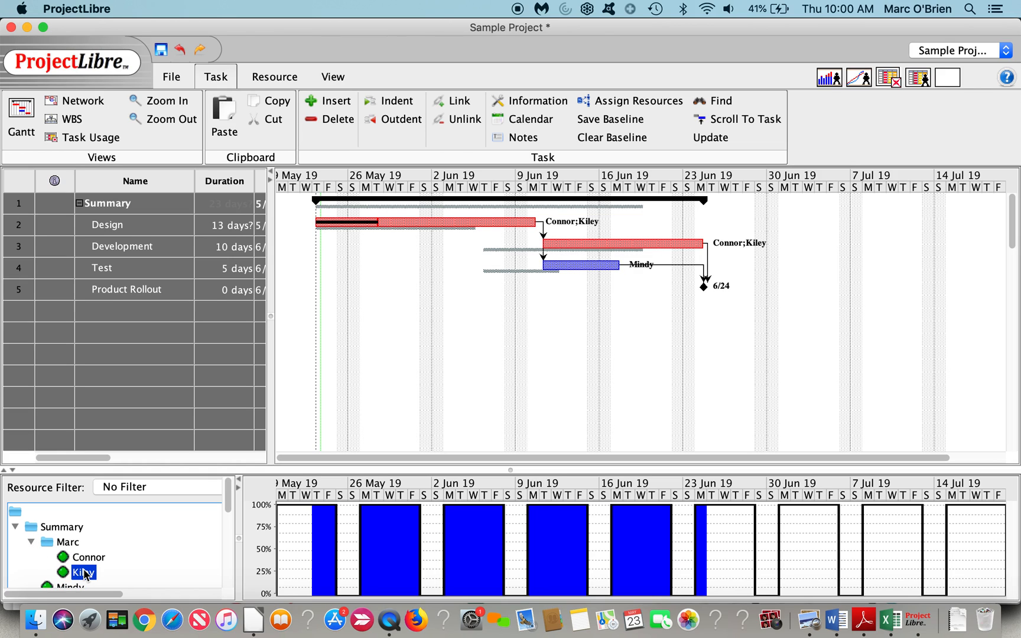
mouse_move(25, 255)
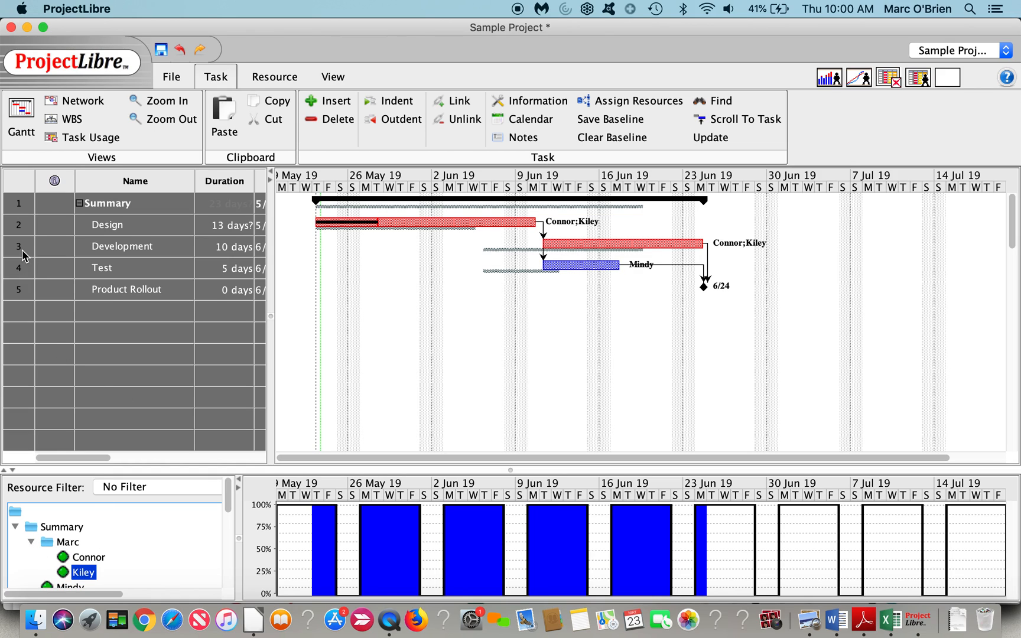
click(120, 246)
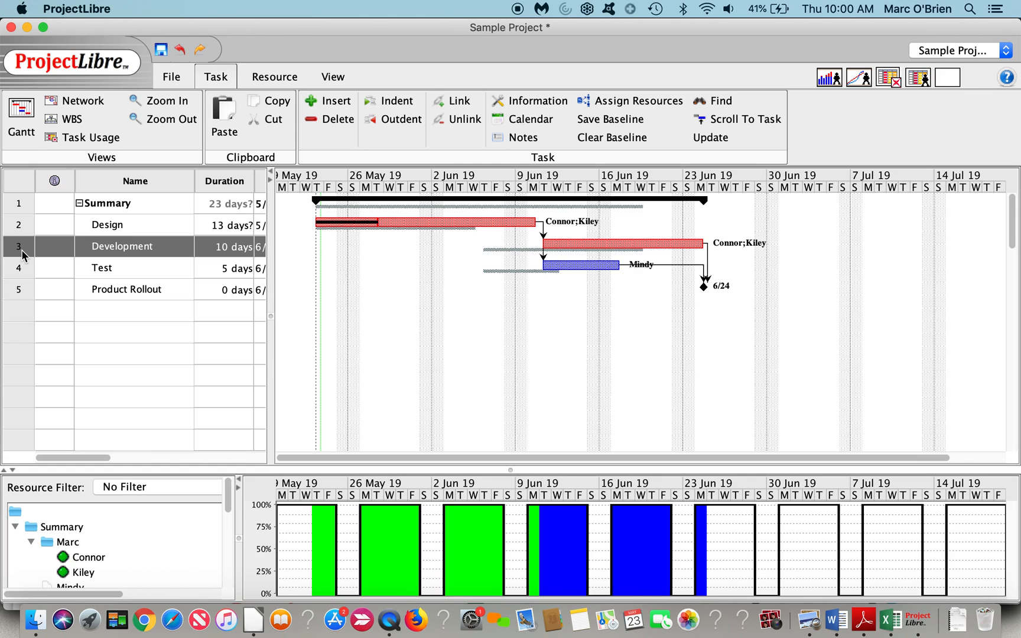
click(274, 76)
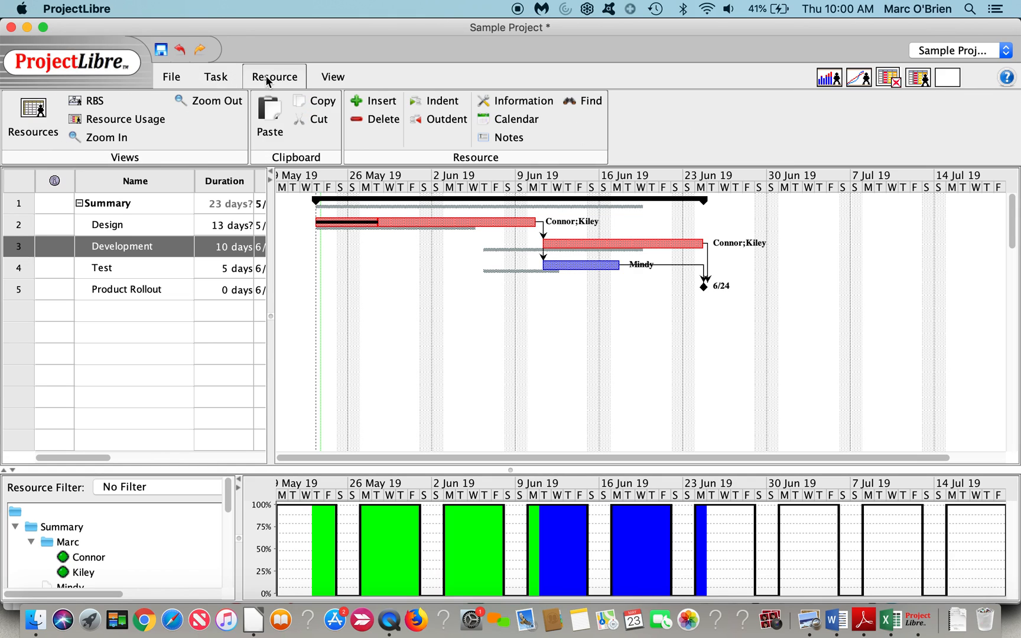
mouse_move(125, 119)
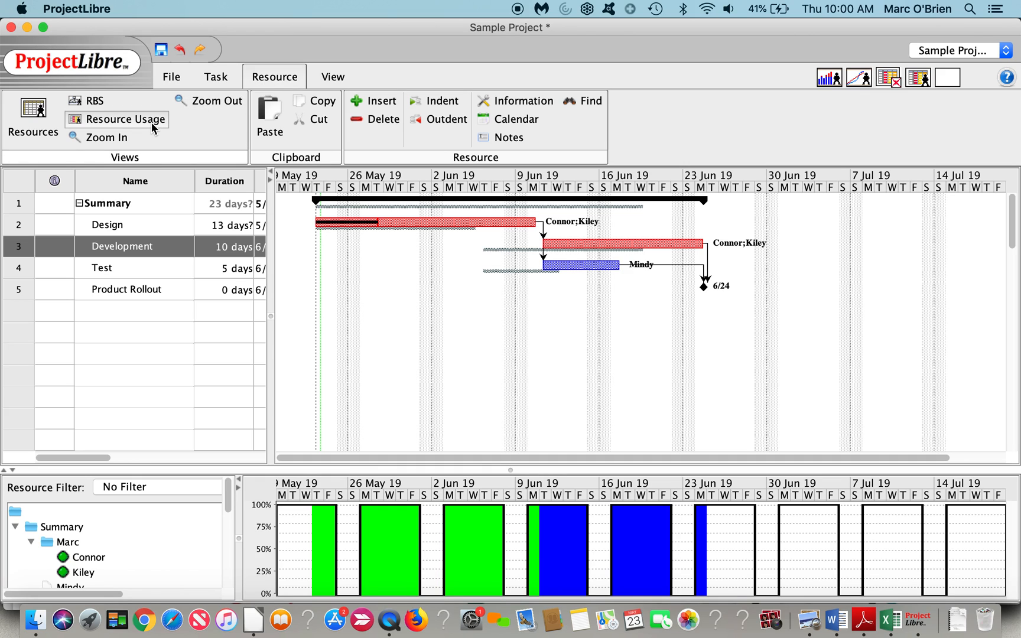
- Show the Resource Usage timesheet with Actual Work and BCWP rows added per resource
click(124, 120)
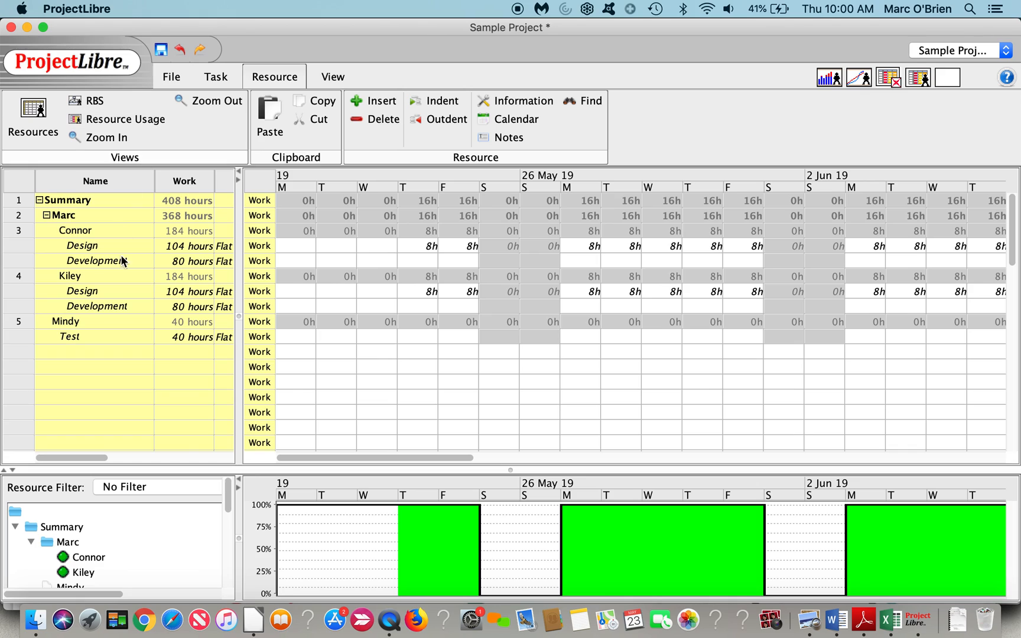
mouse_move(134, 241)
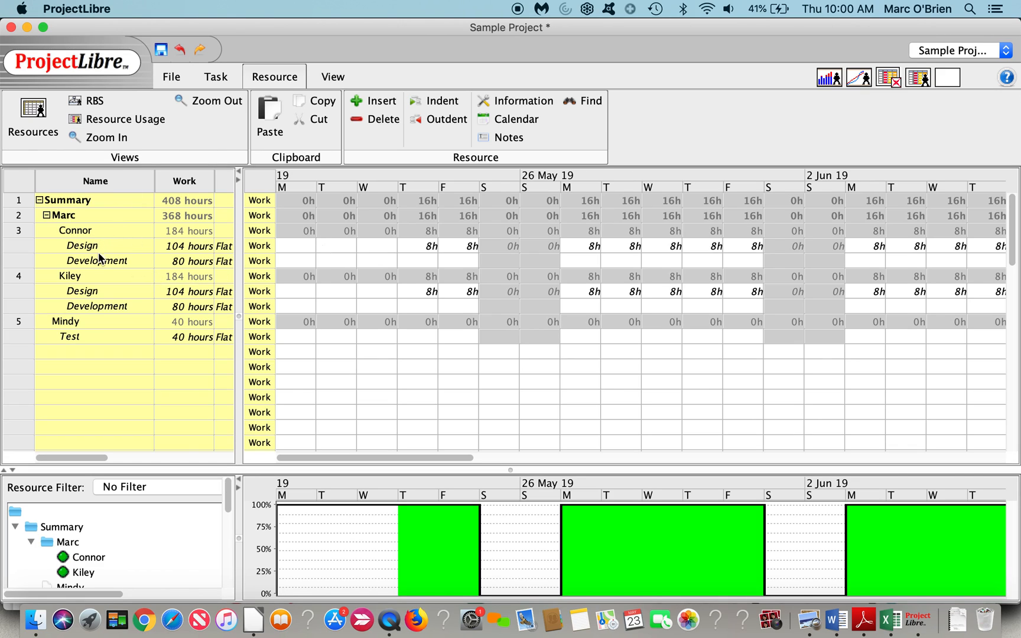
mouse_move(301, 254)
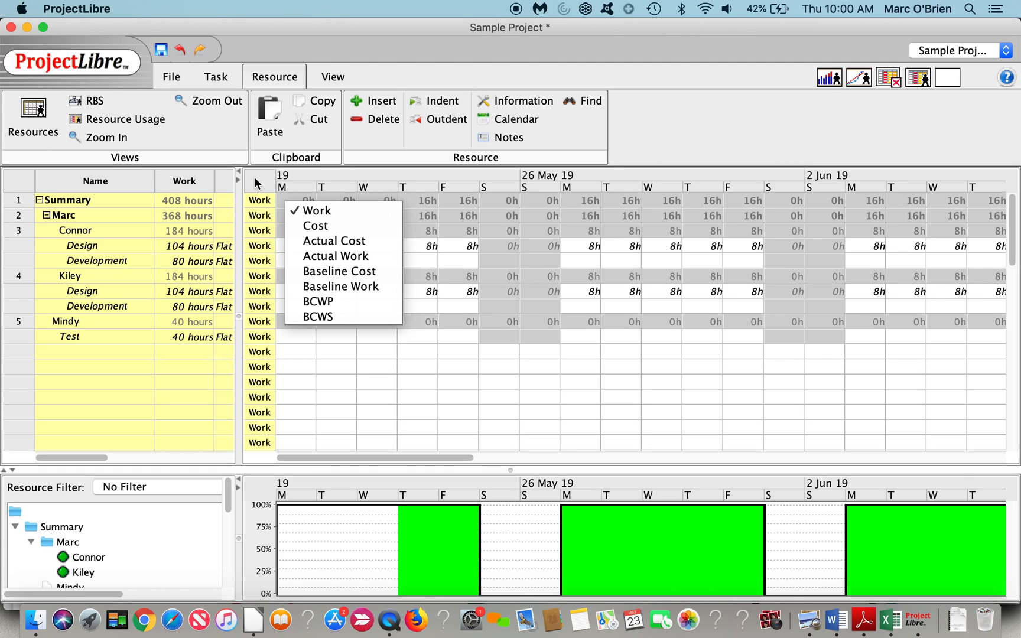
click(335, 257)
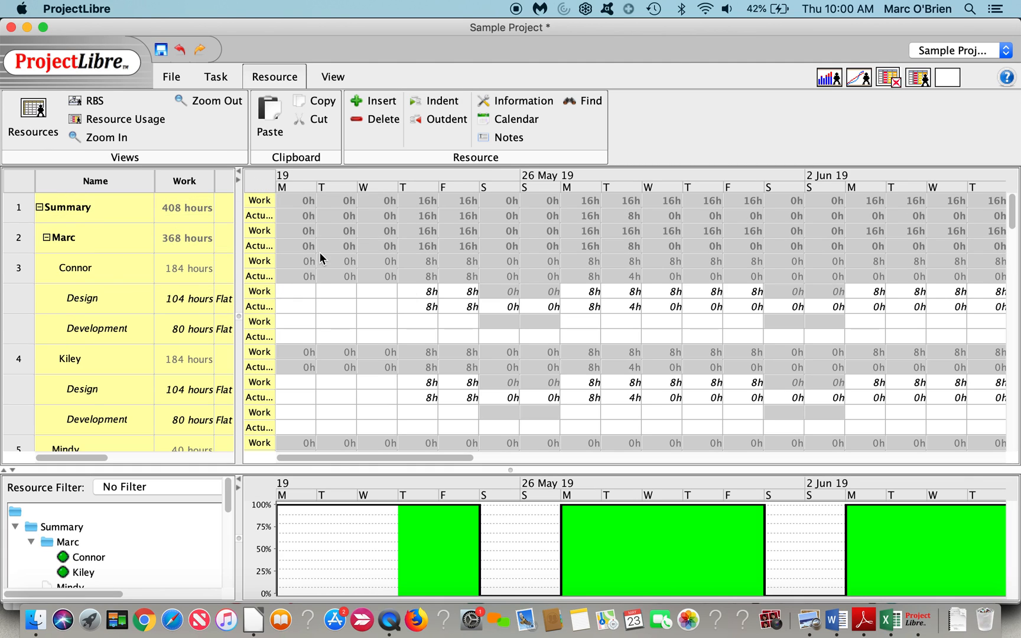
right_click(259, 201)
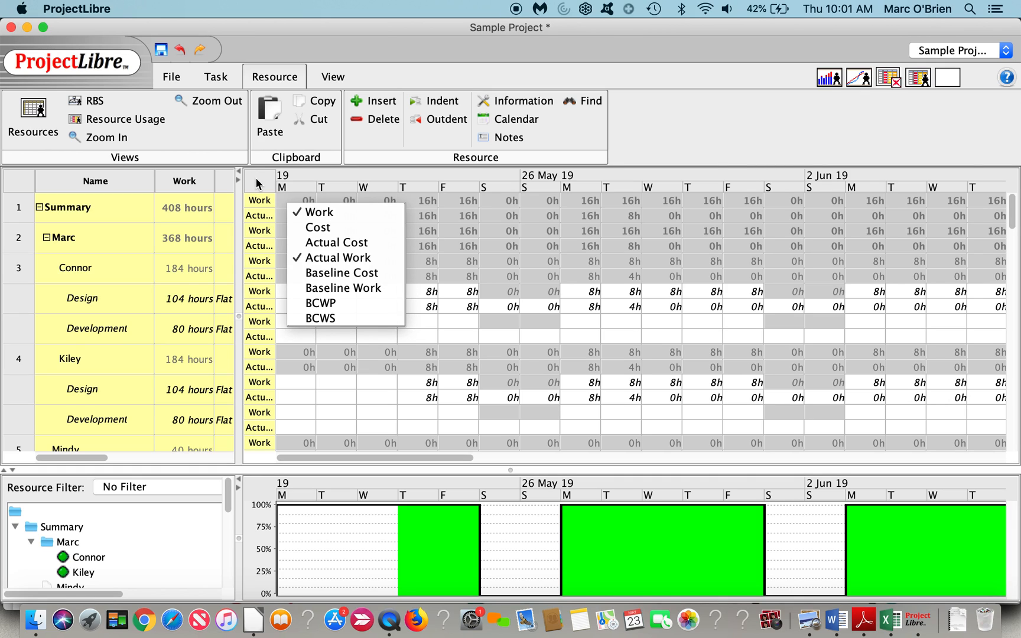
mouse_move(344, 288)
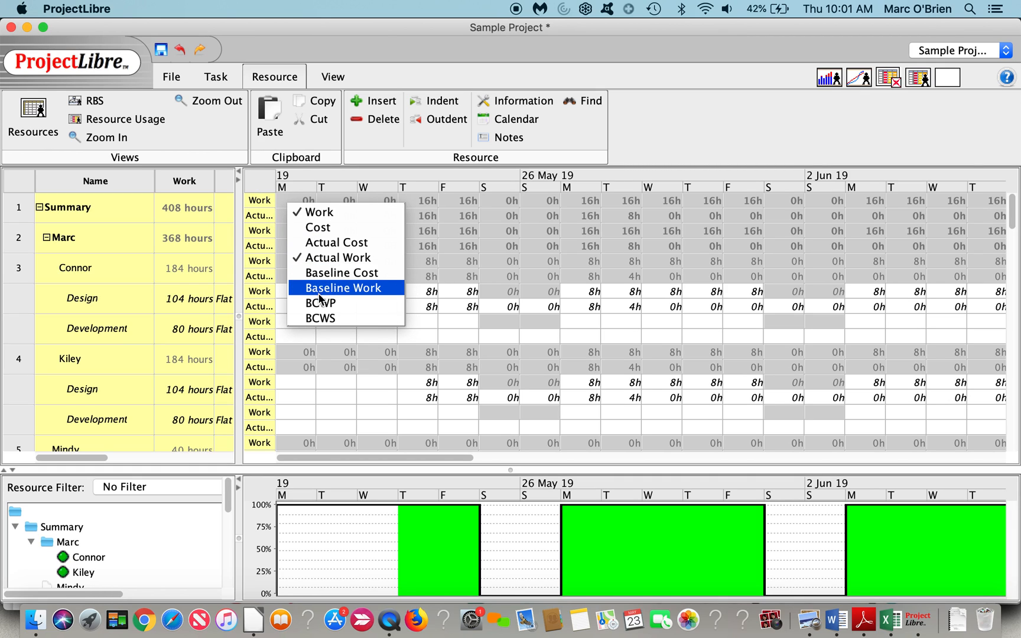
click(320, 302)
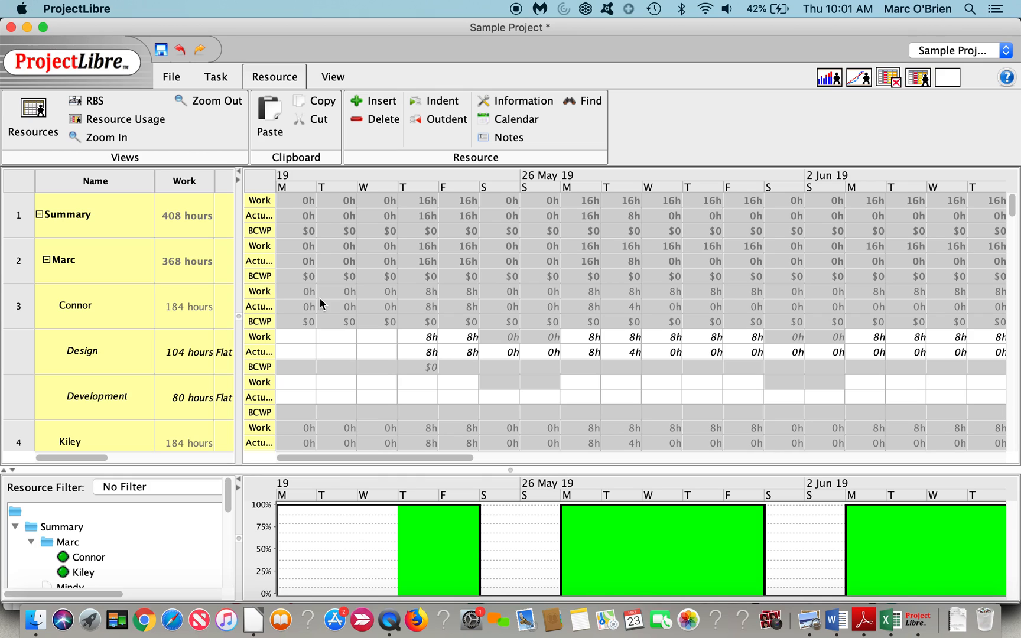
mouse_move(195, 80)
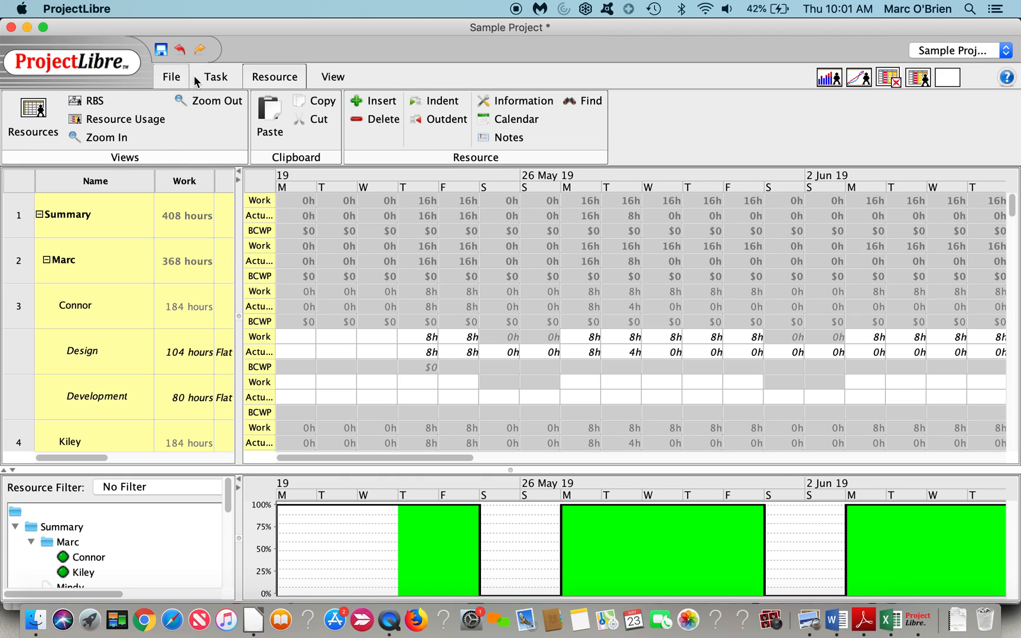
- Return to the task Gantt chart above the histogram
click(215, 76)
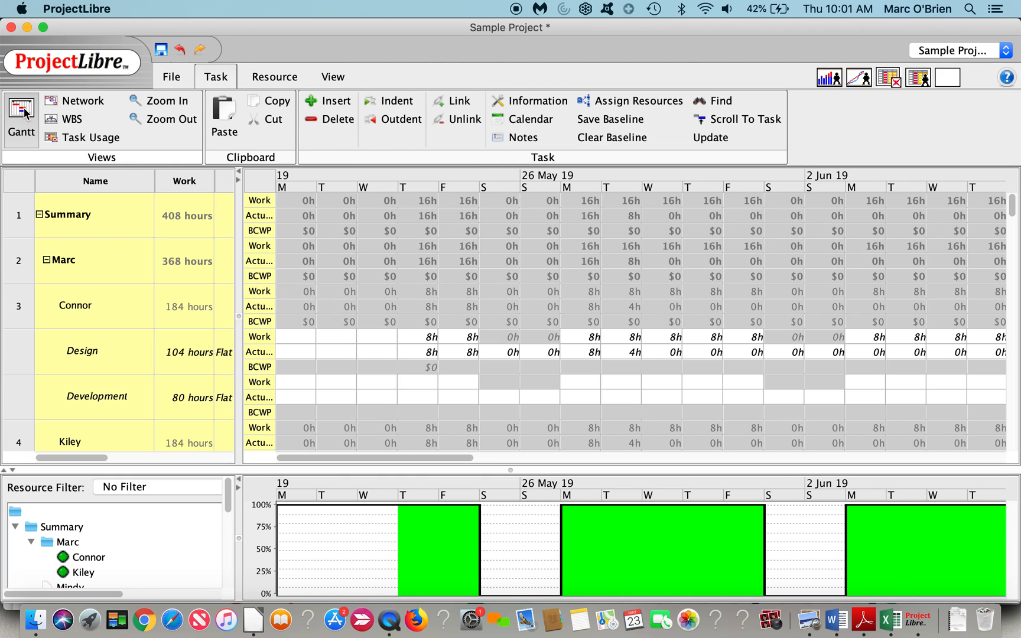
click(21, 120)
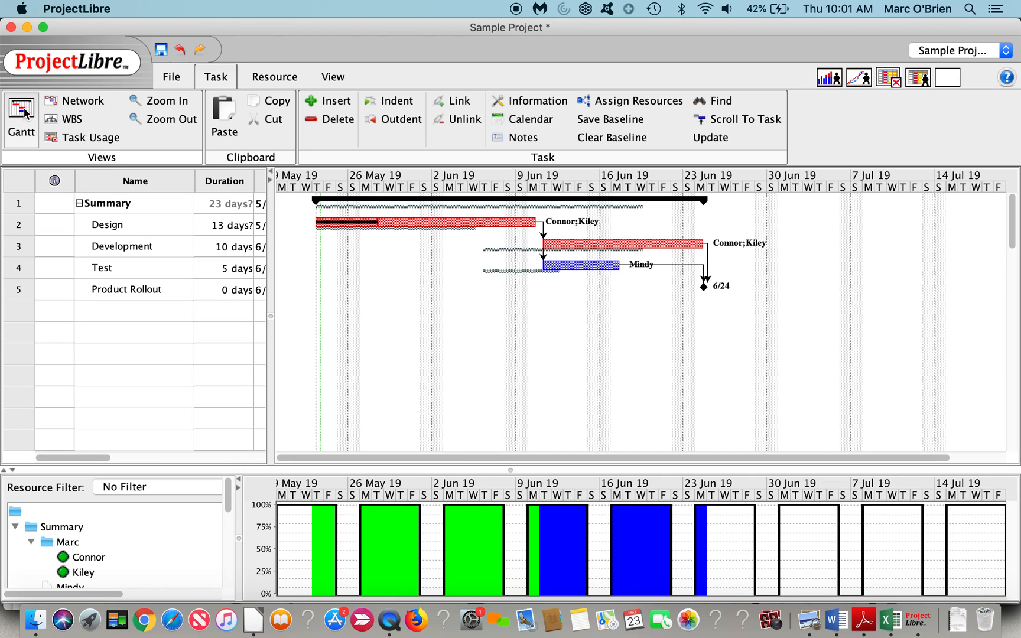